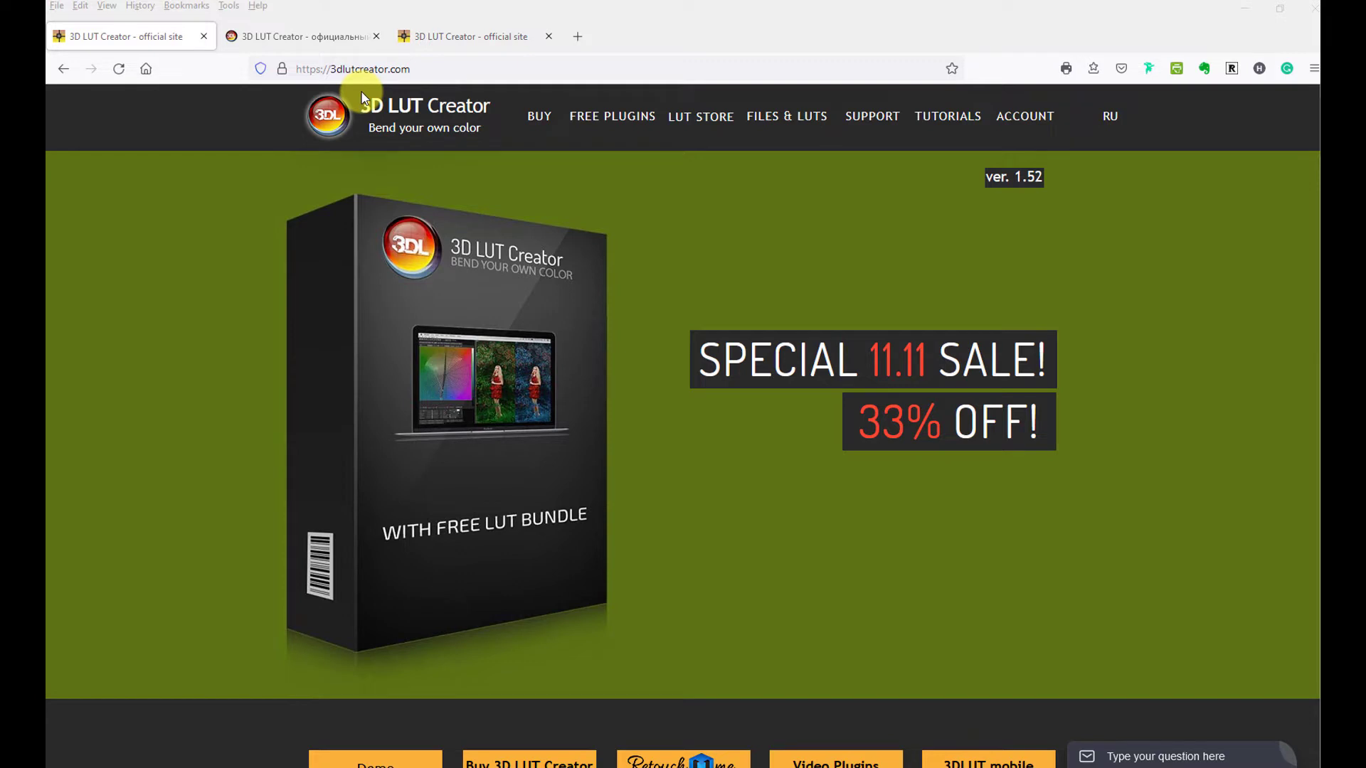
mouse_move(411, 83)
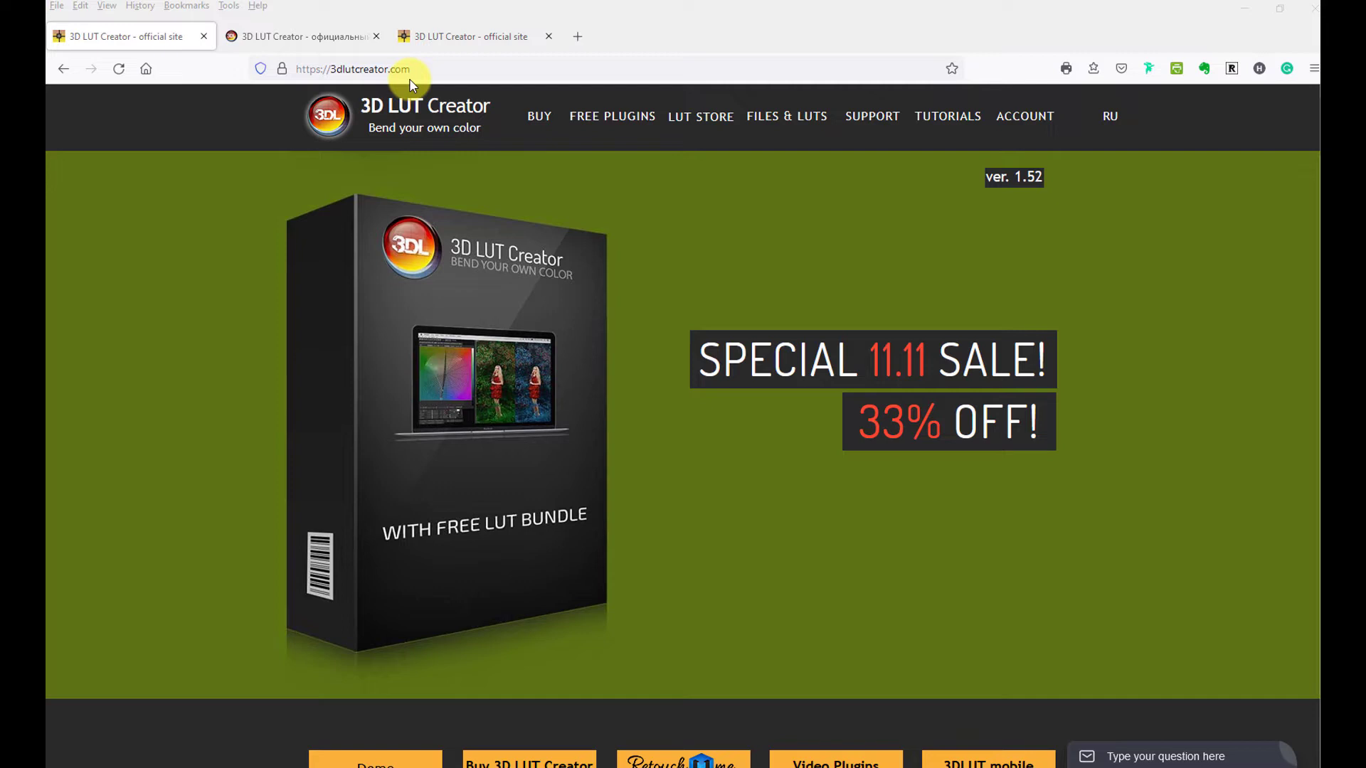
mouse_move(300, 36)
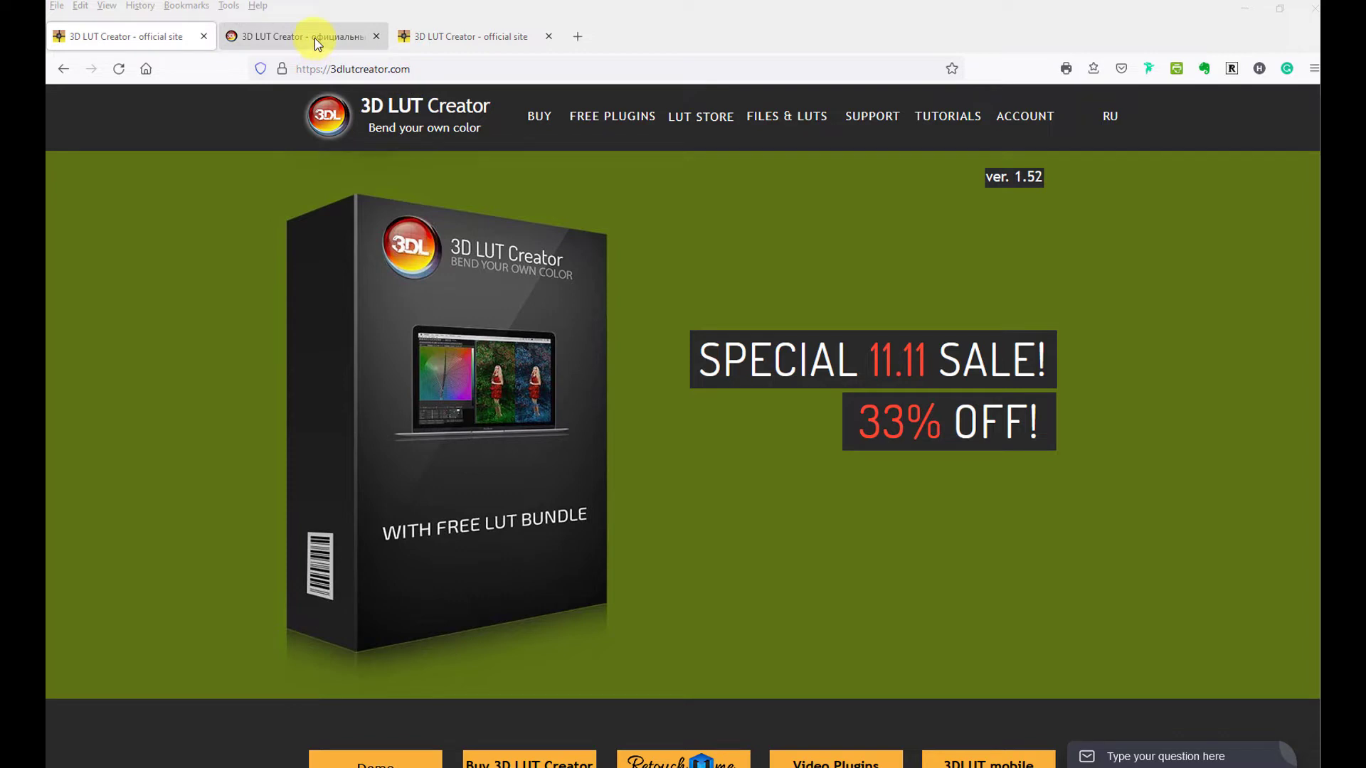
View the Russian 3dlutcreator.ru tab, then return to the English site's tab.
left_click(1109, 115)
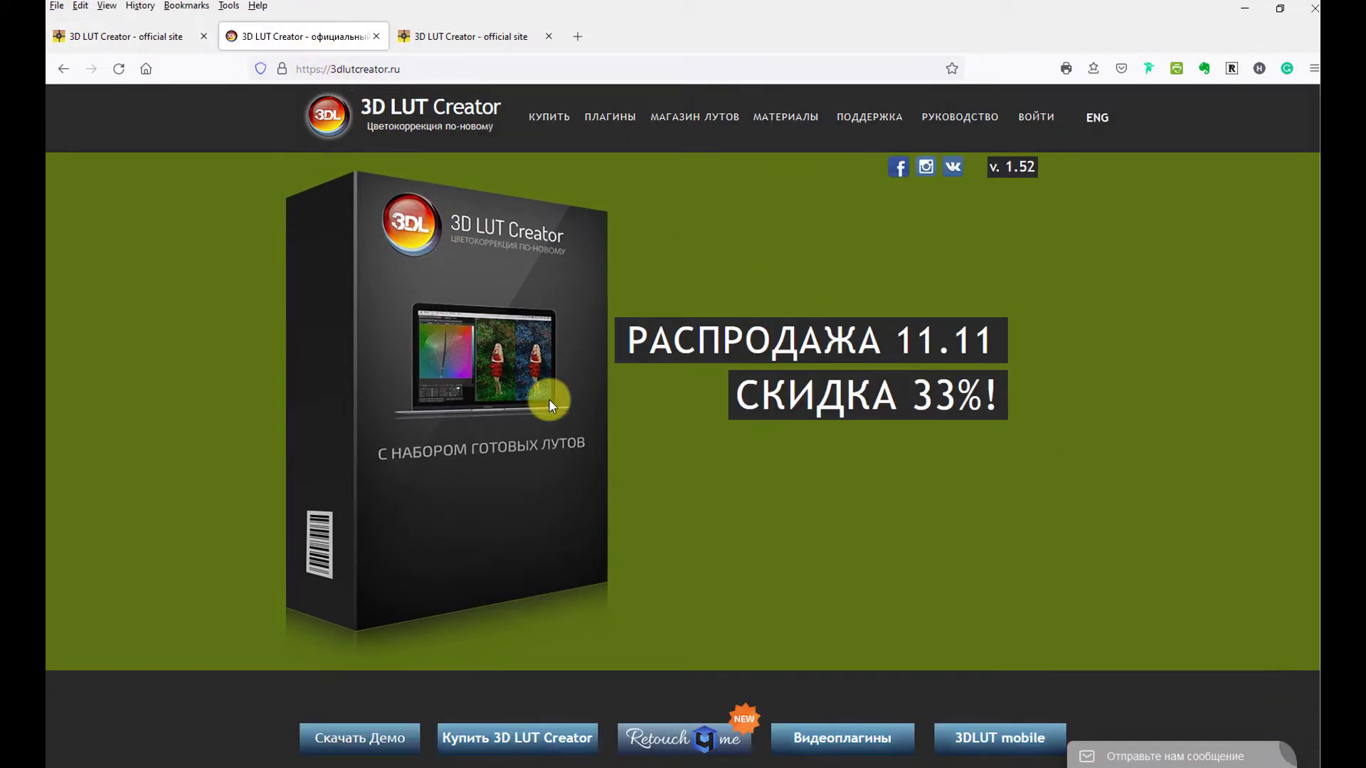
mouse_move(1084, 242)
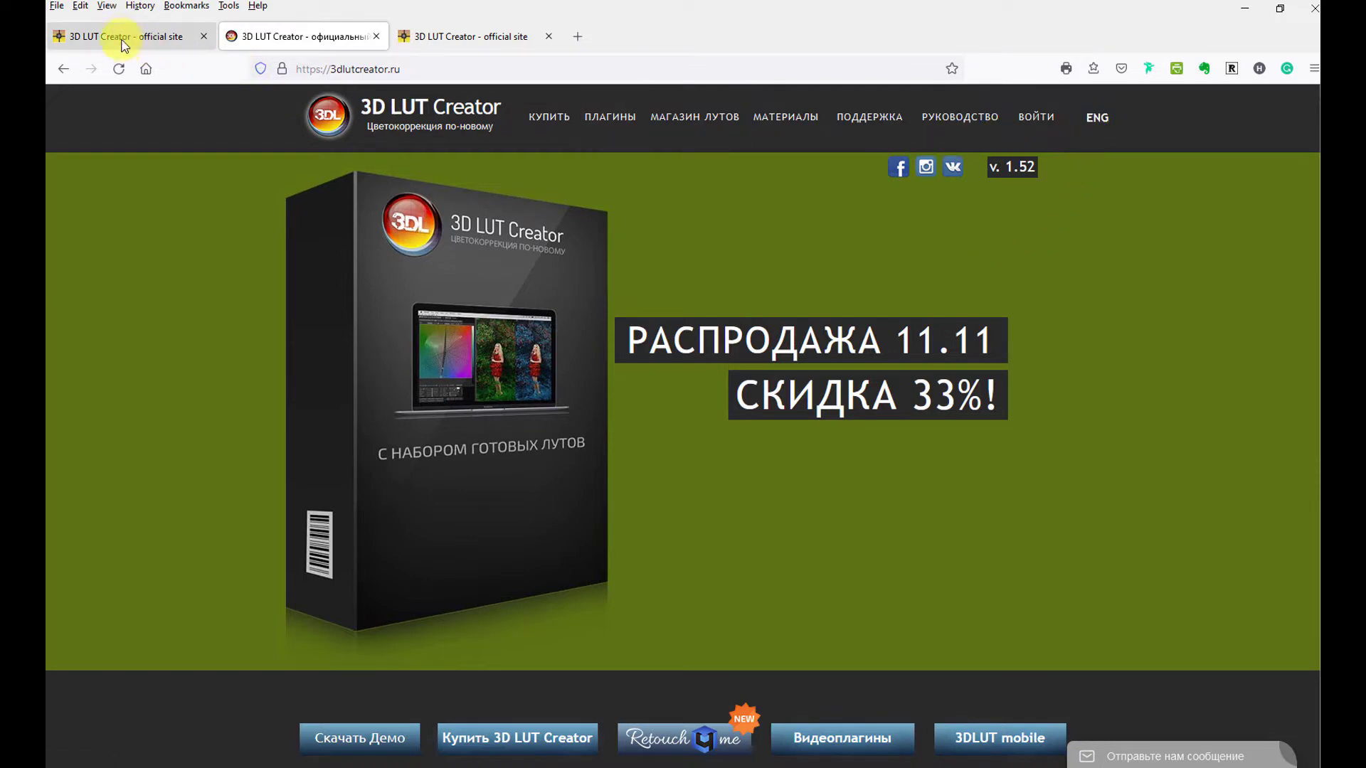
left_click(1095, 118)
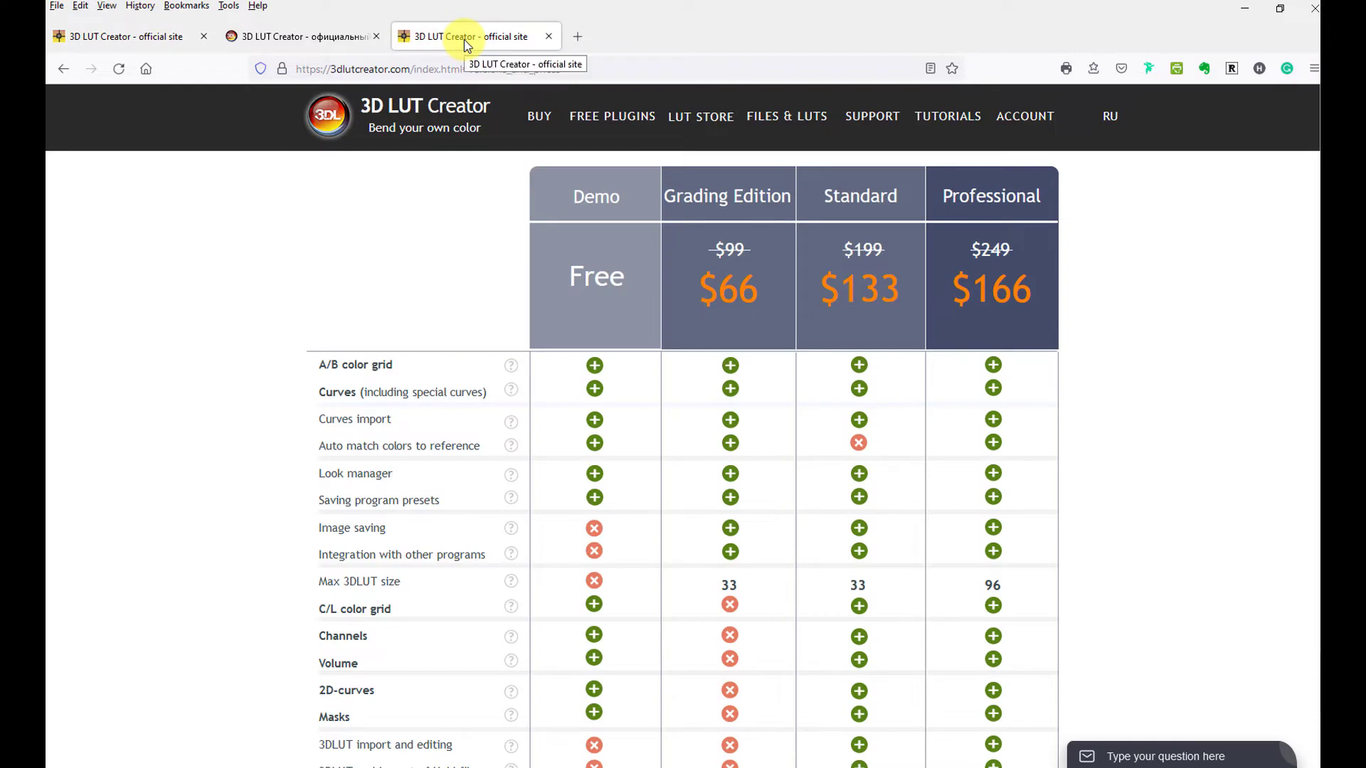
mouse_move(707, 290)
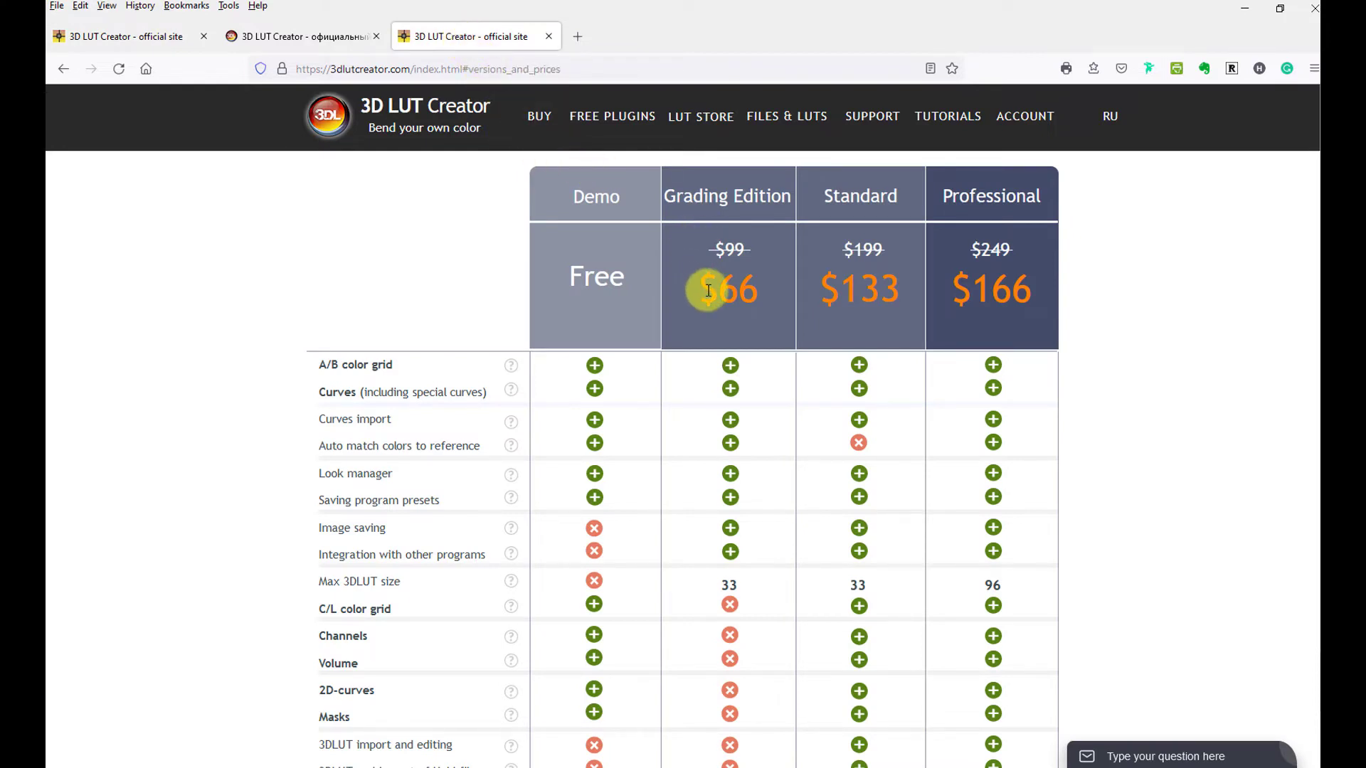
mouse_move(1044, 298)
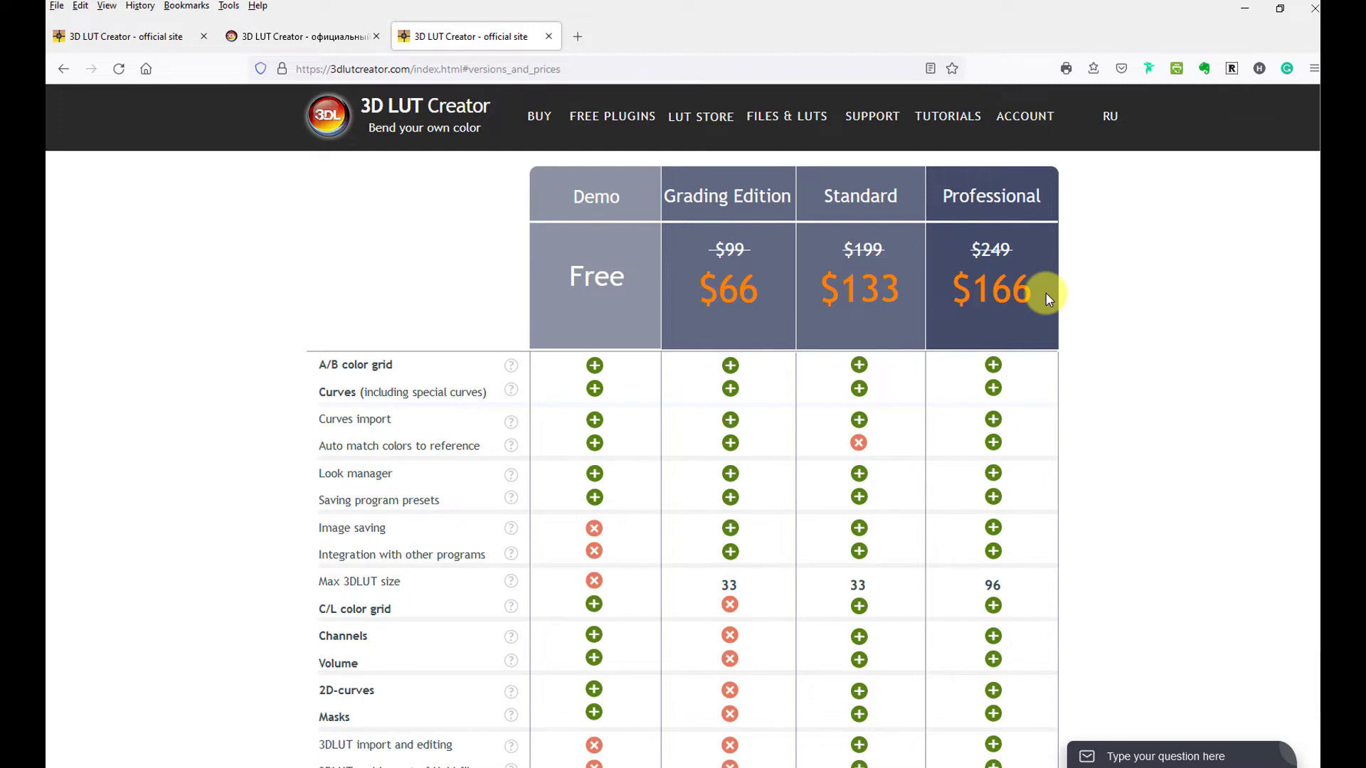
mouse_move(683, 289)
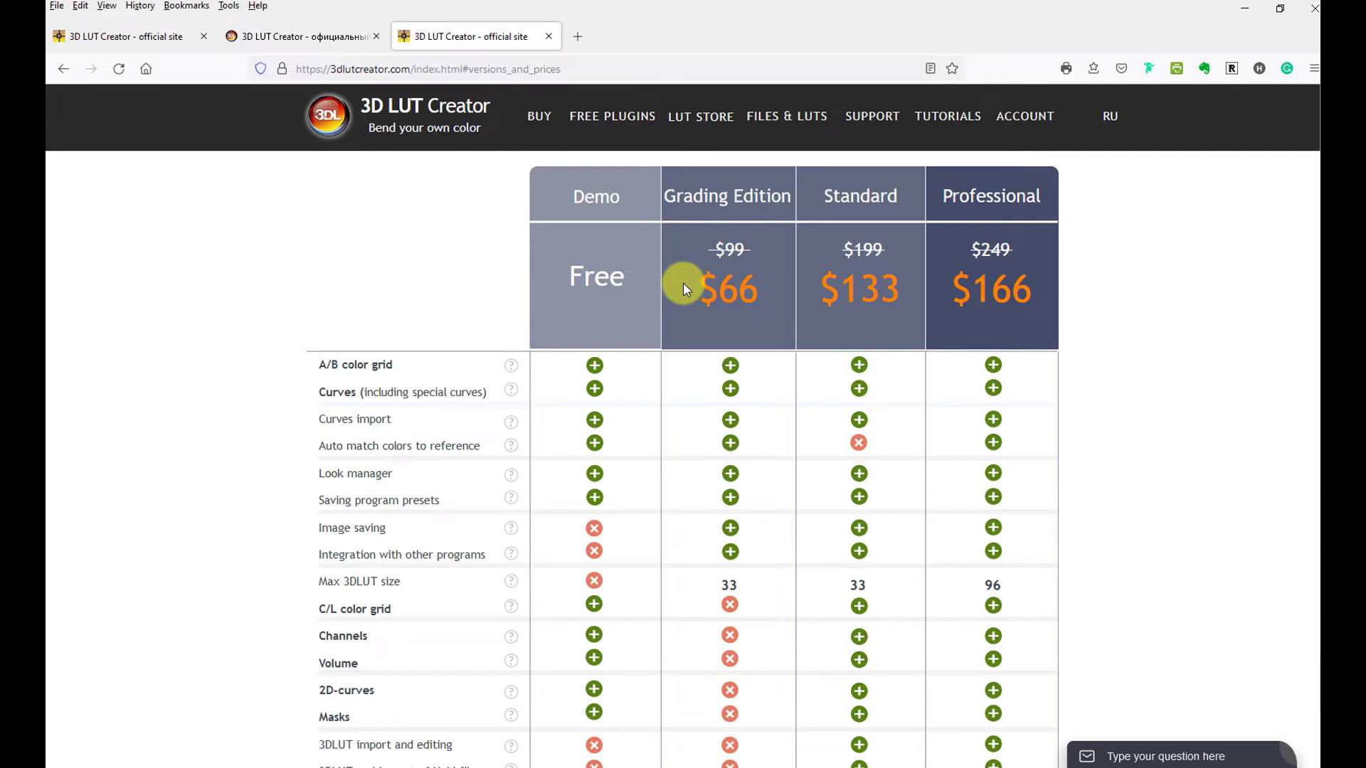
mouse_move(595, 274)
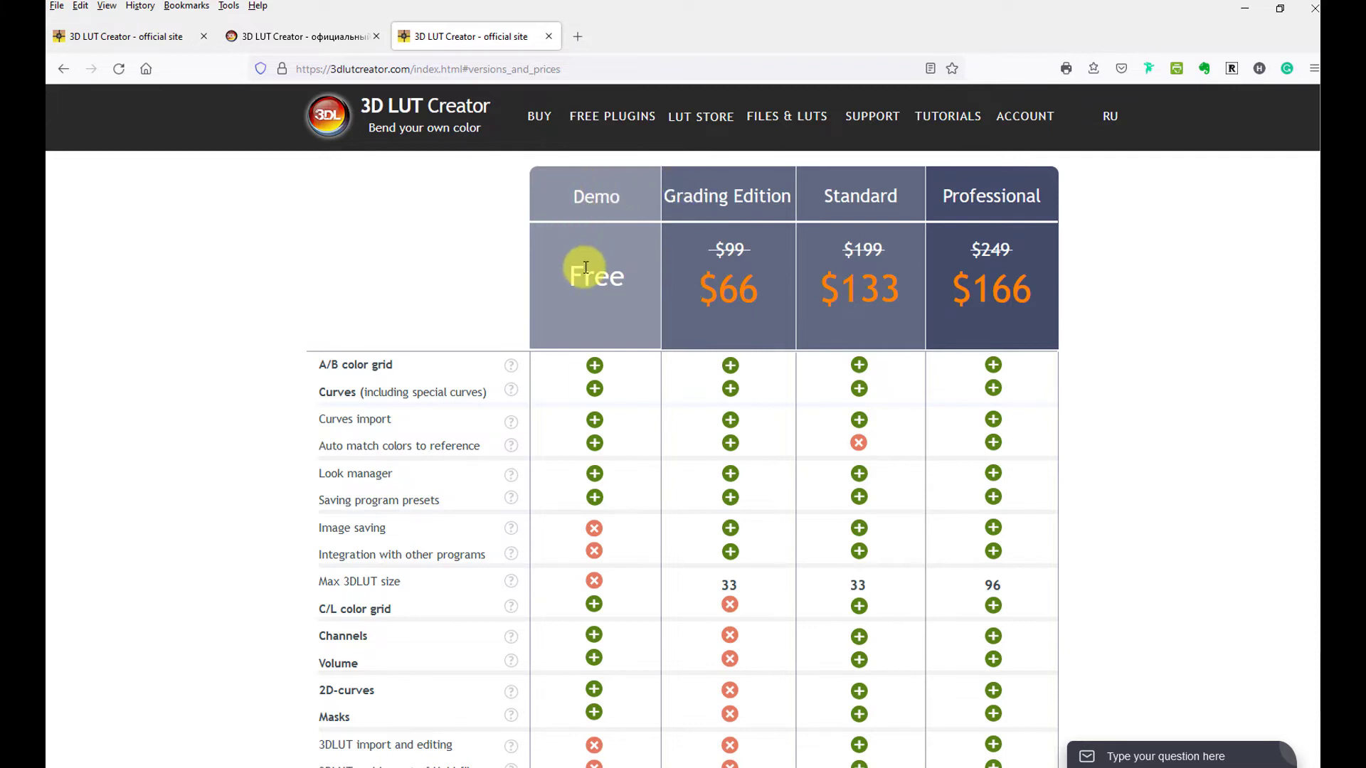
mouse_move(585, 277)
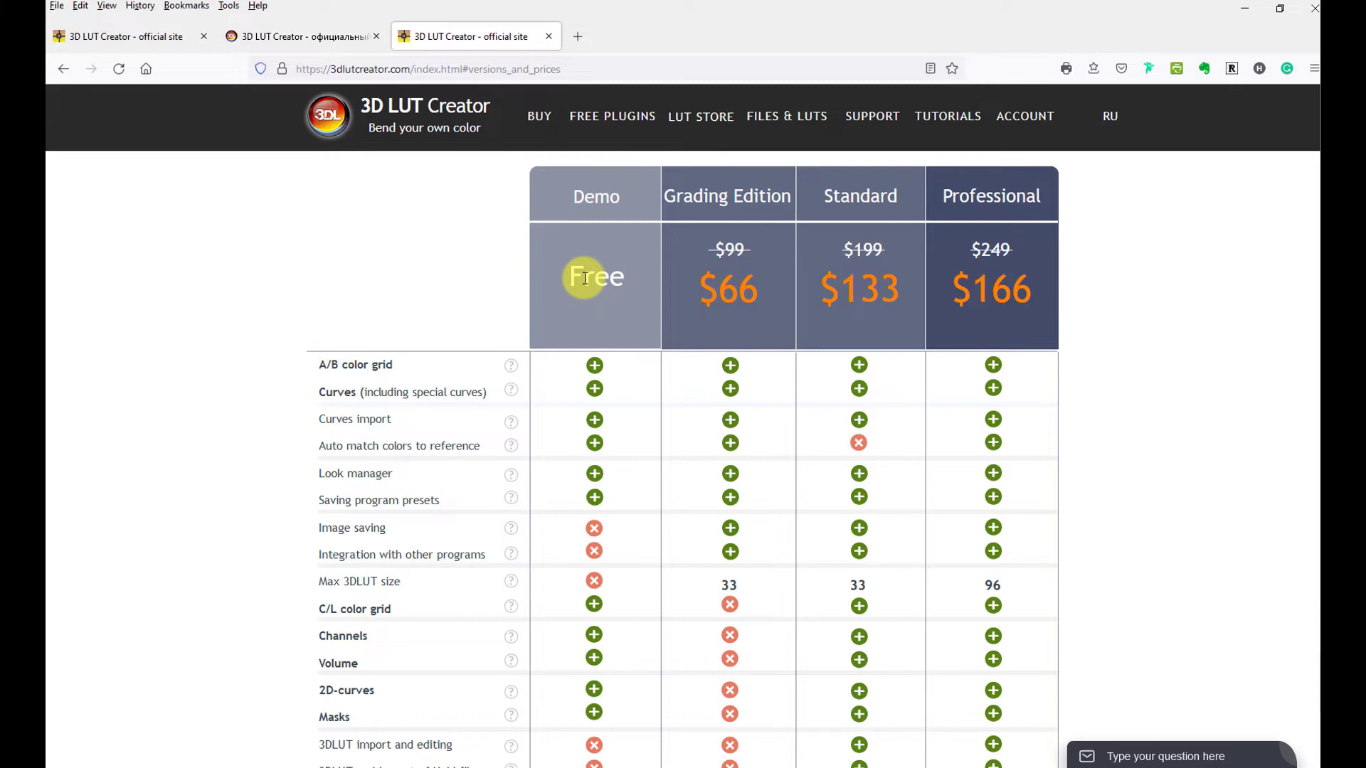
mouse_move(424, 509)
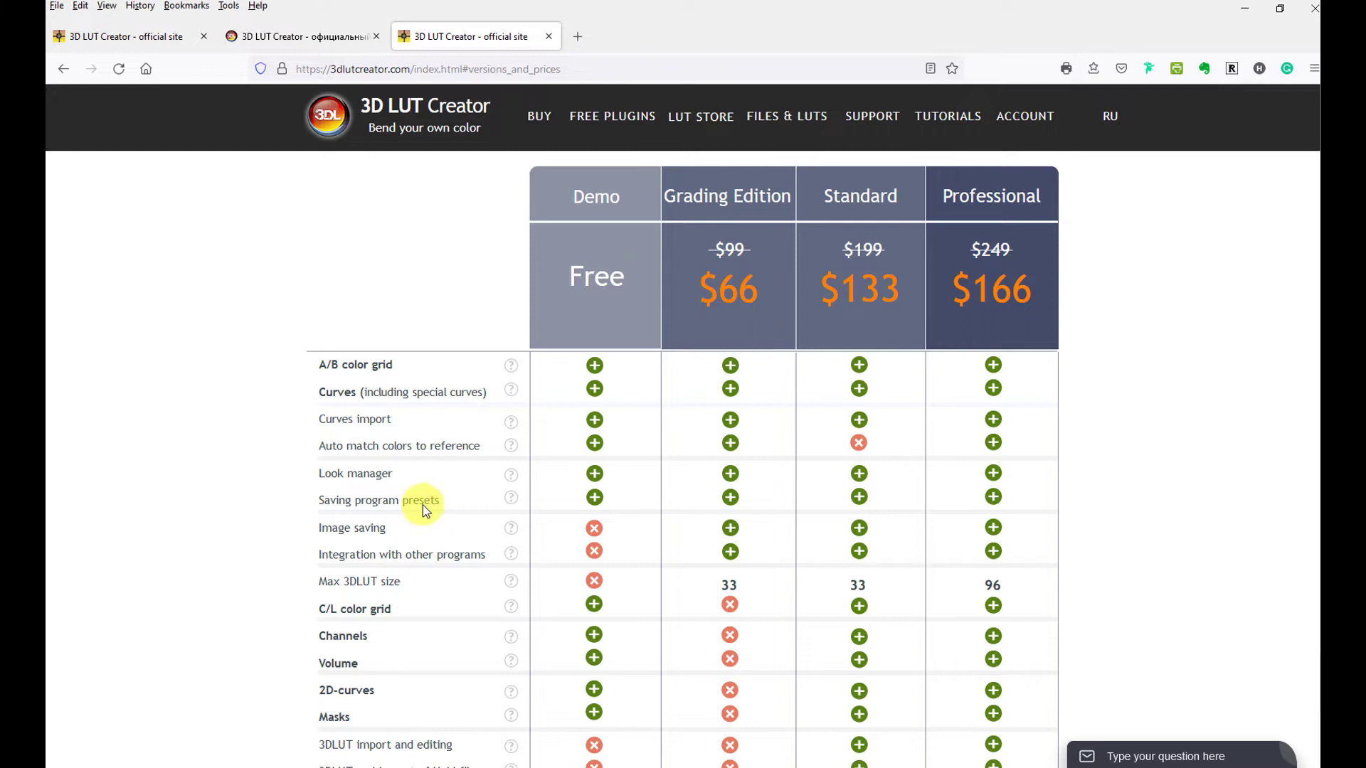
mouse_move(465, 556)
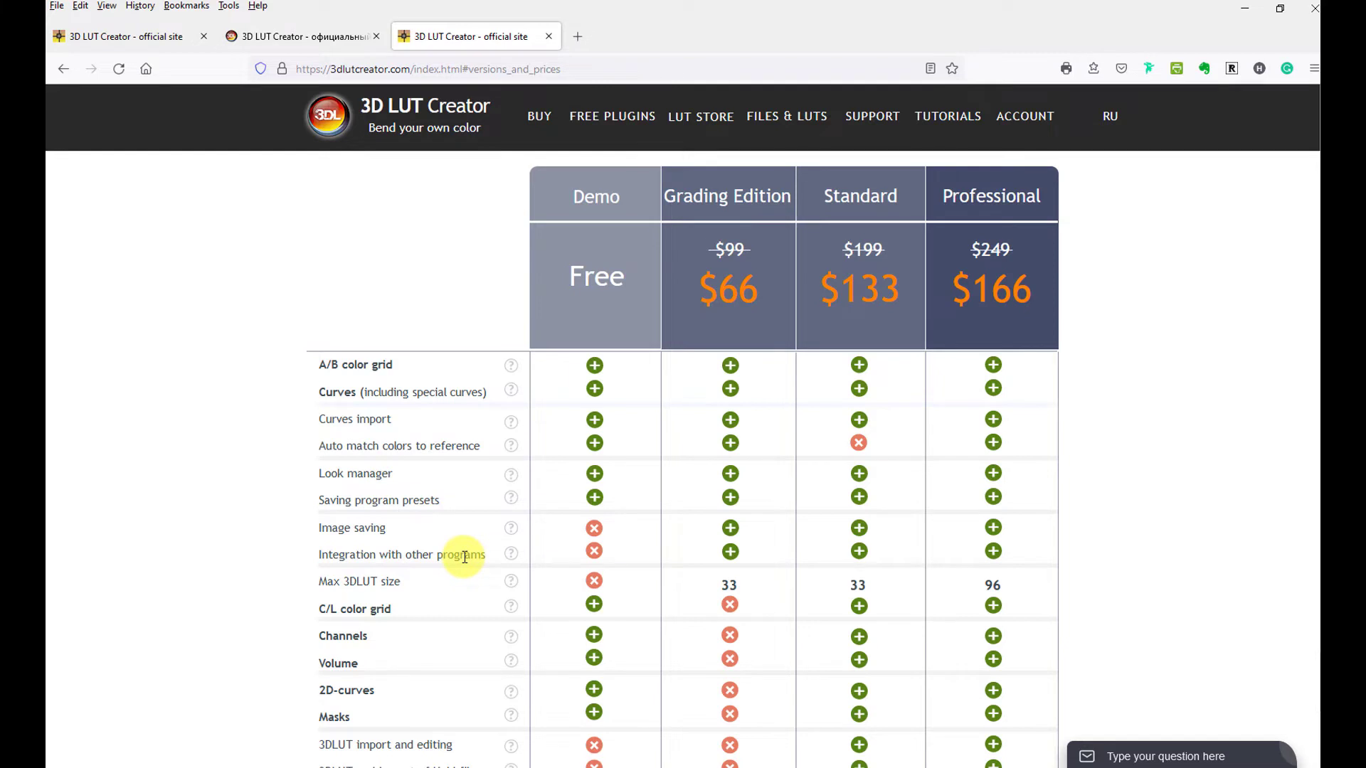
mouse_move(329, 528)
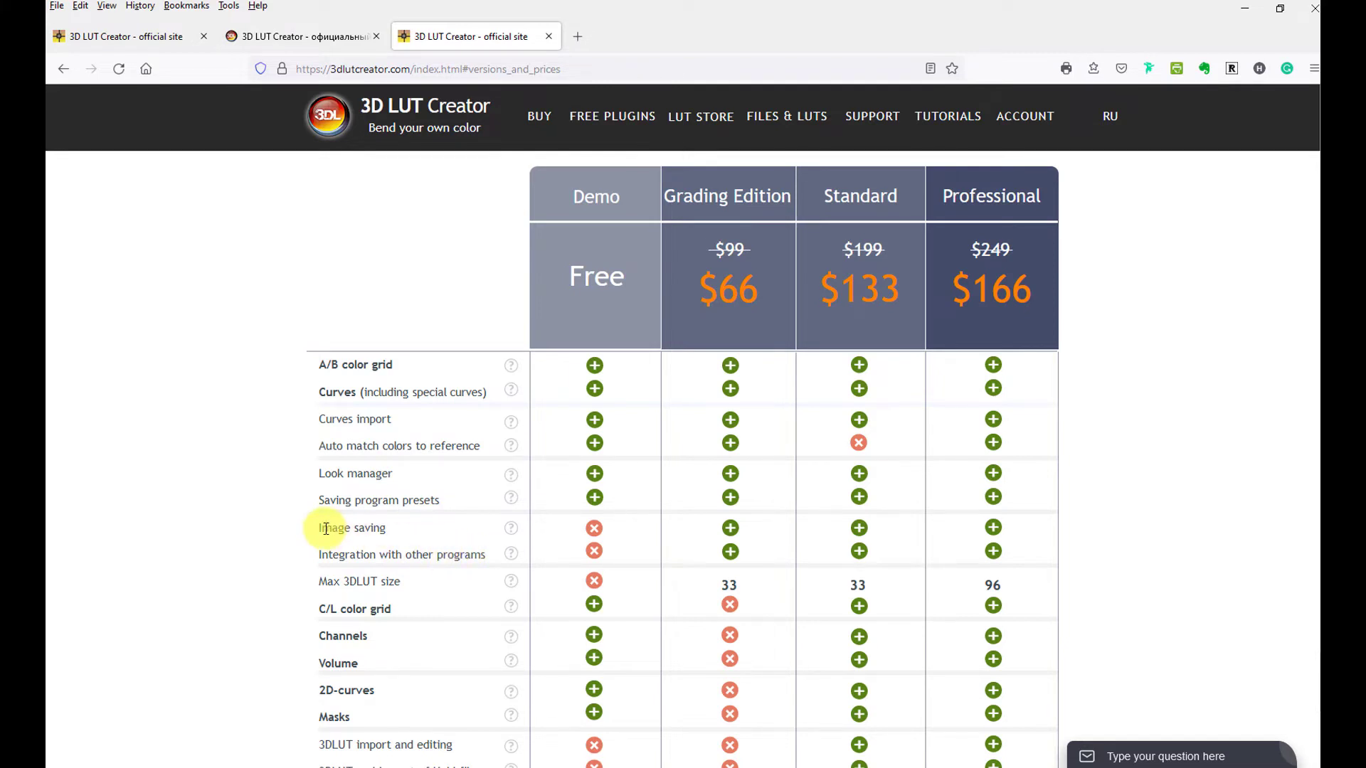
mouse_move(391, 538)
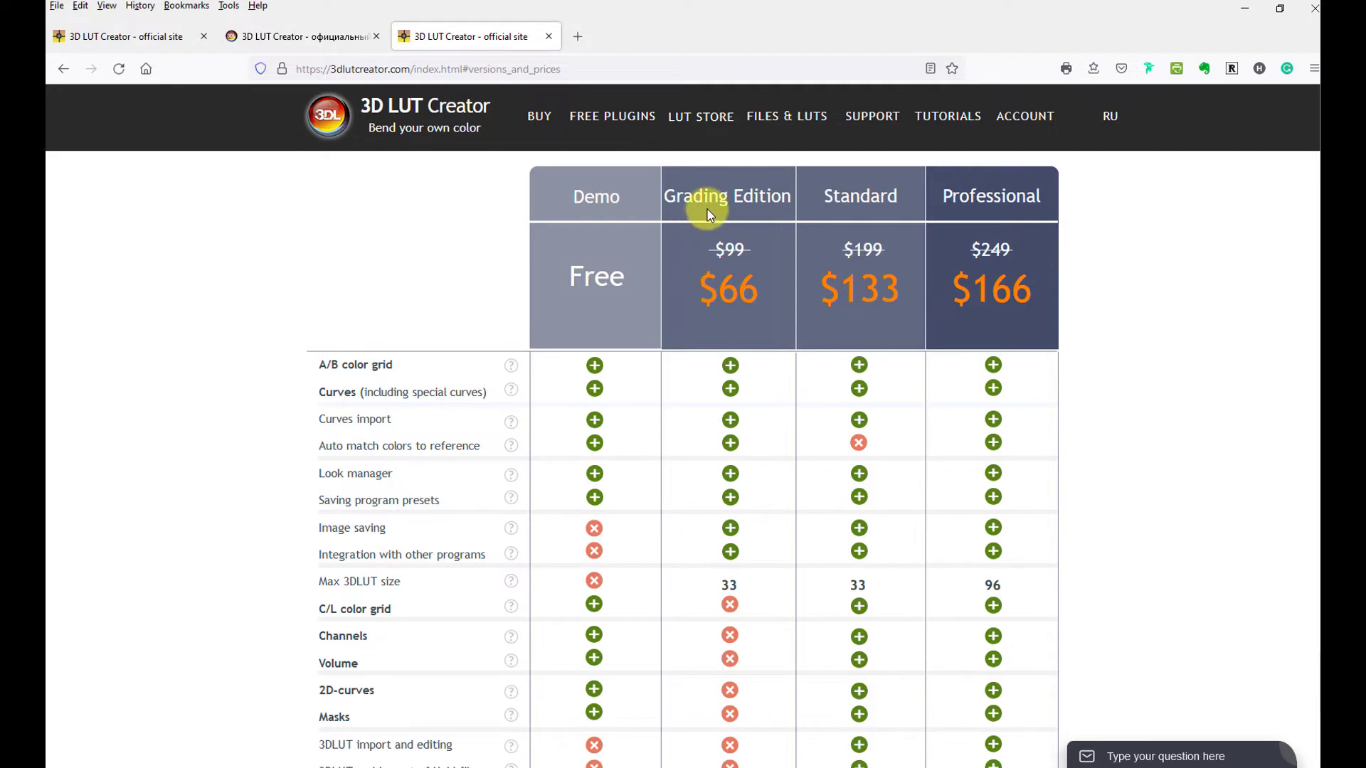
mouse_move(969, 205)
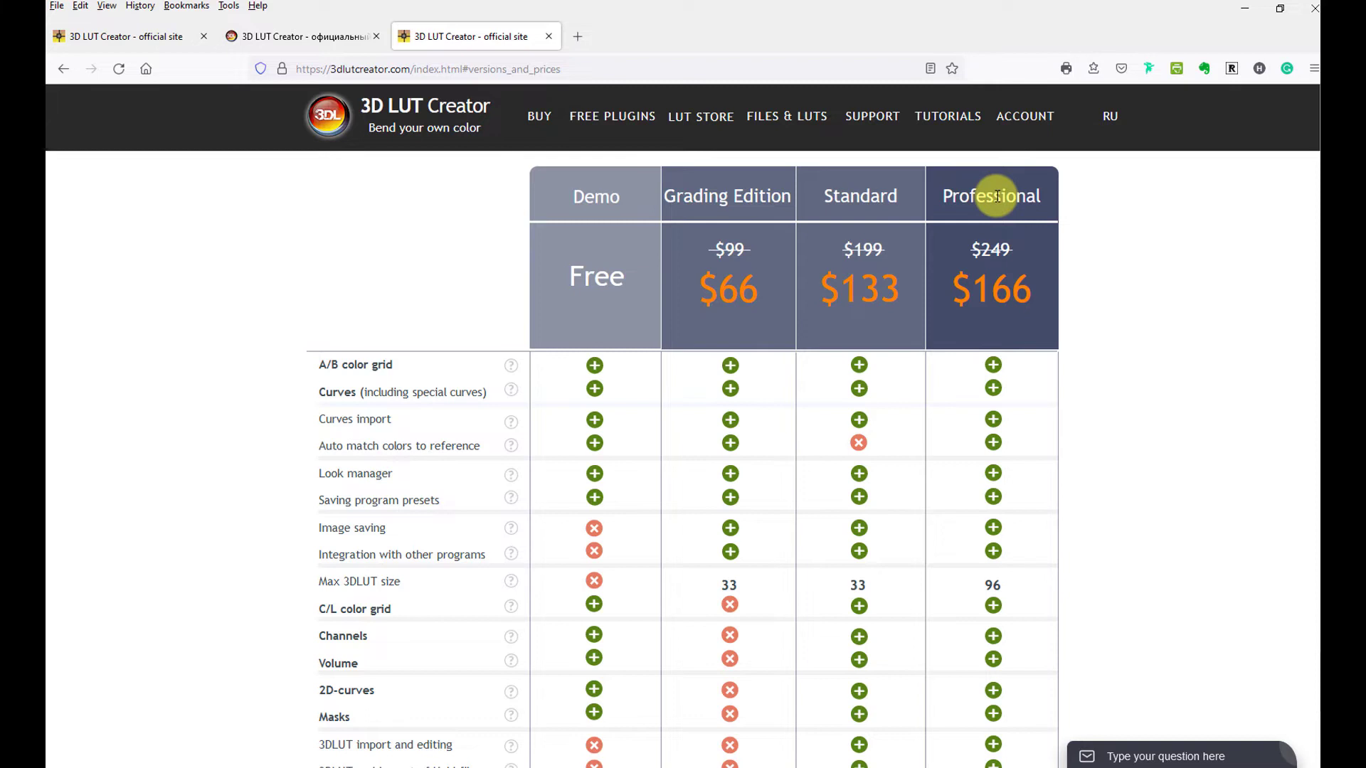
mouse_move(711, 205)
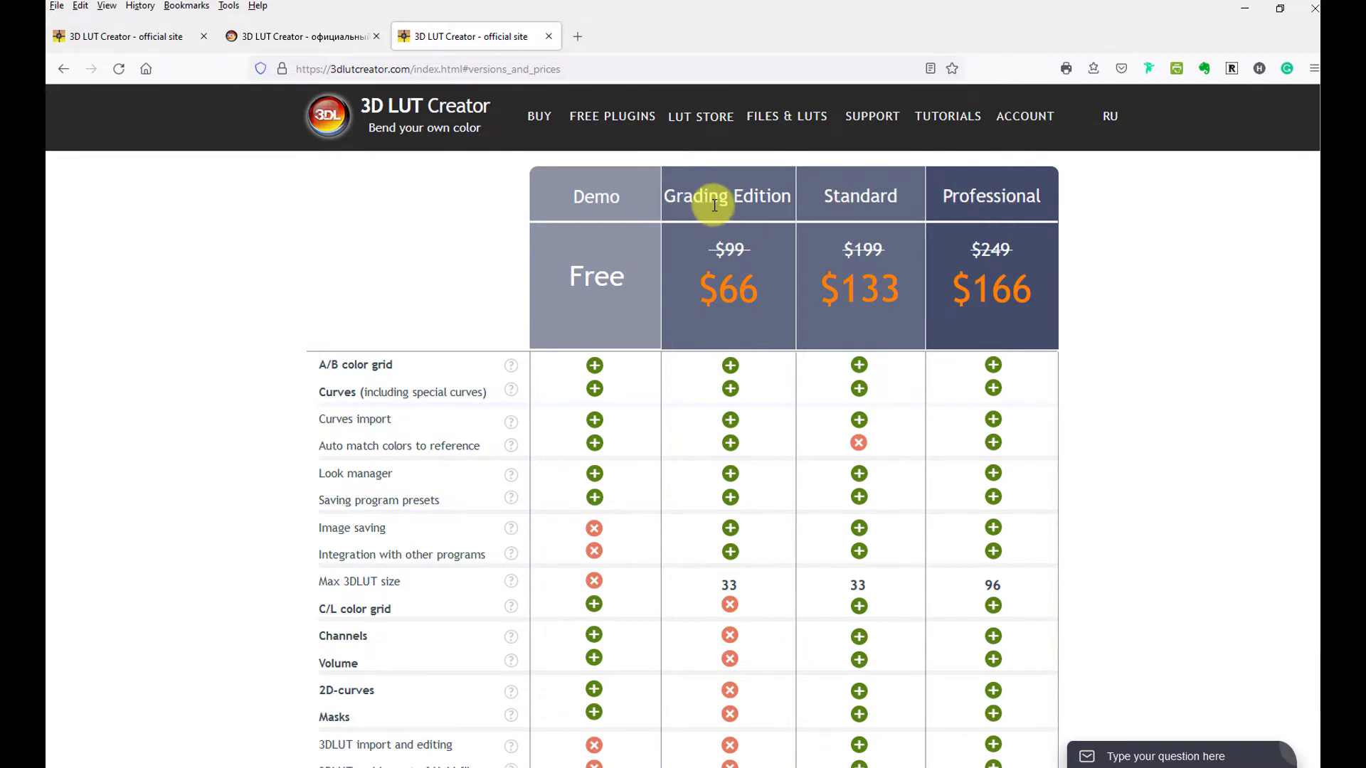
mouse_move(109, 420)
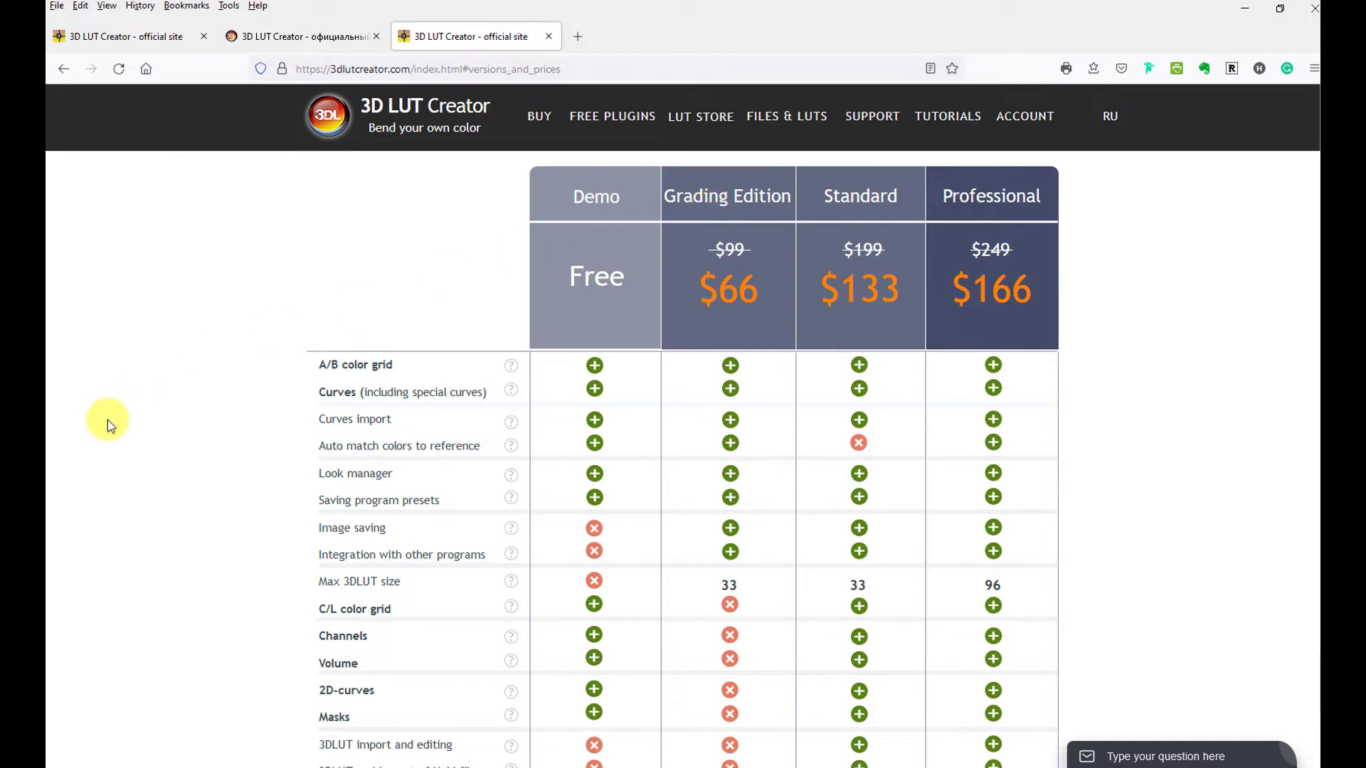
scroll("down", 3)
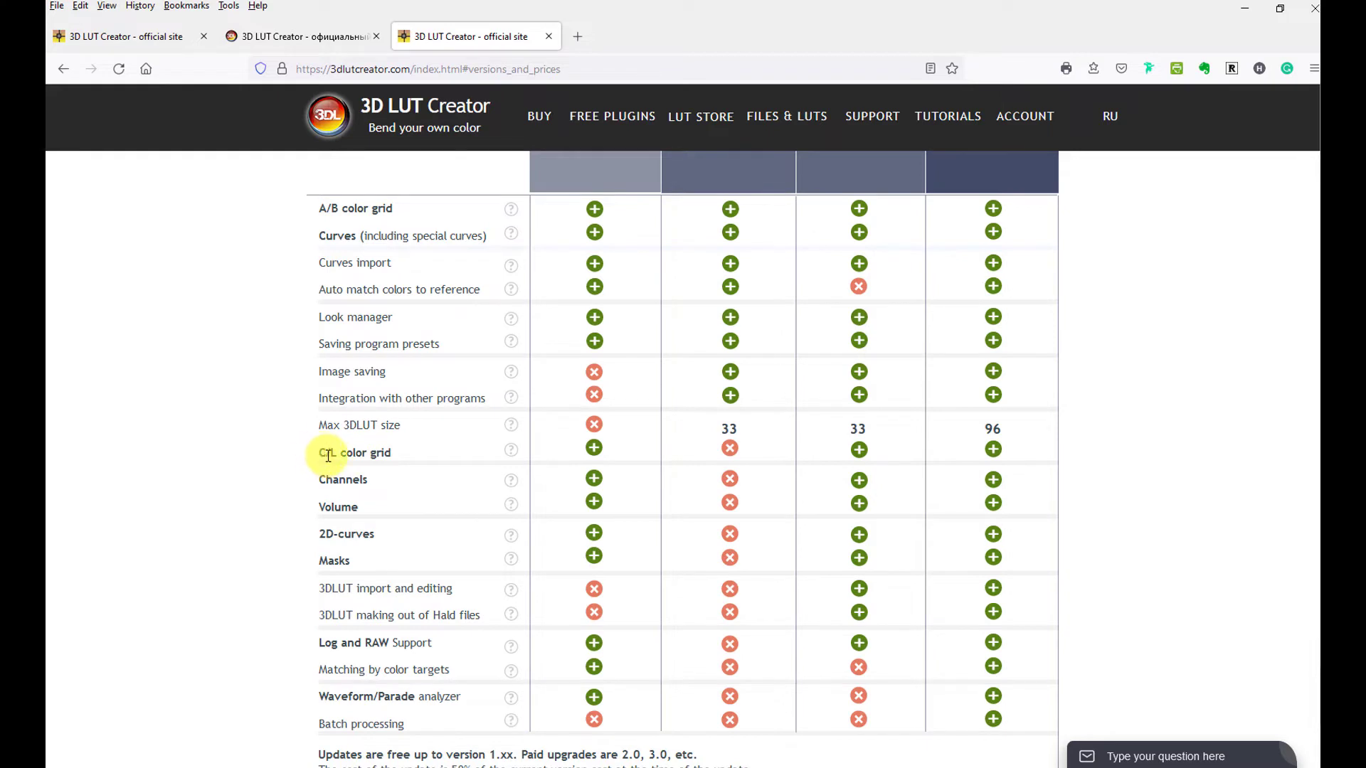
mouse_move(326, 454)
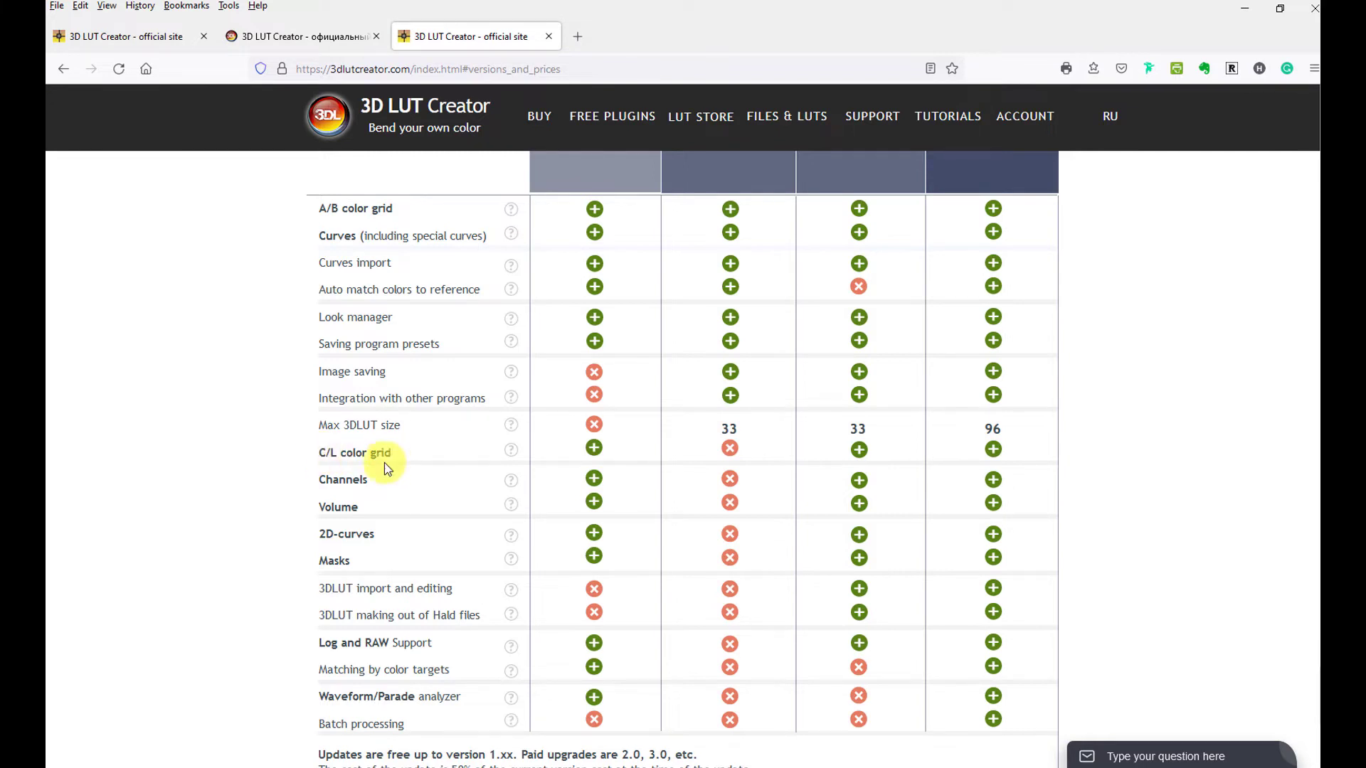
mouse_move(373, 486)
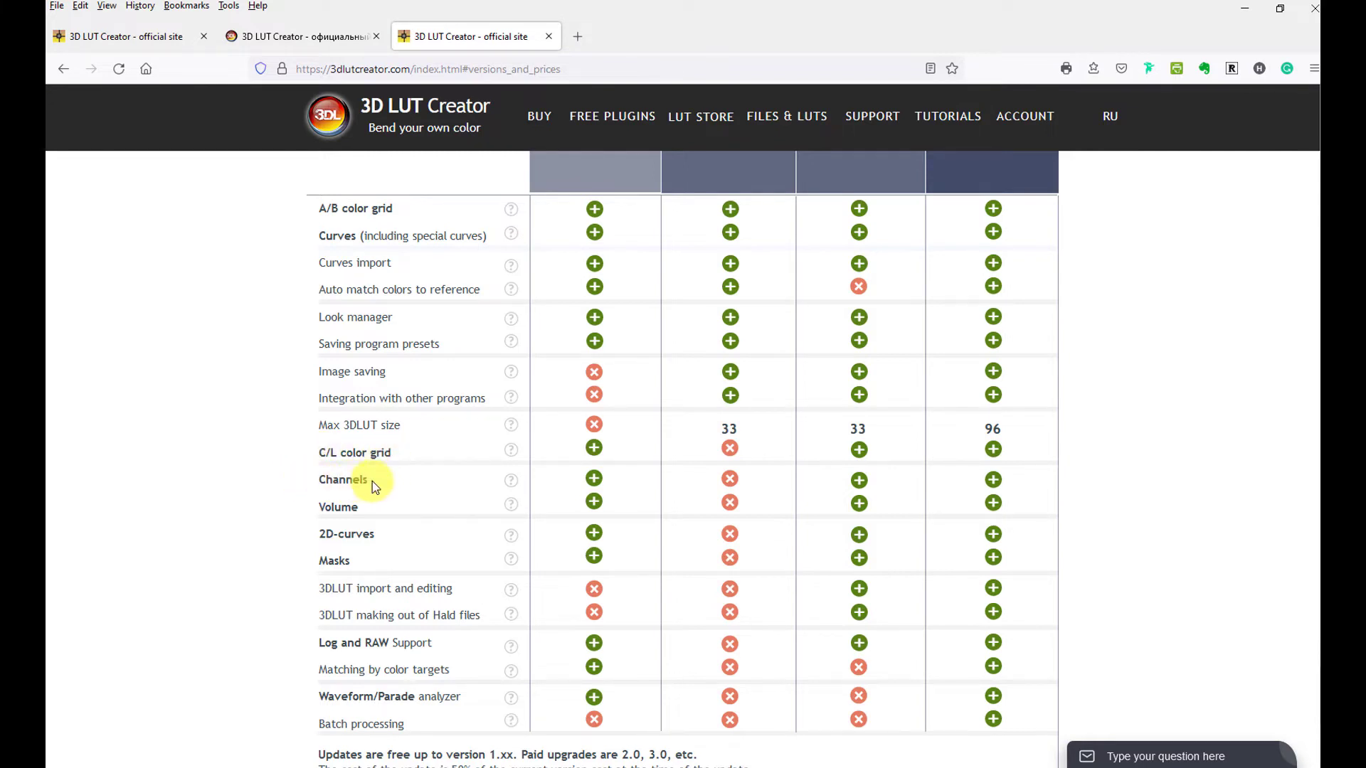
mouse_move(389, 529)
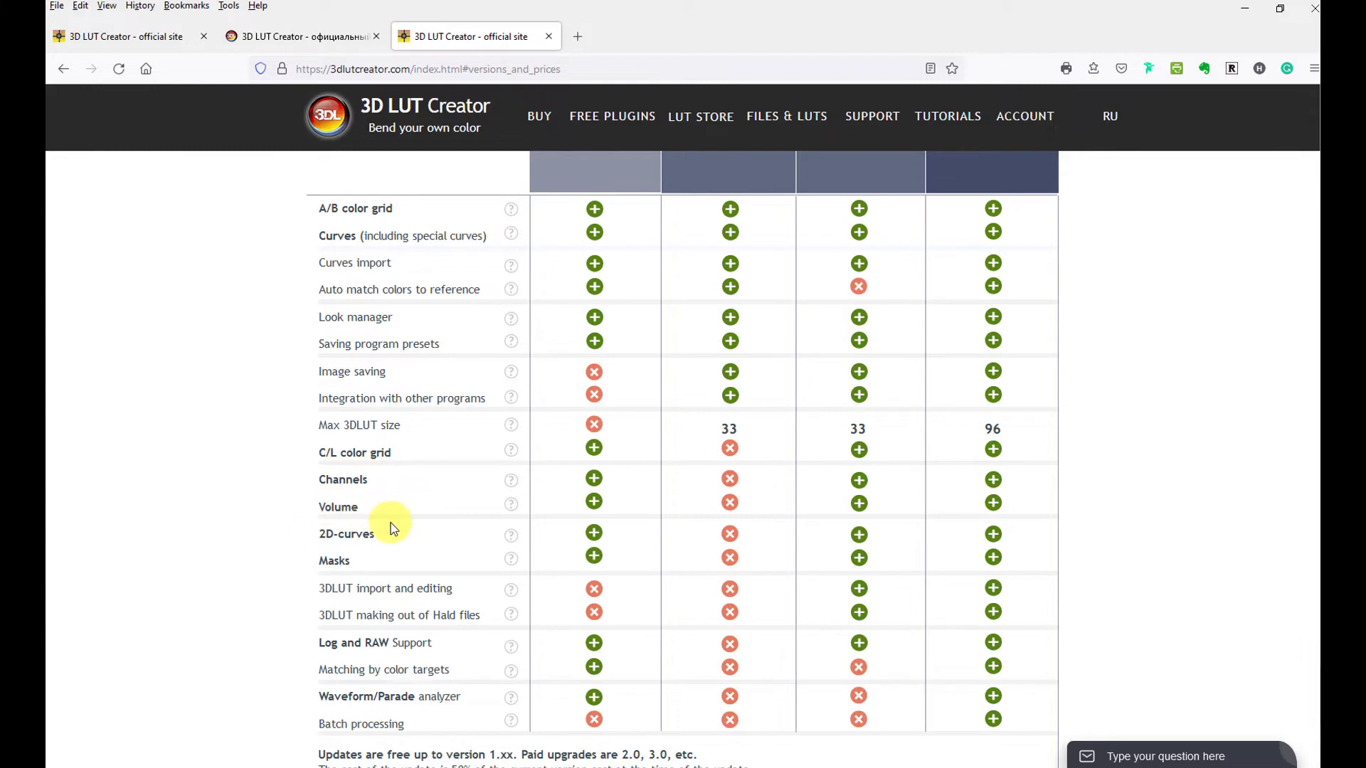
mouse_move(423, 576)
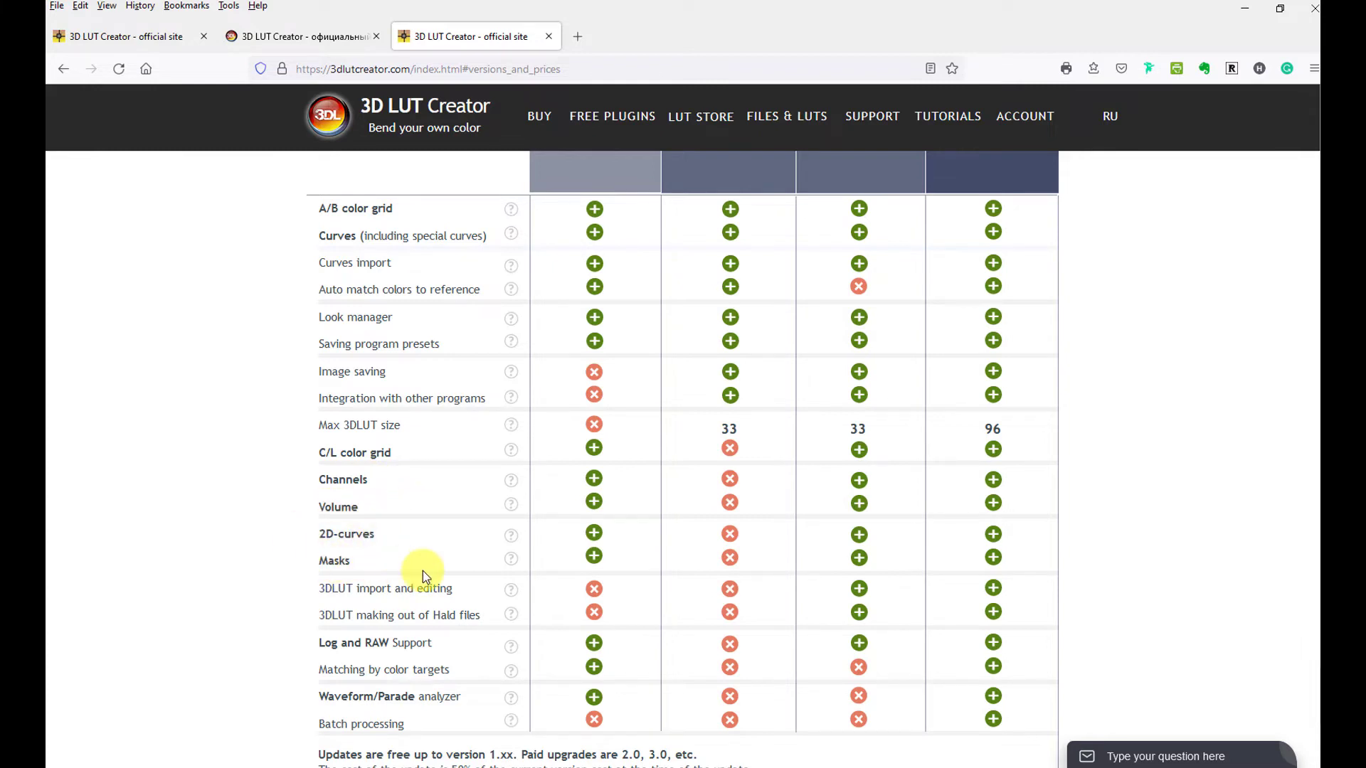
scroll("up", 3)
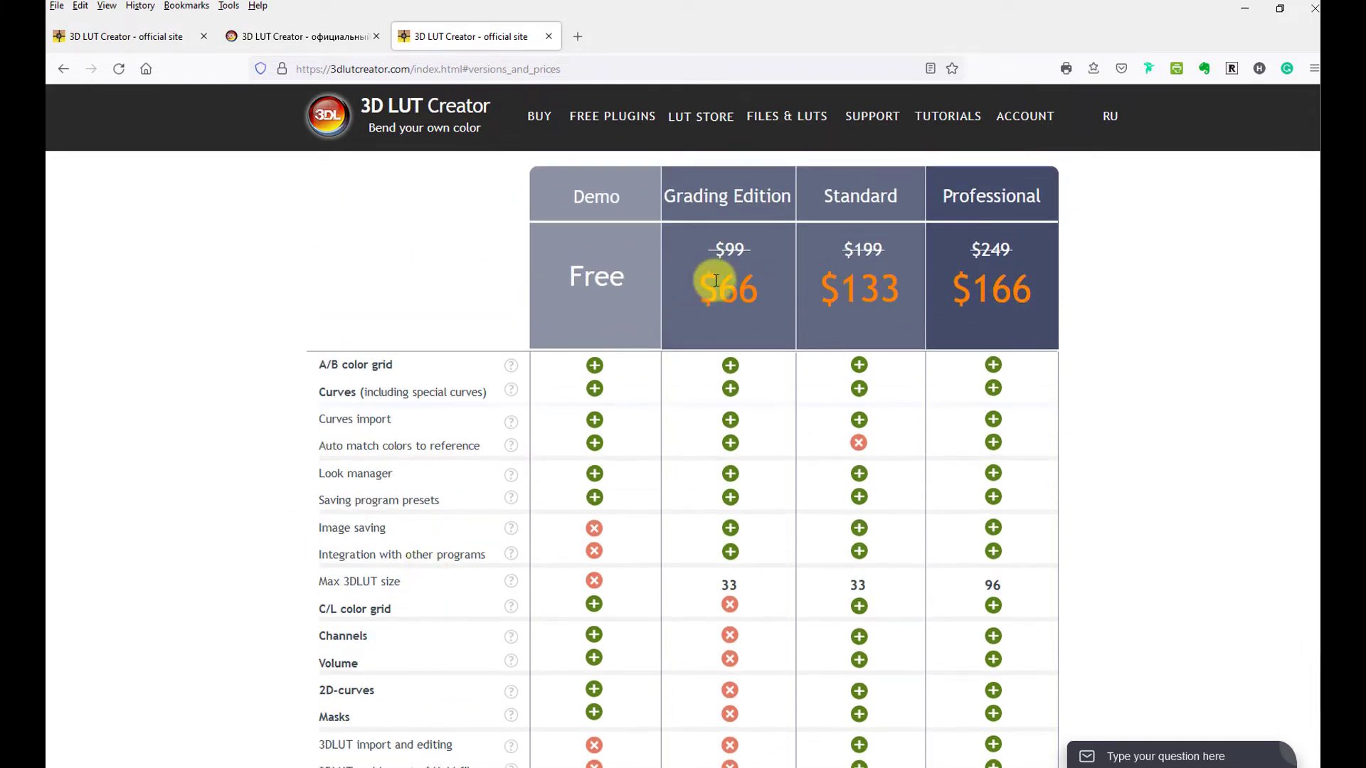
mouse_move(710, 309)
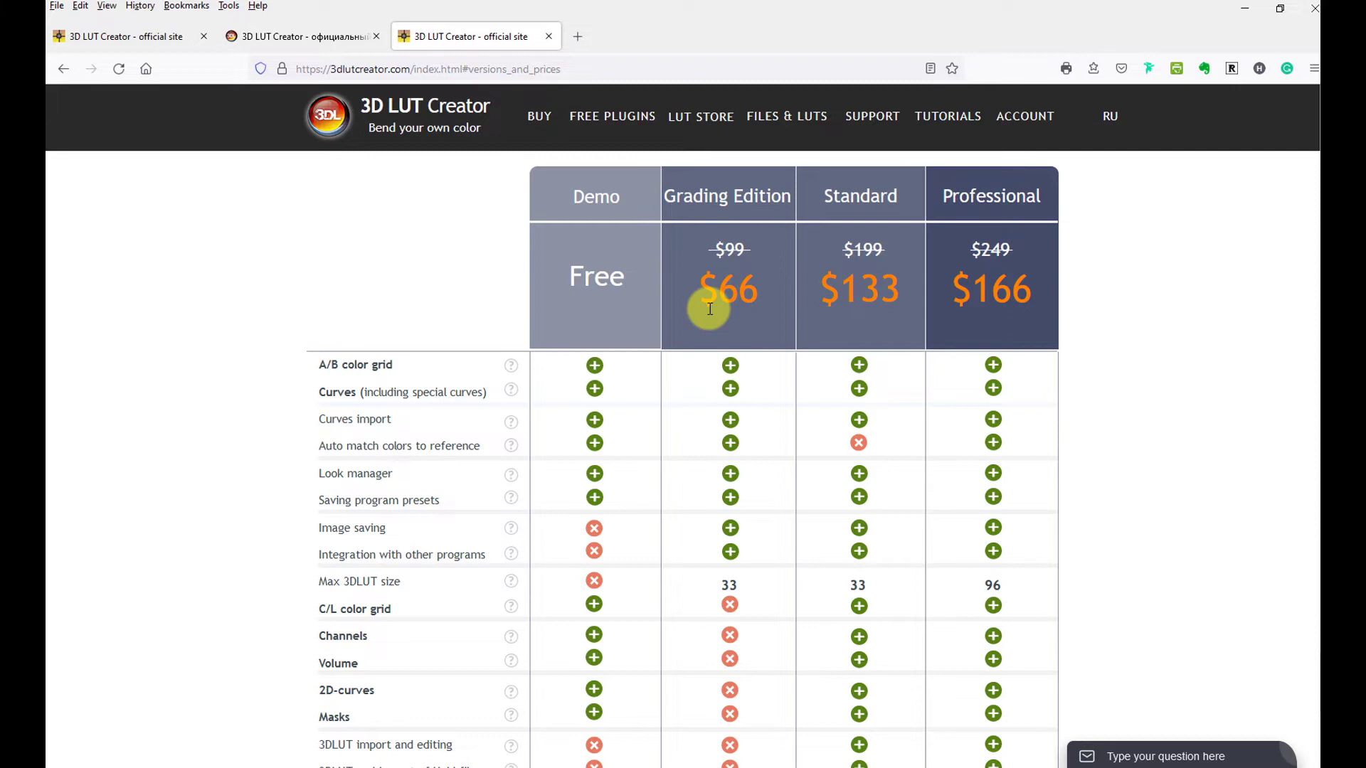
mouse_move(864, 218)
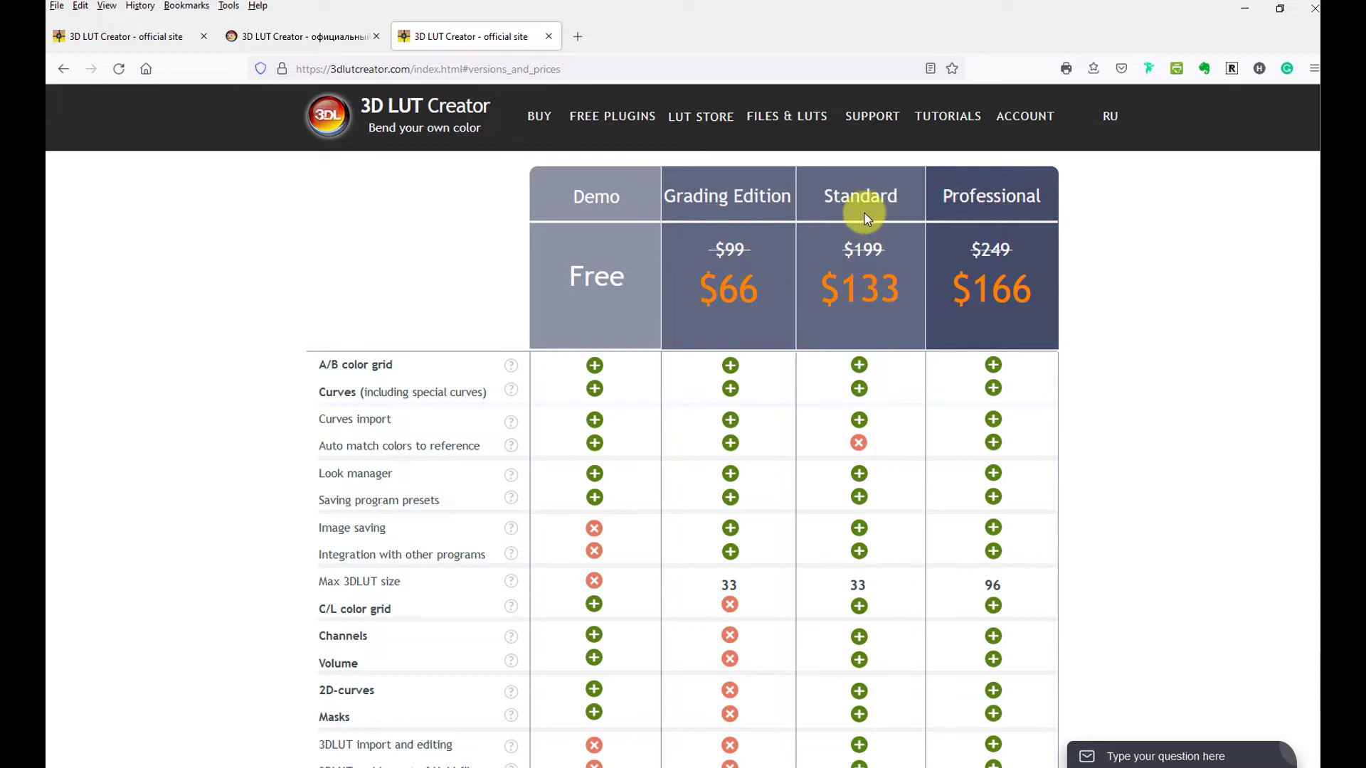
mouse_move(899, 323)
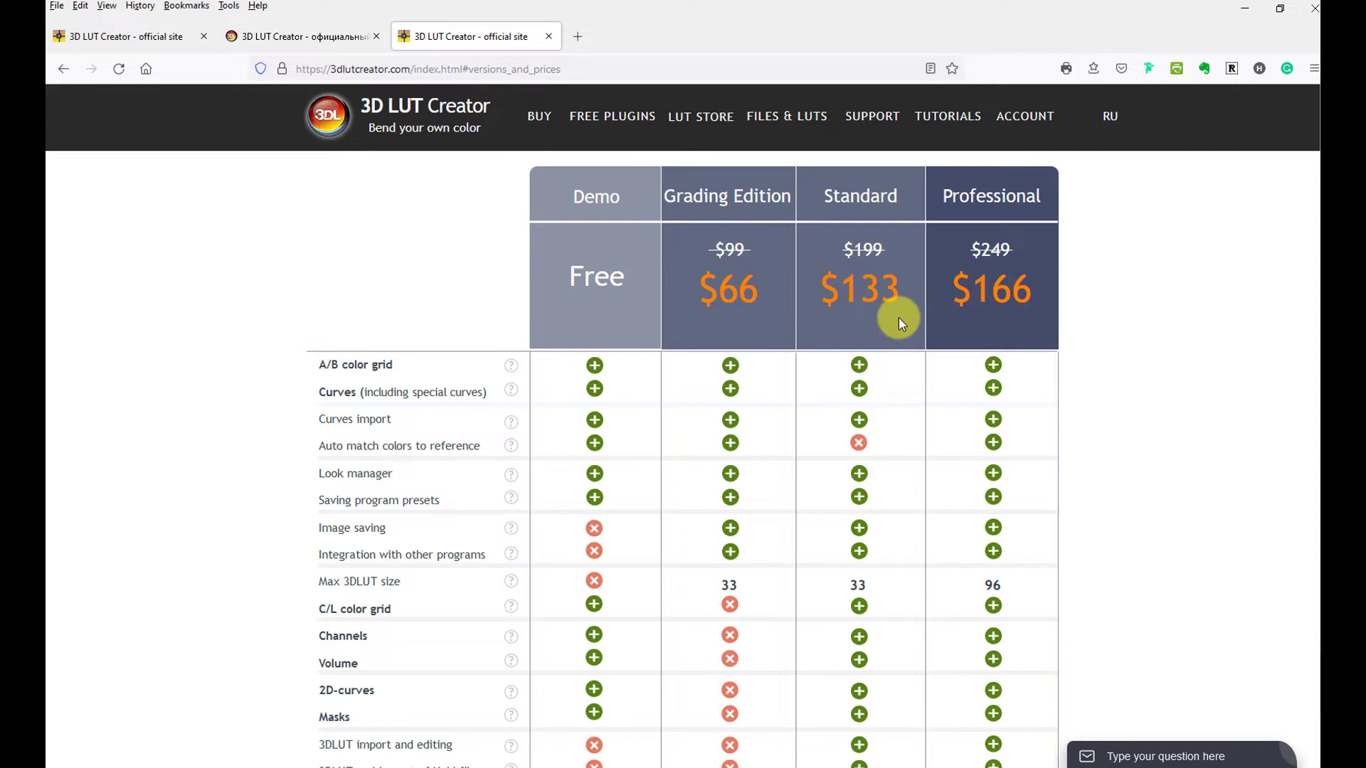
mouse_move(904, 299)
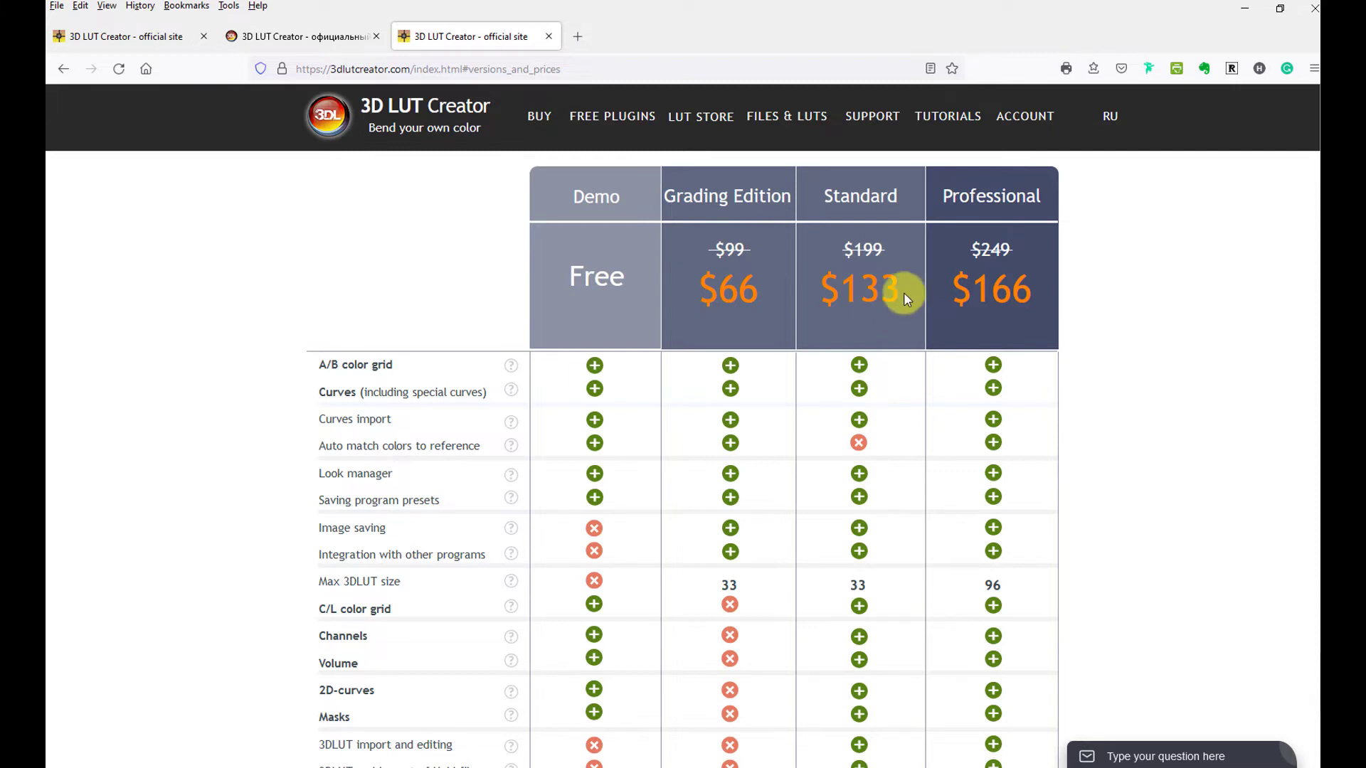
mouse_move(886, 311)
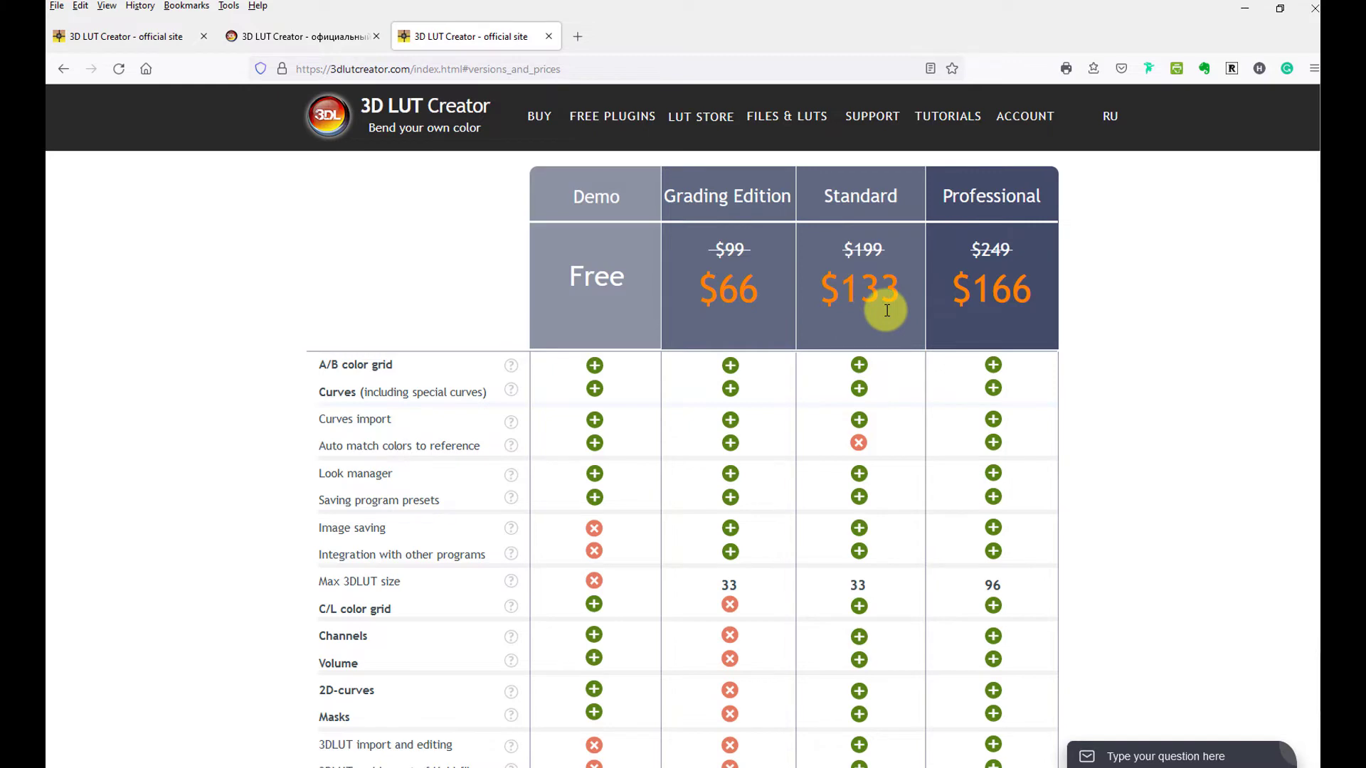
scroll("down", 3)
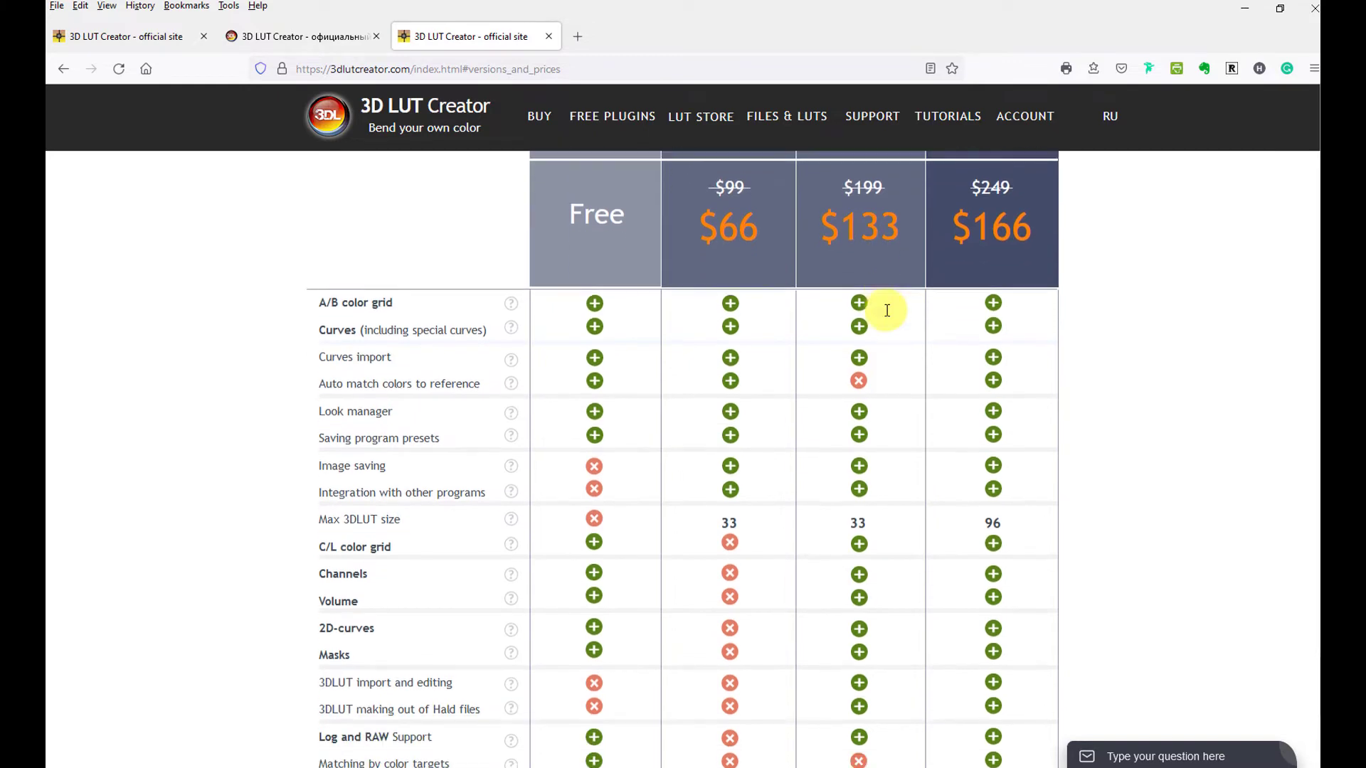
scroll("down", 3)
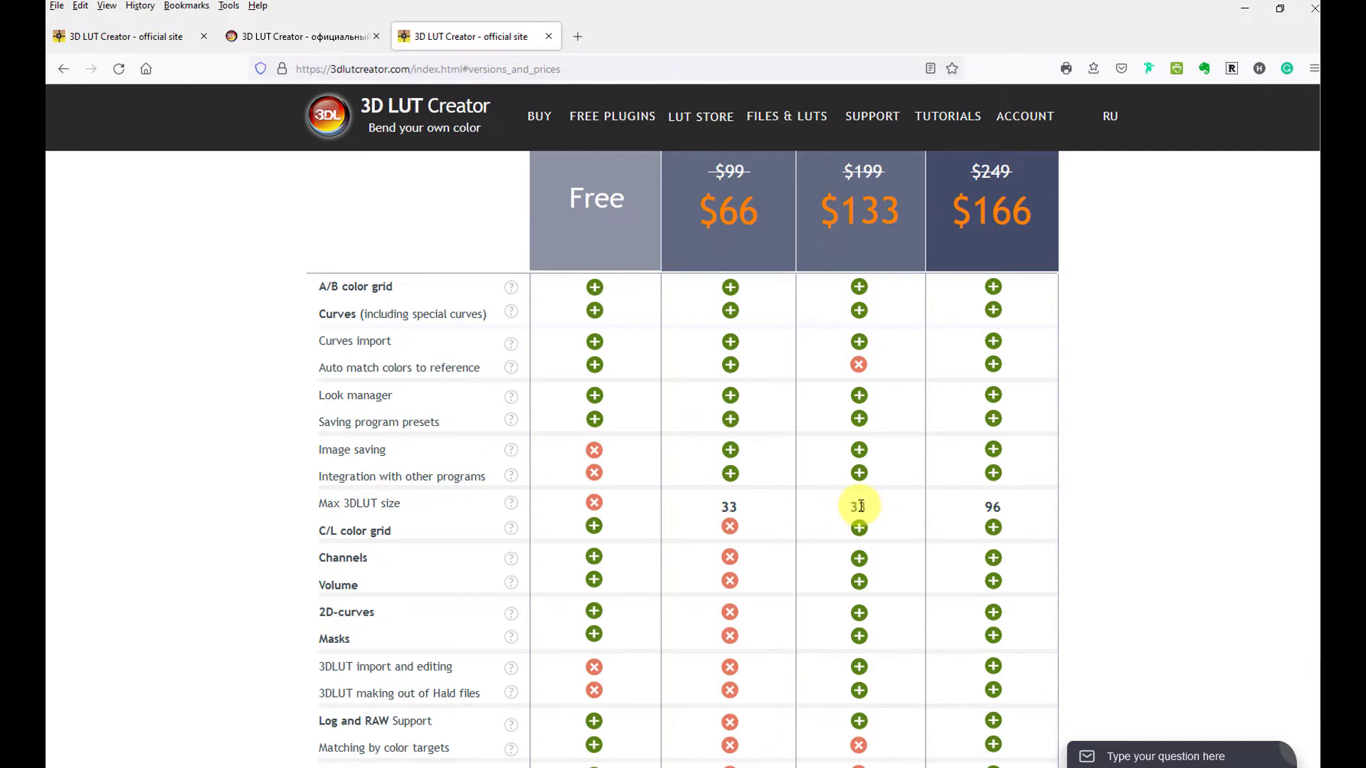
mouse_move(877, 507)
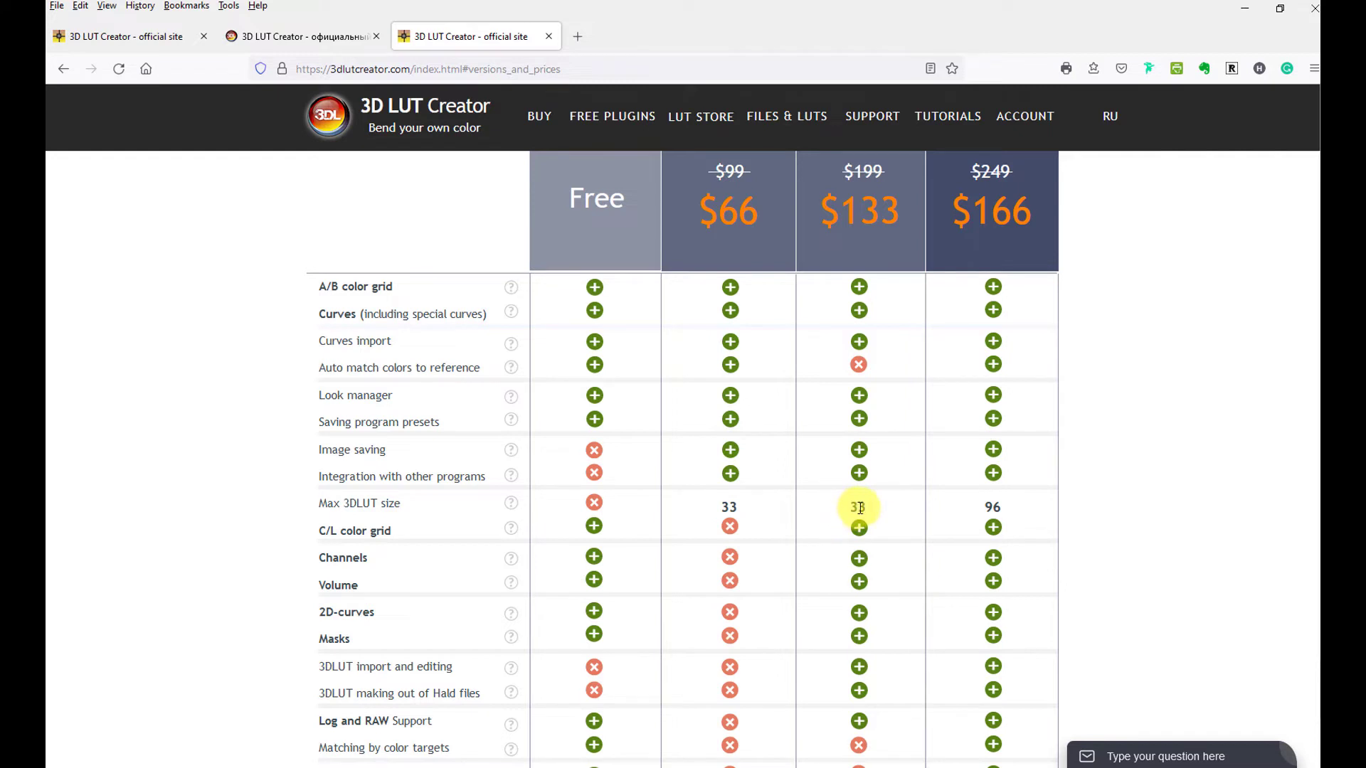
scroll("up", 3)
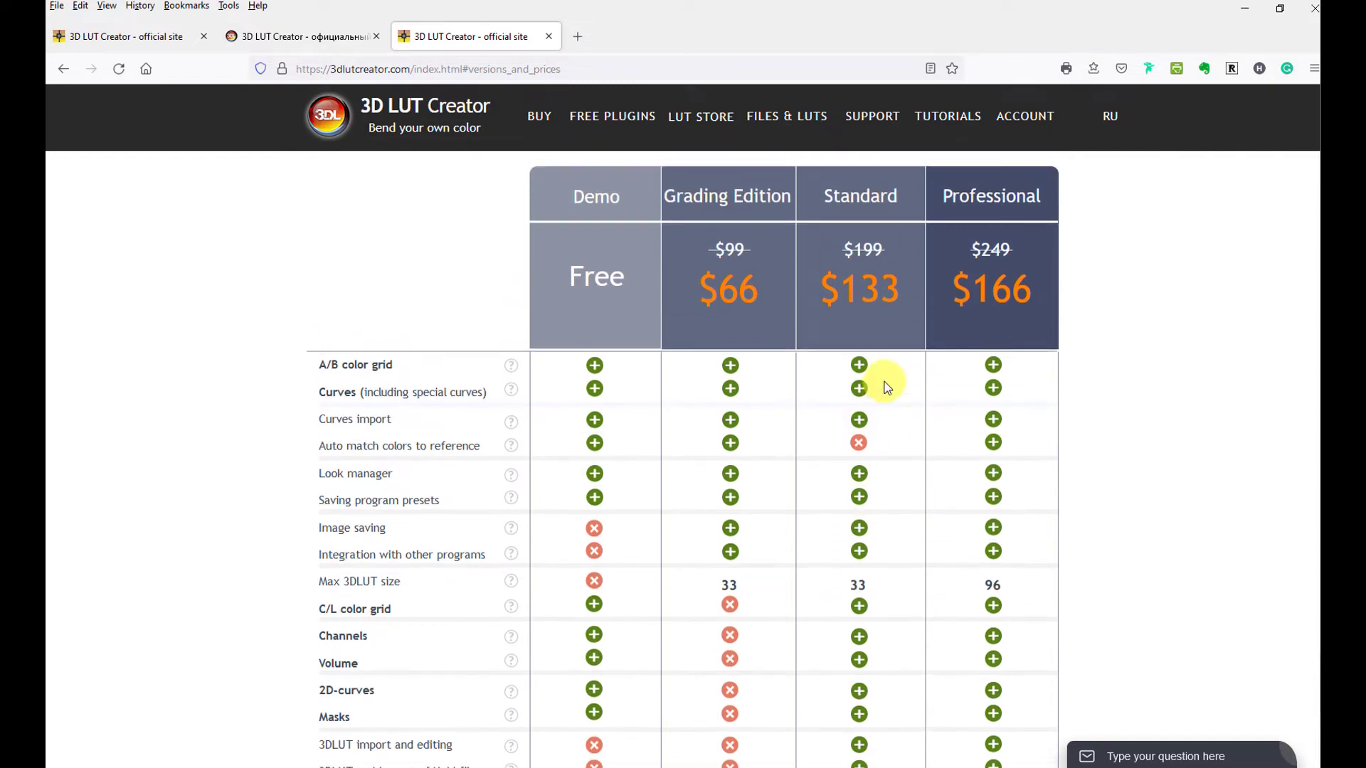
mouse_move(857, 444)
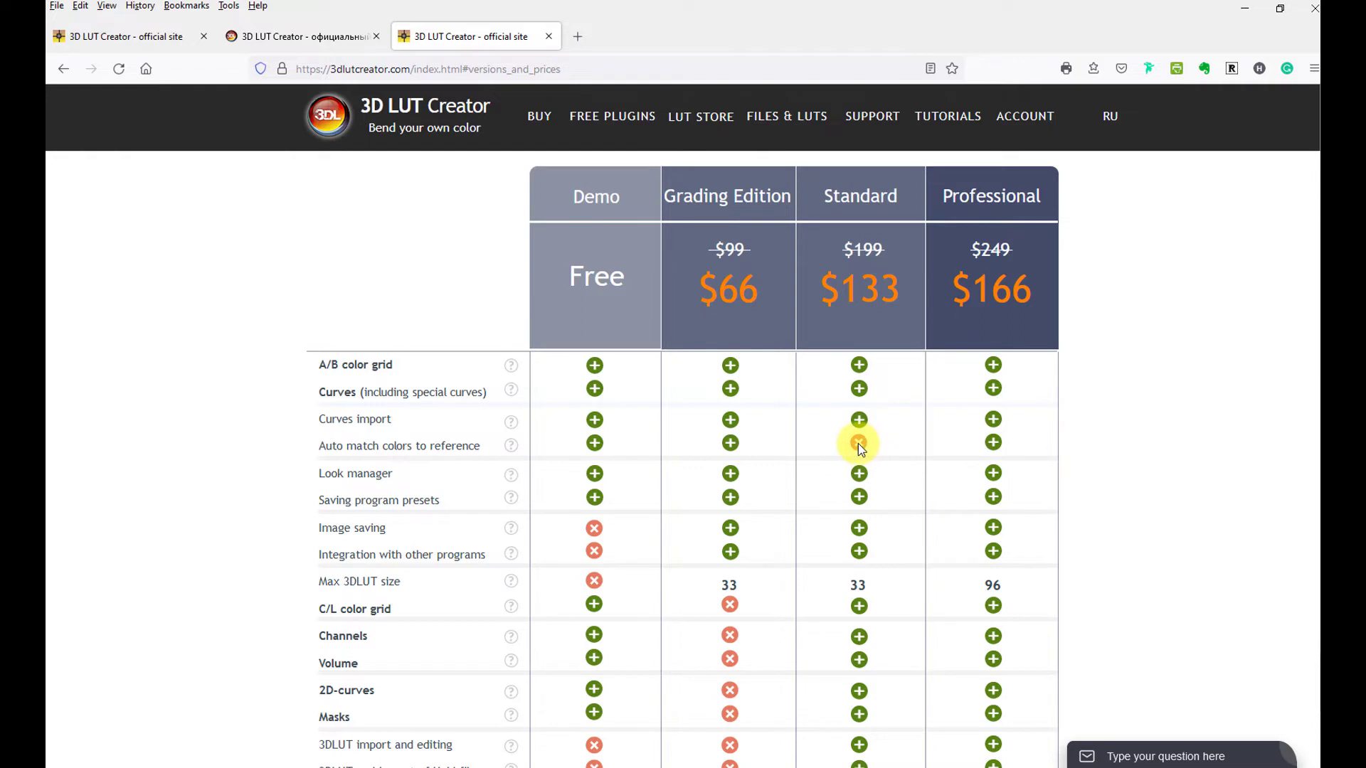
mouse_move(862, 231)
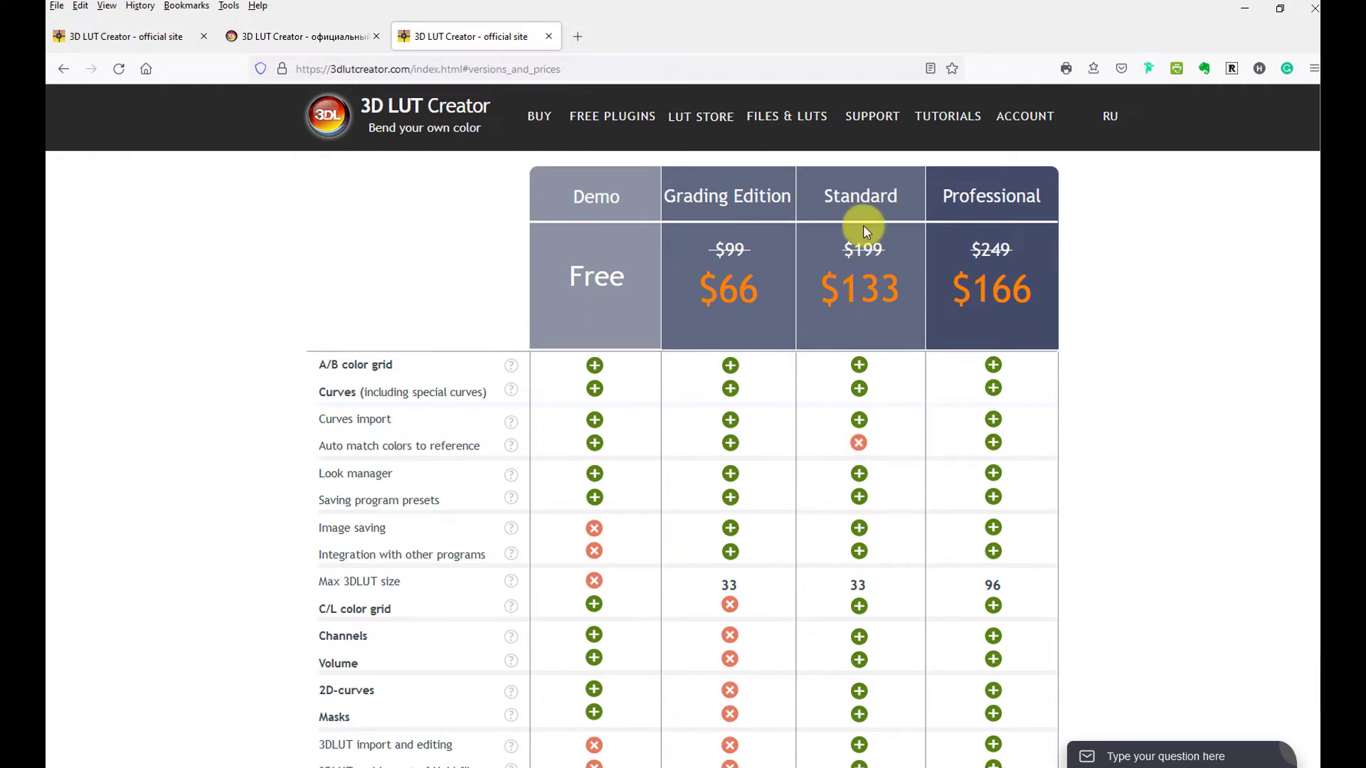
mouse_move(969, 195)
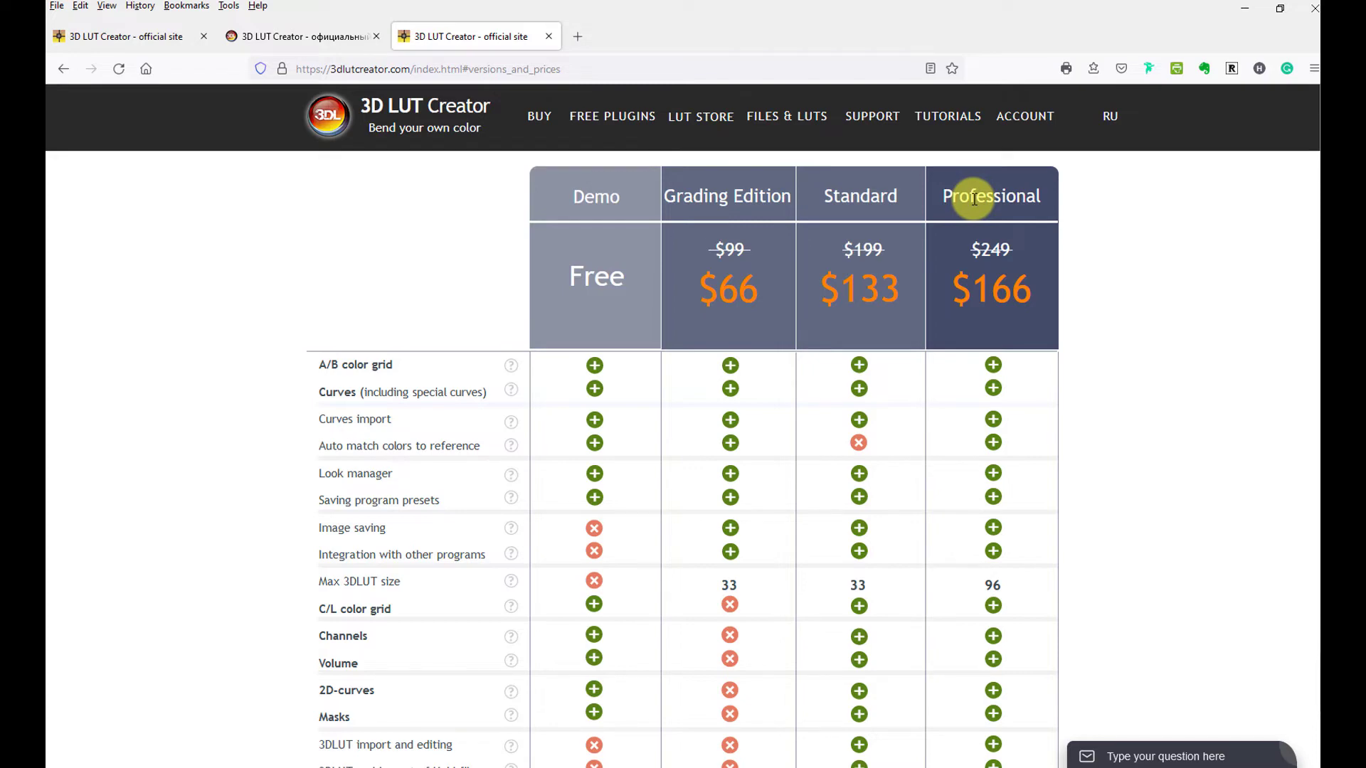
mouse_move(965, 261)
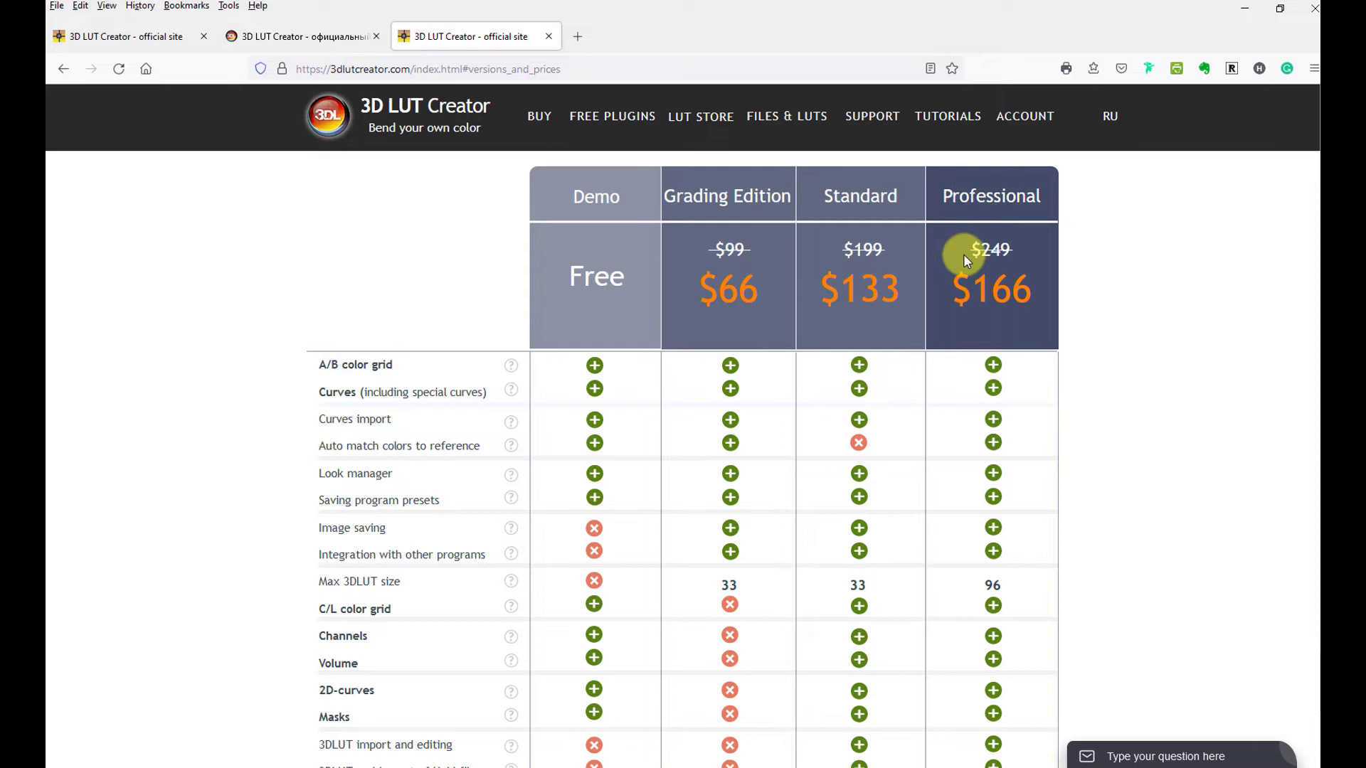
mouse_move(992, 298)
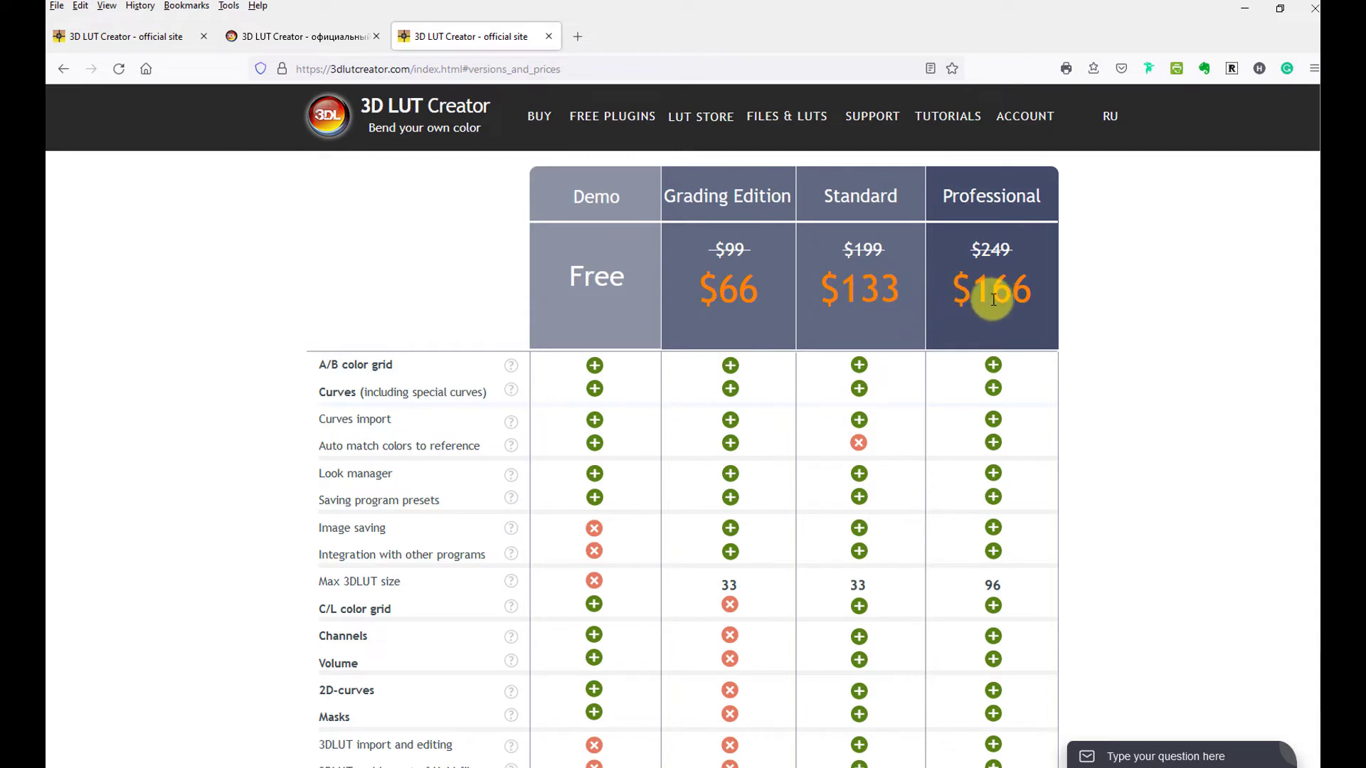
mouse_move(923, 288)
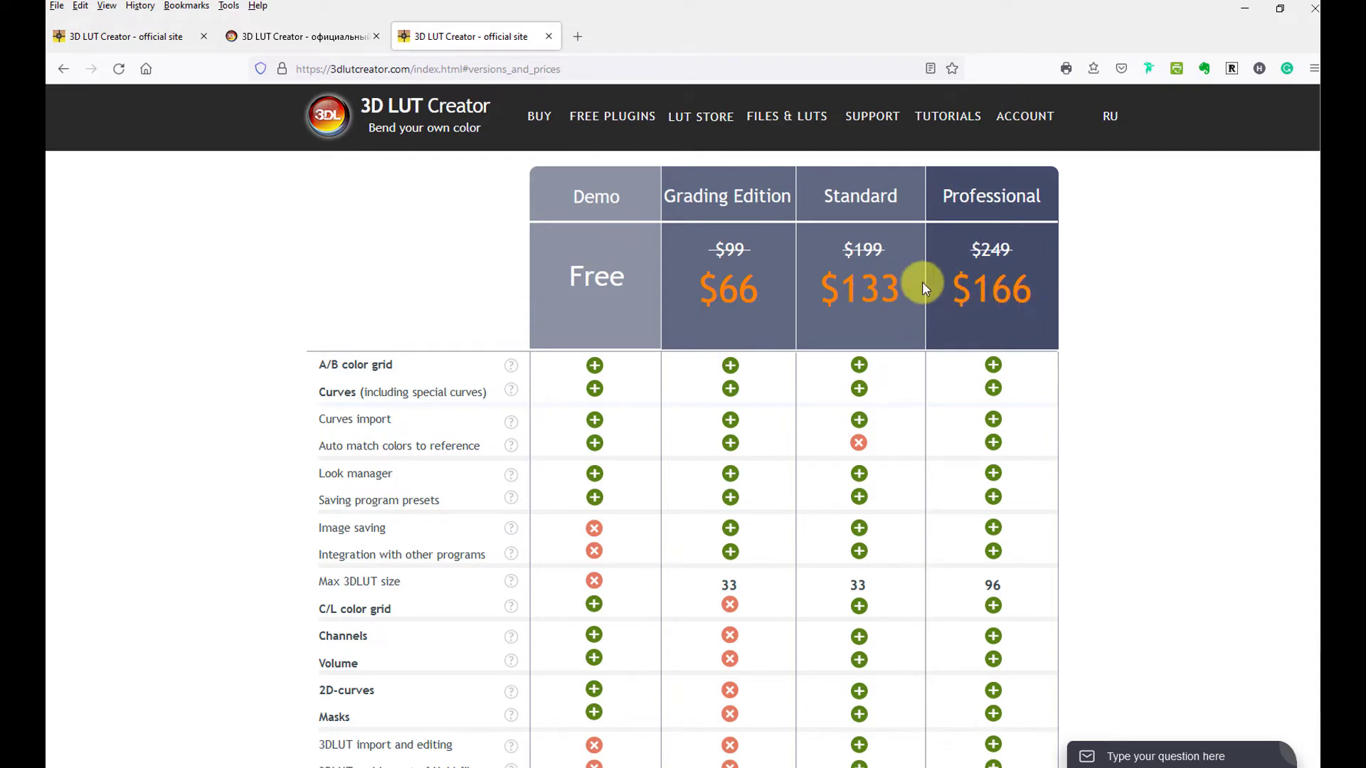
mouse_move(949, 303)
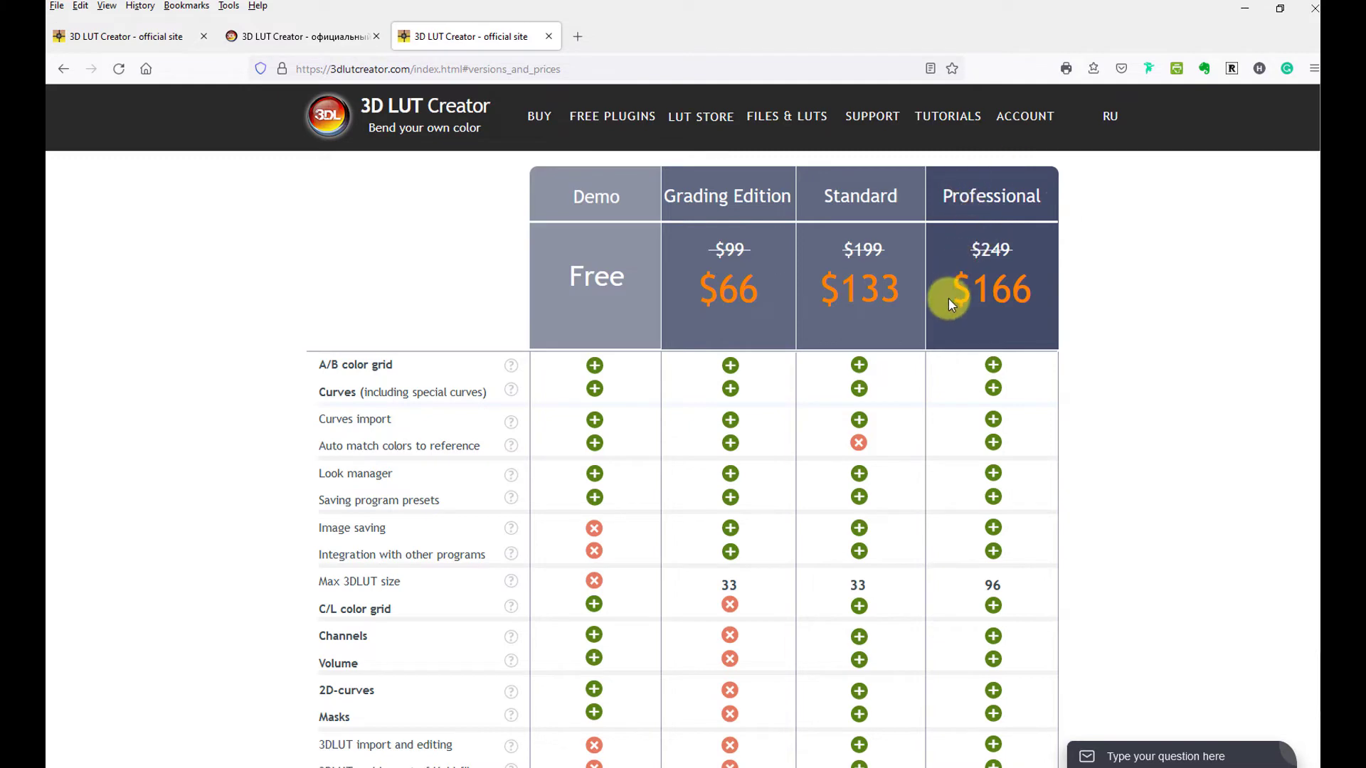
mouse_move(860, 292)
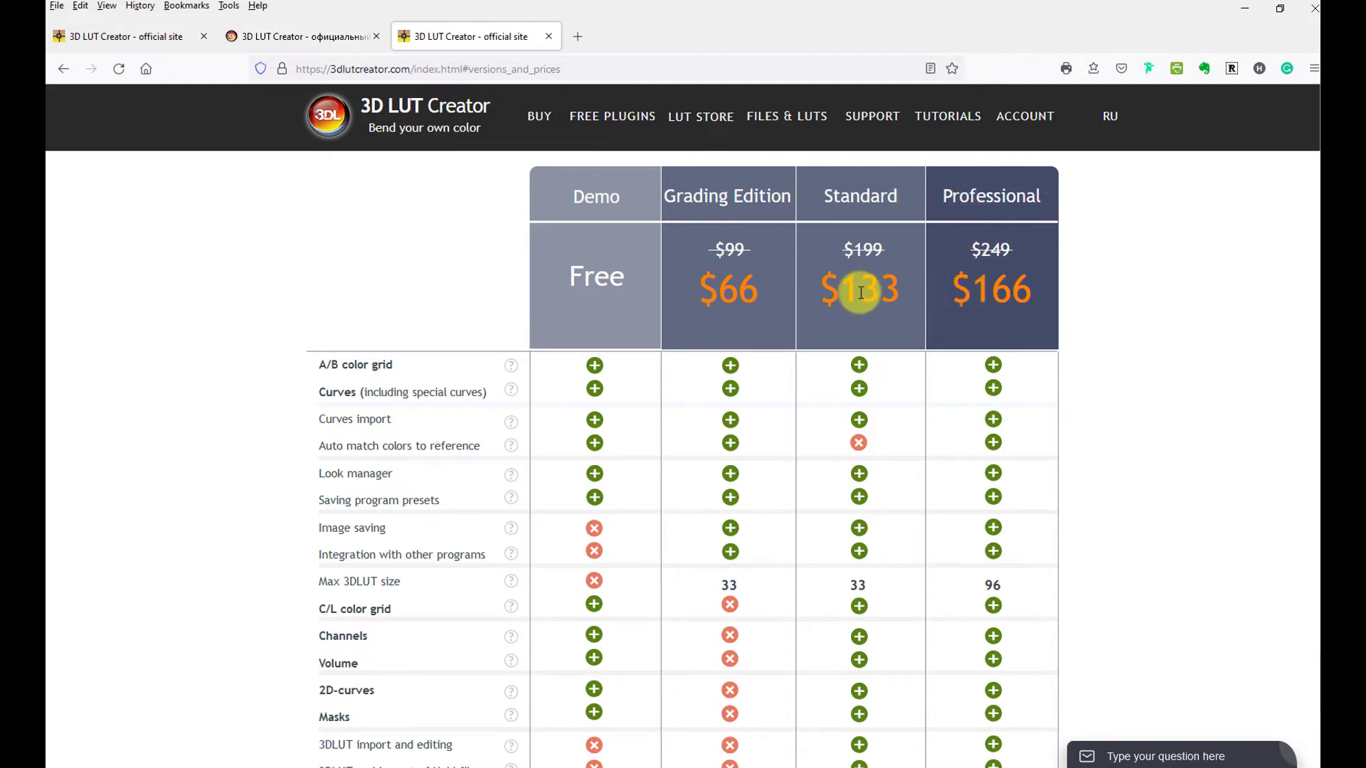
mouse_move(940, 201)
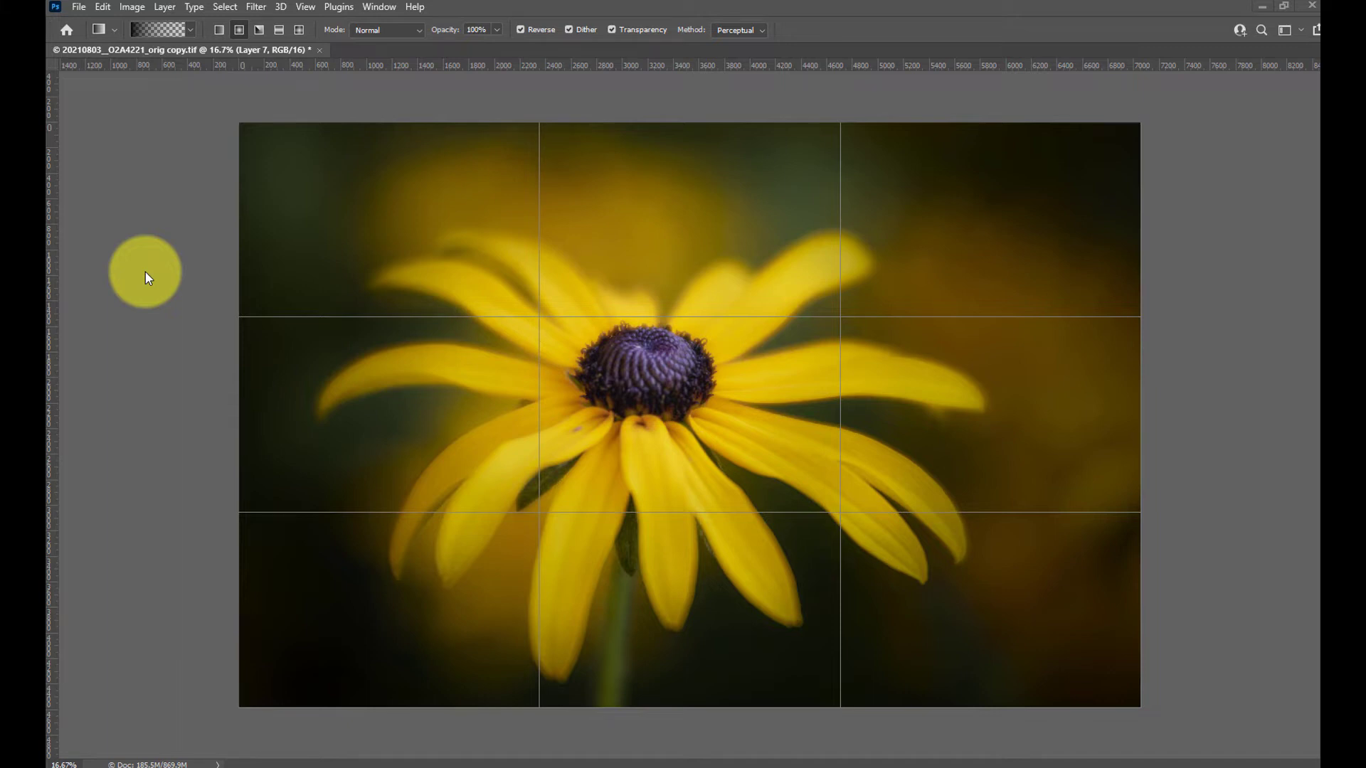
mouse_move(742, 751)
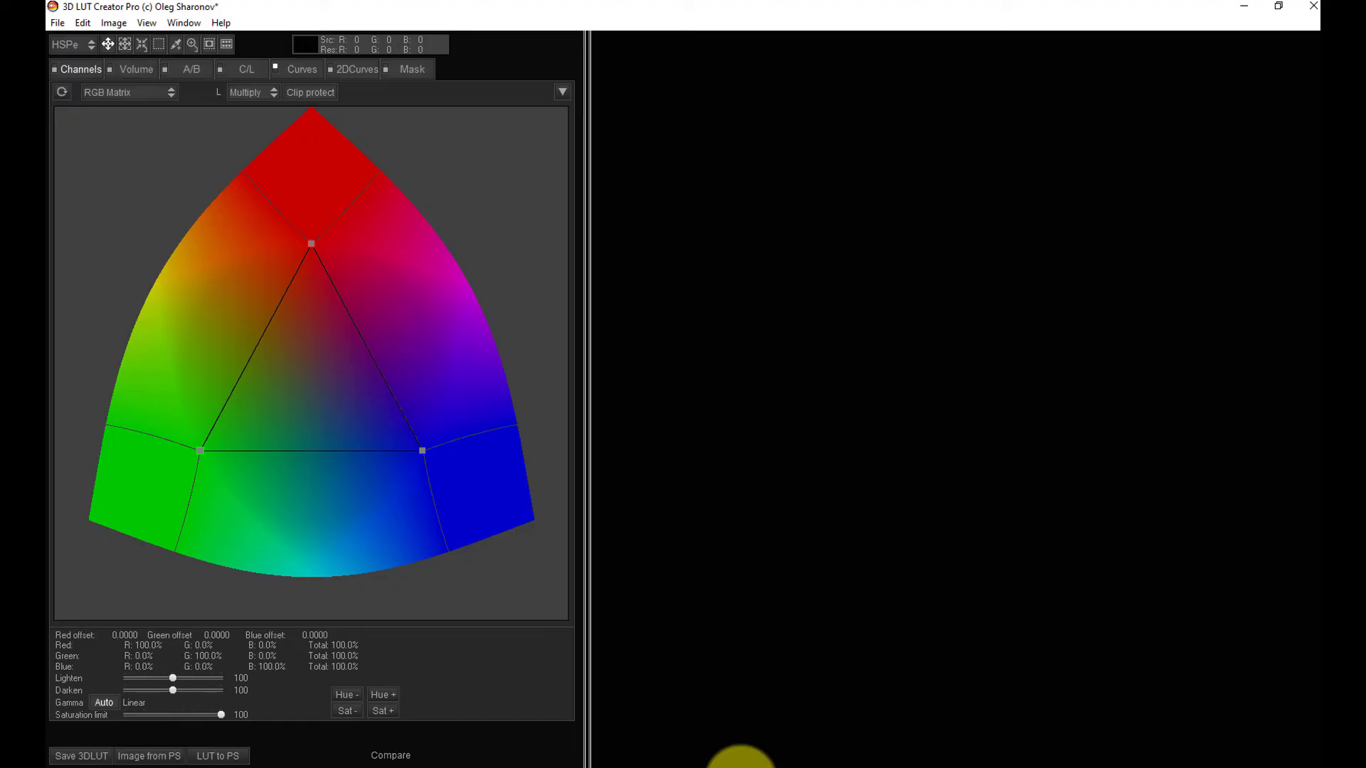
mouse_move(172, 338)
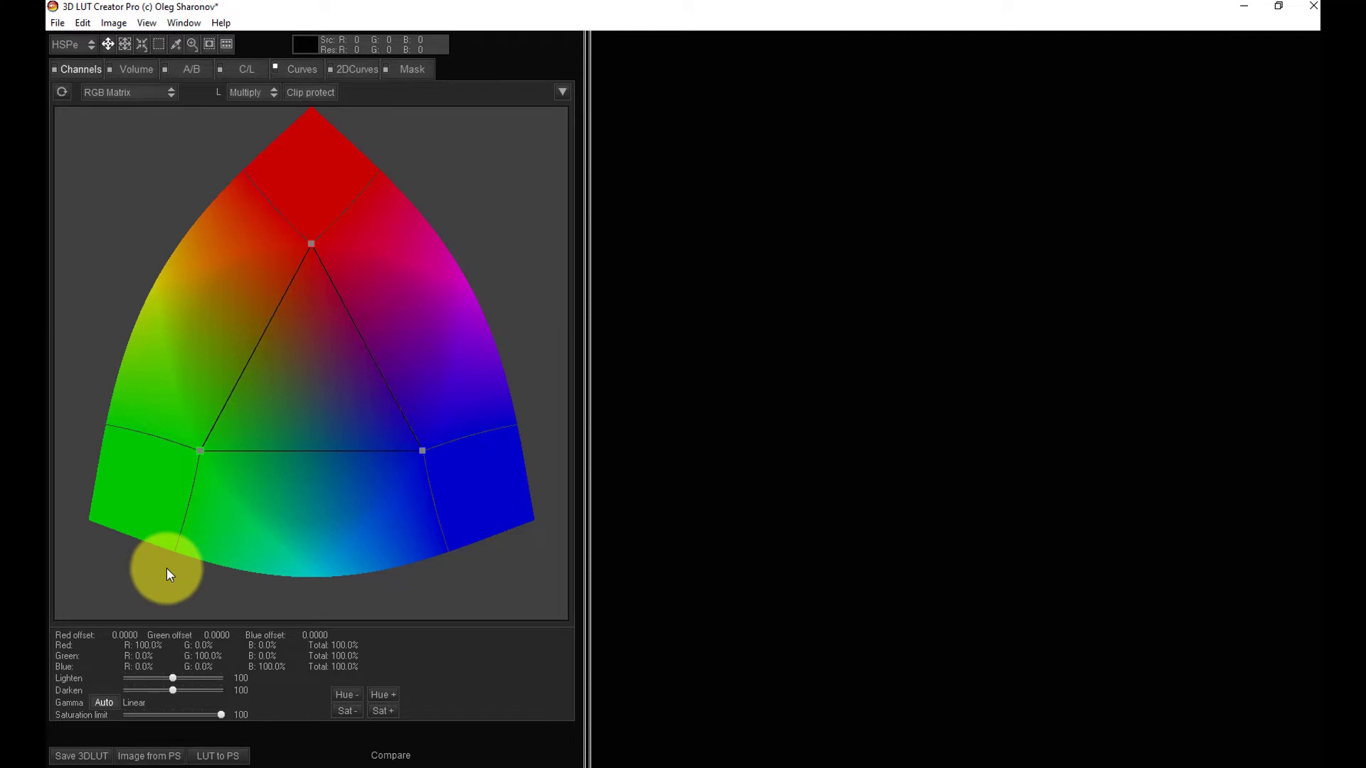
mouse_move(156, 755)
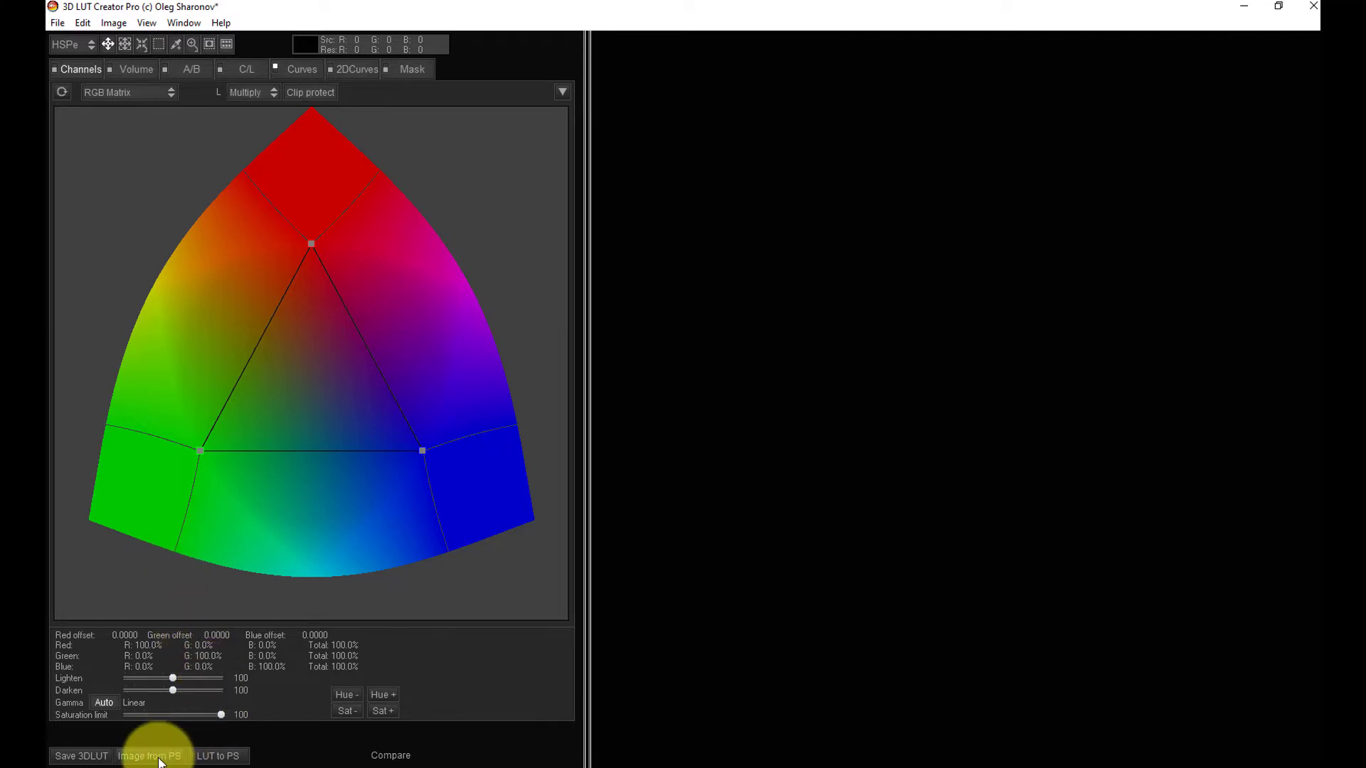
Load the yellow flower image from Photoshop and trial-move the RGB Matrix red point, then restore it.
left_click(150, 756)
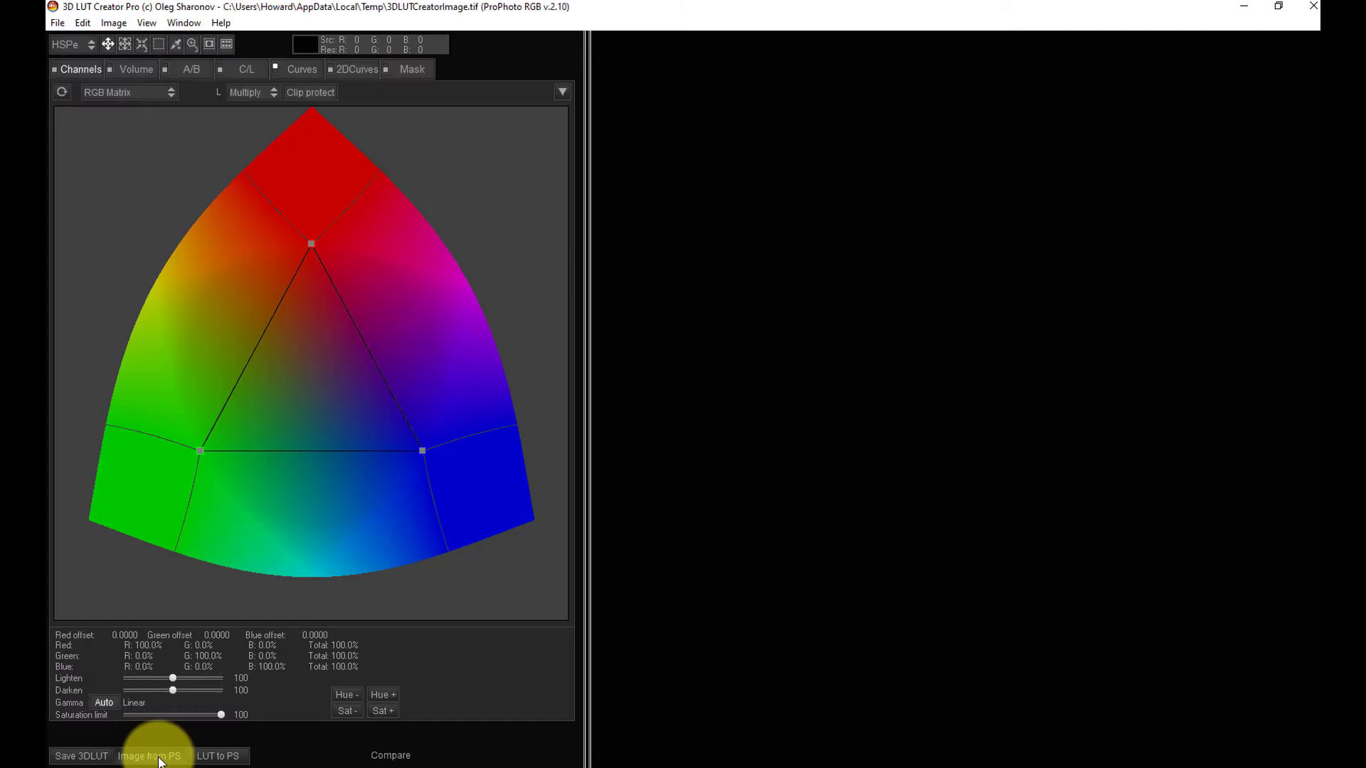
left_click(150, 756)
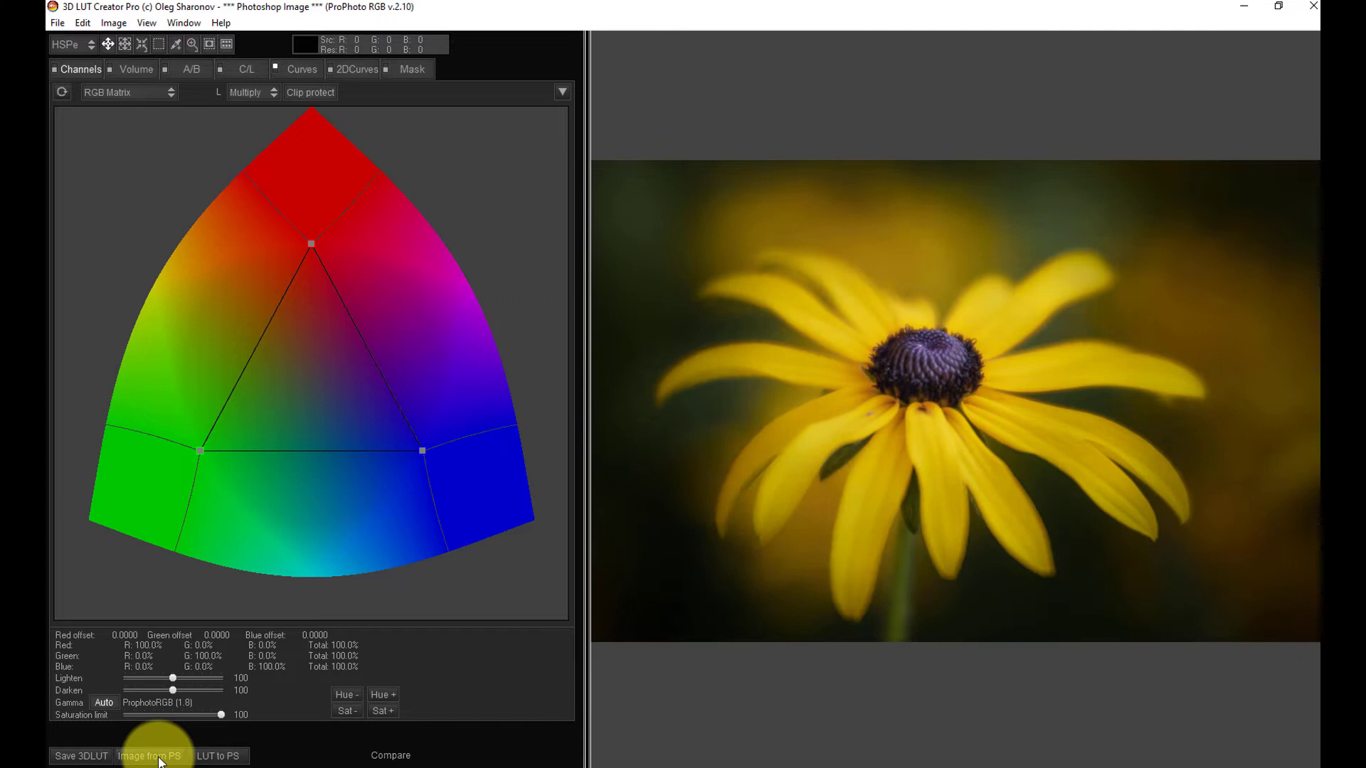
mouse_move(92, 71)
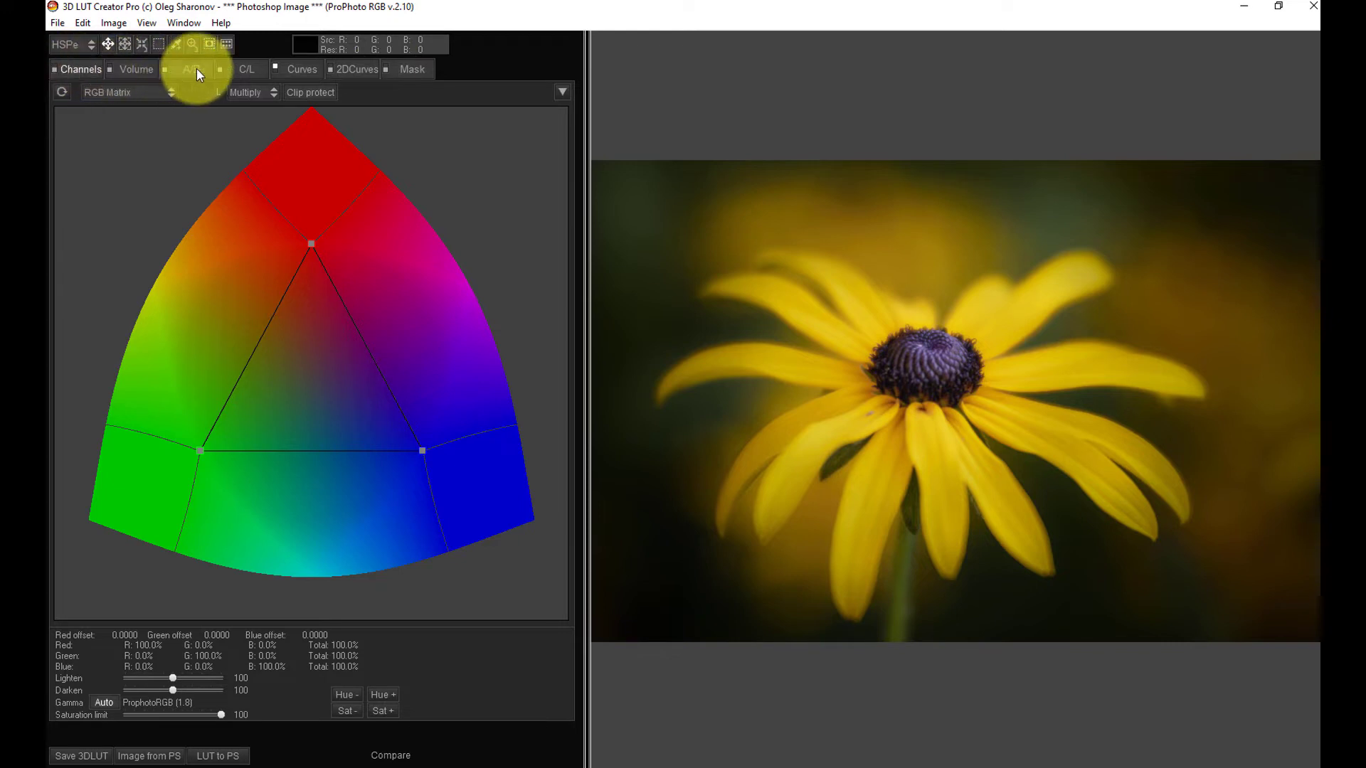
left_click(248, 69)
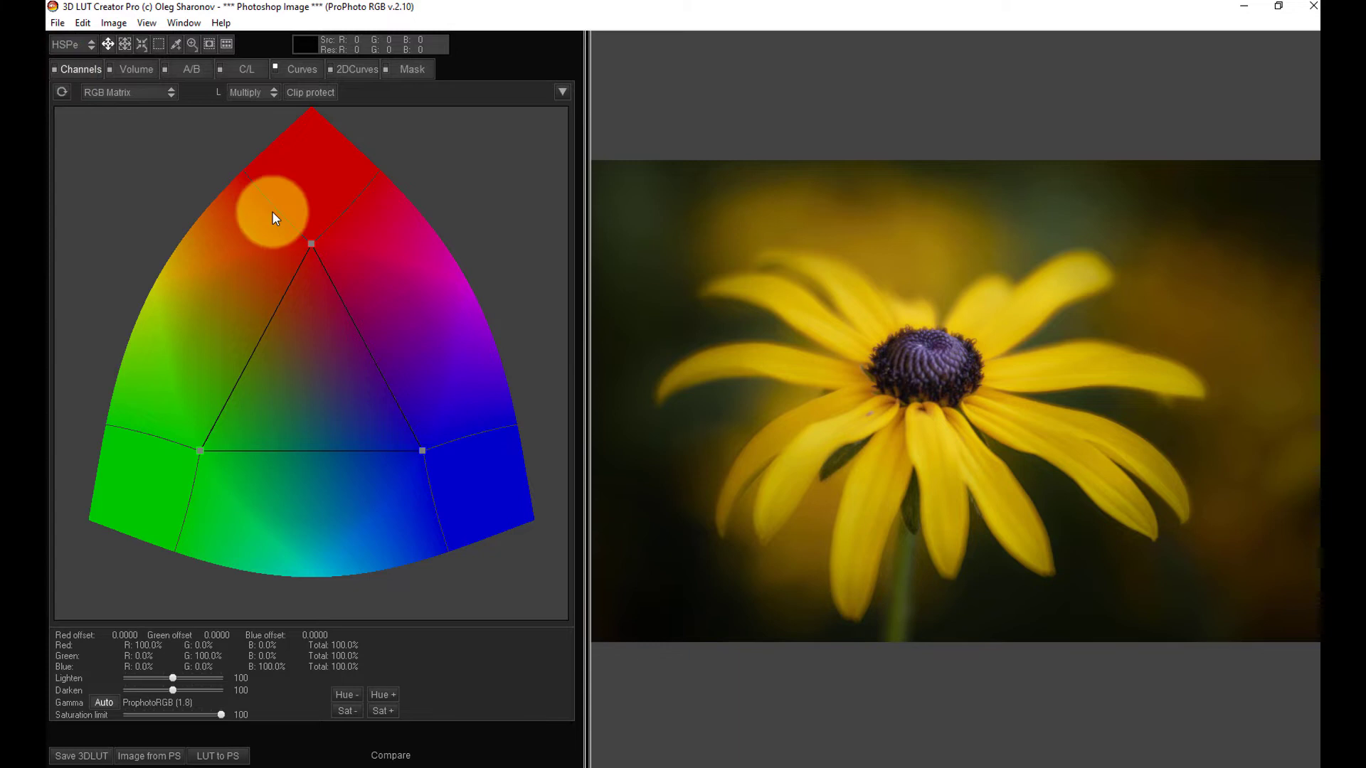
left_click_drag(275, 216, 303, 268)
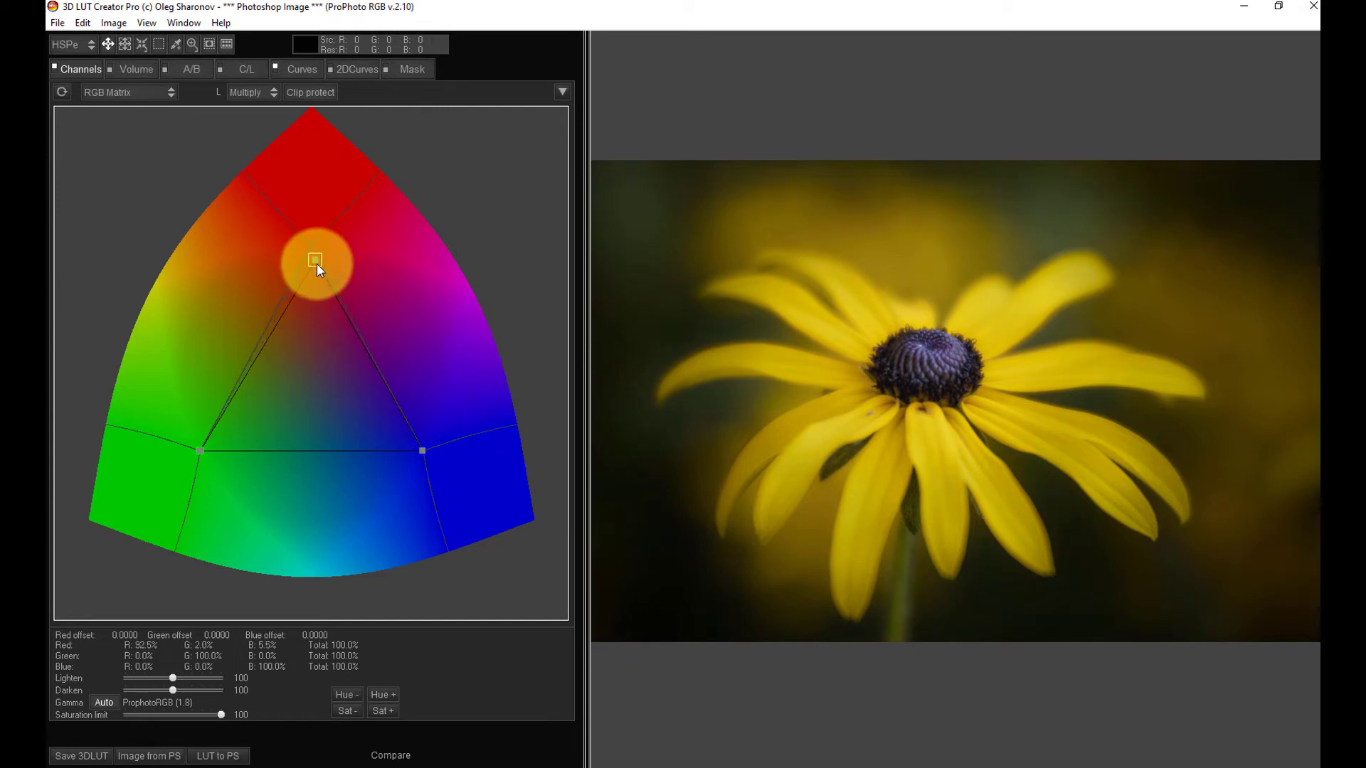
left_click_drag(315, 267, 315, 241)
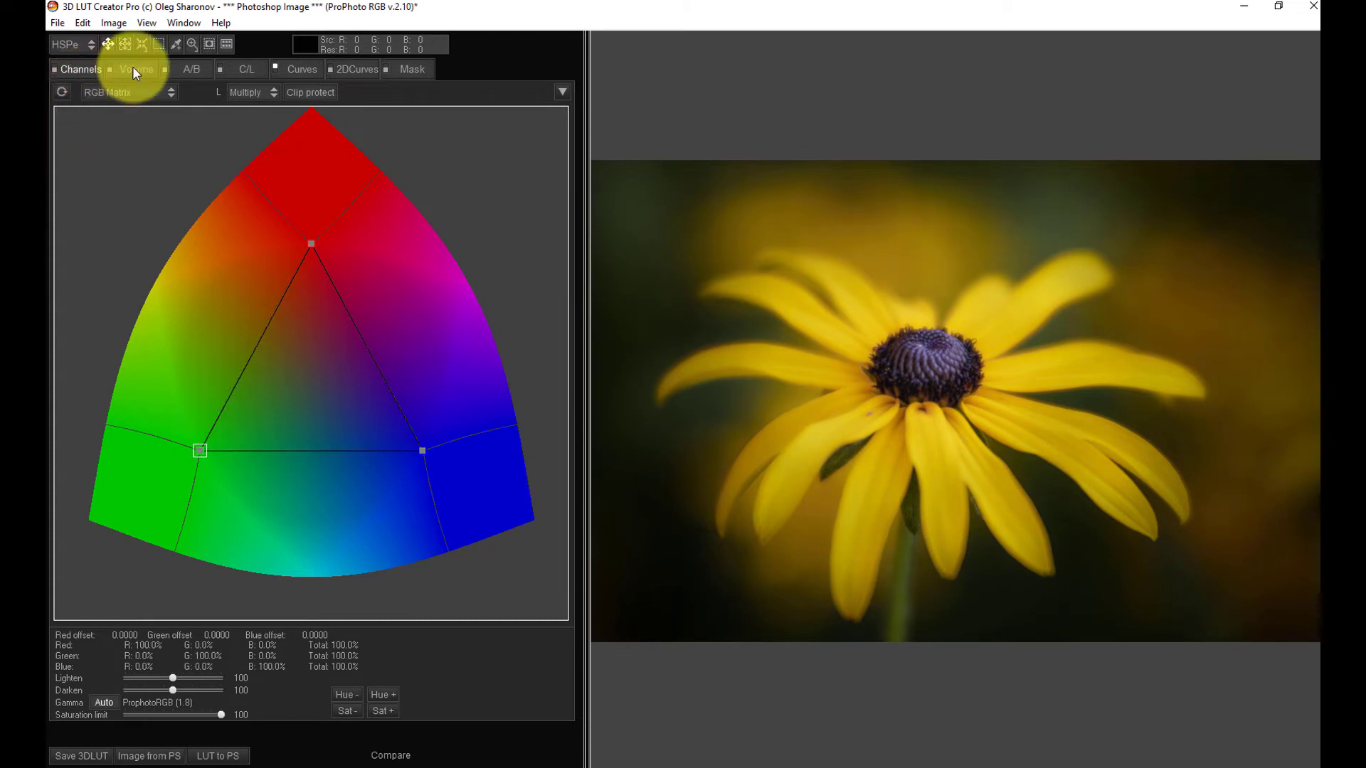
In Volume's Shadows-Highlights mode, push the highlights toward red, then reset to neutral.
left_click(136, 69)
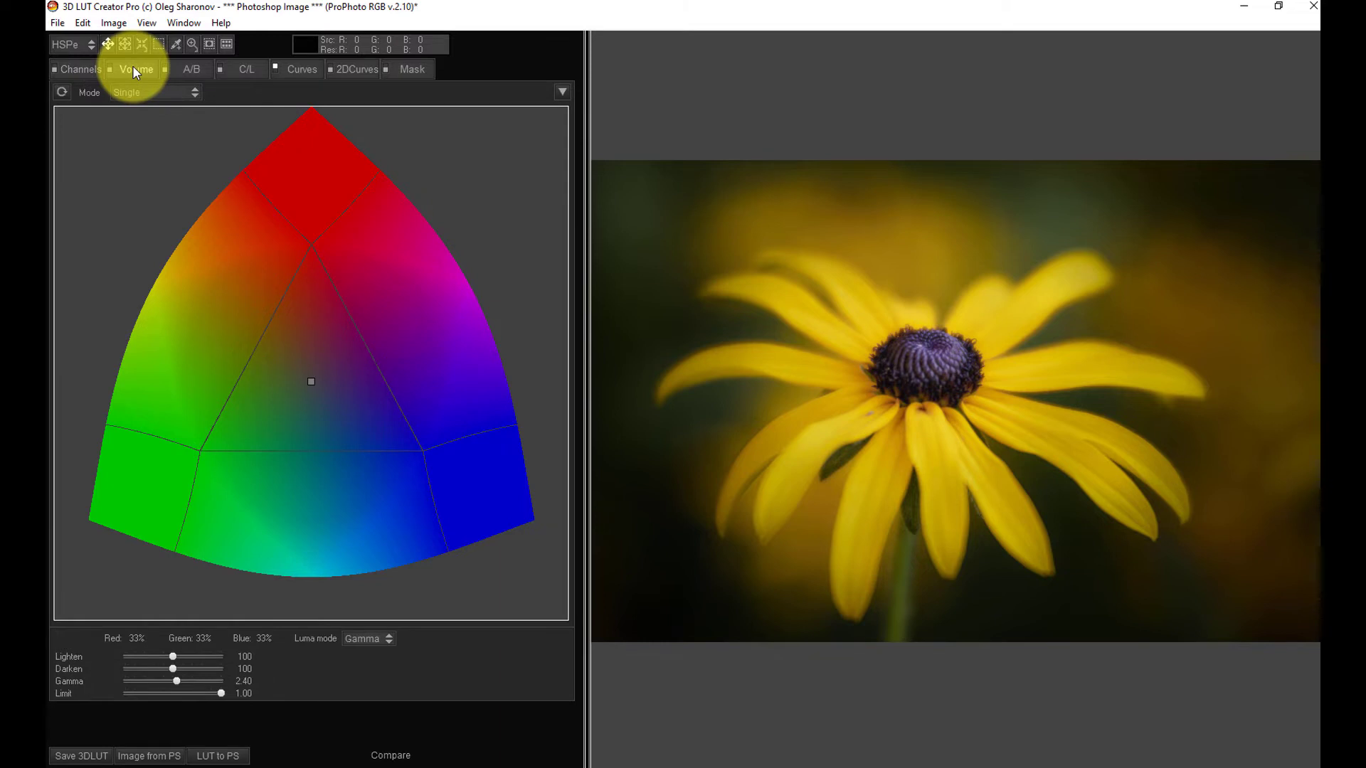
mouse_move(283, 422)
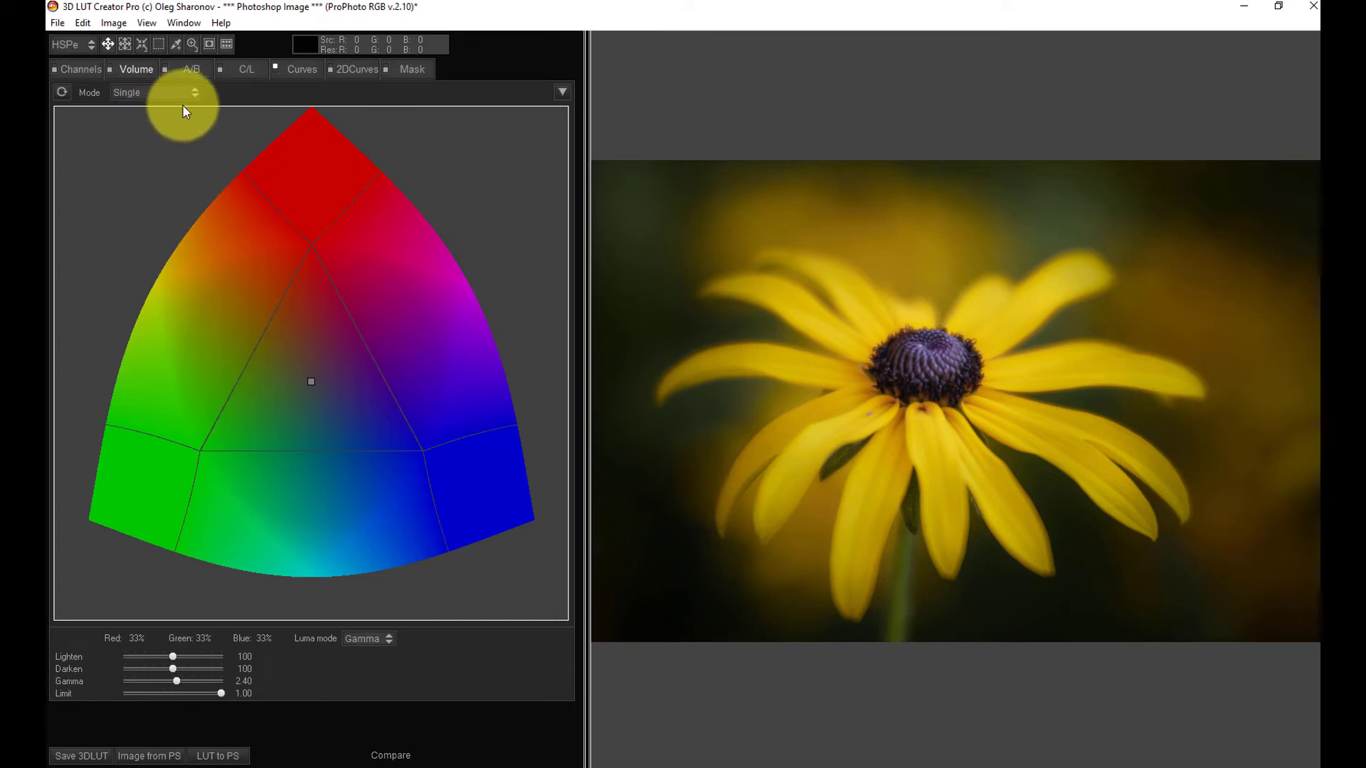
left_click(156, 93)
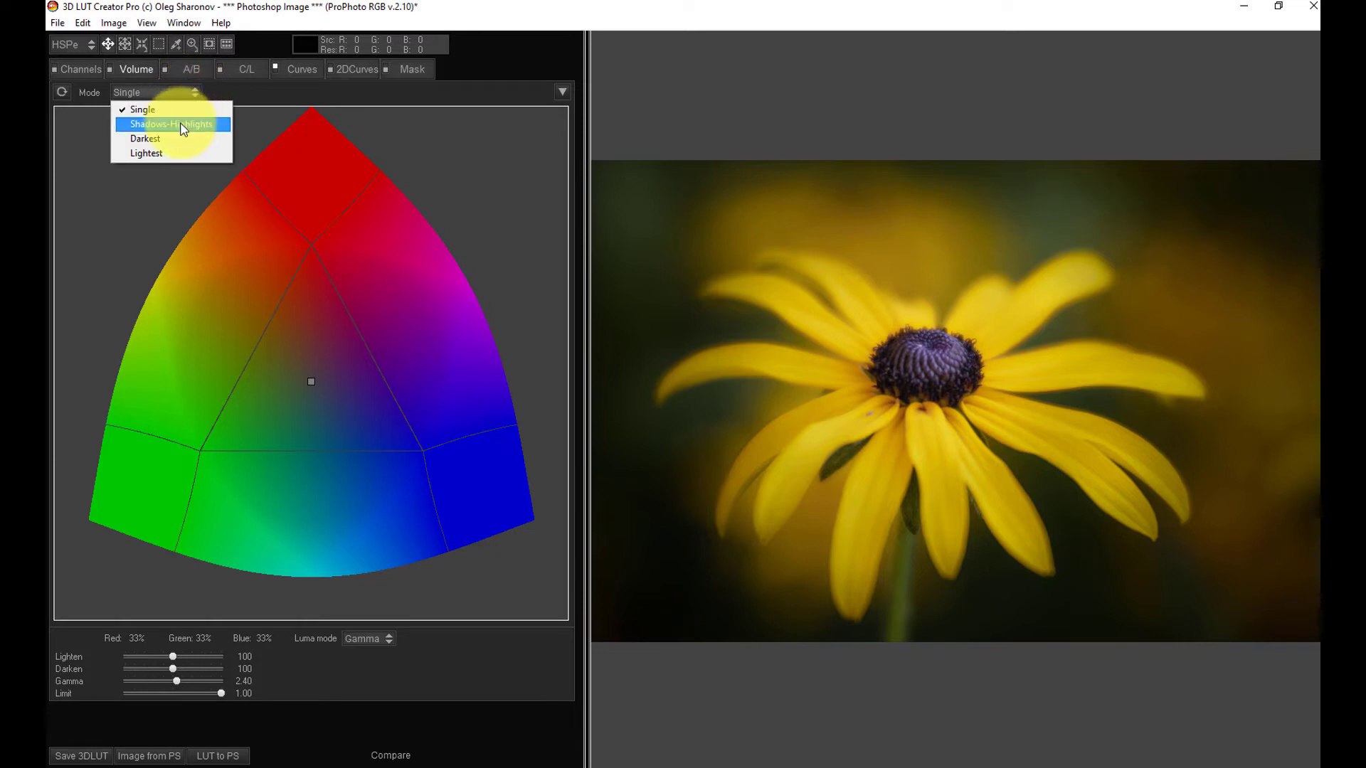
left_click(171, 124)
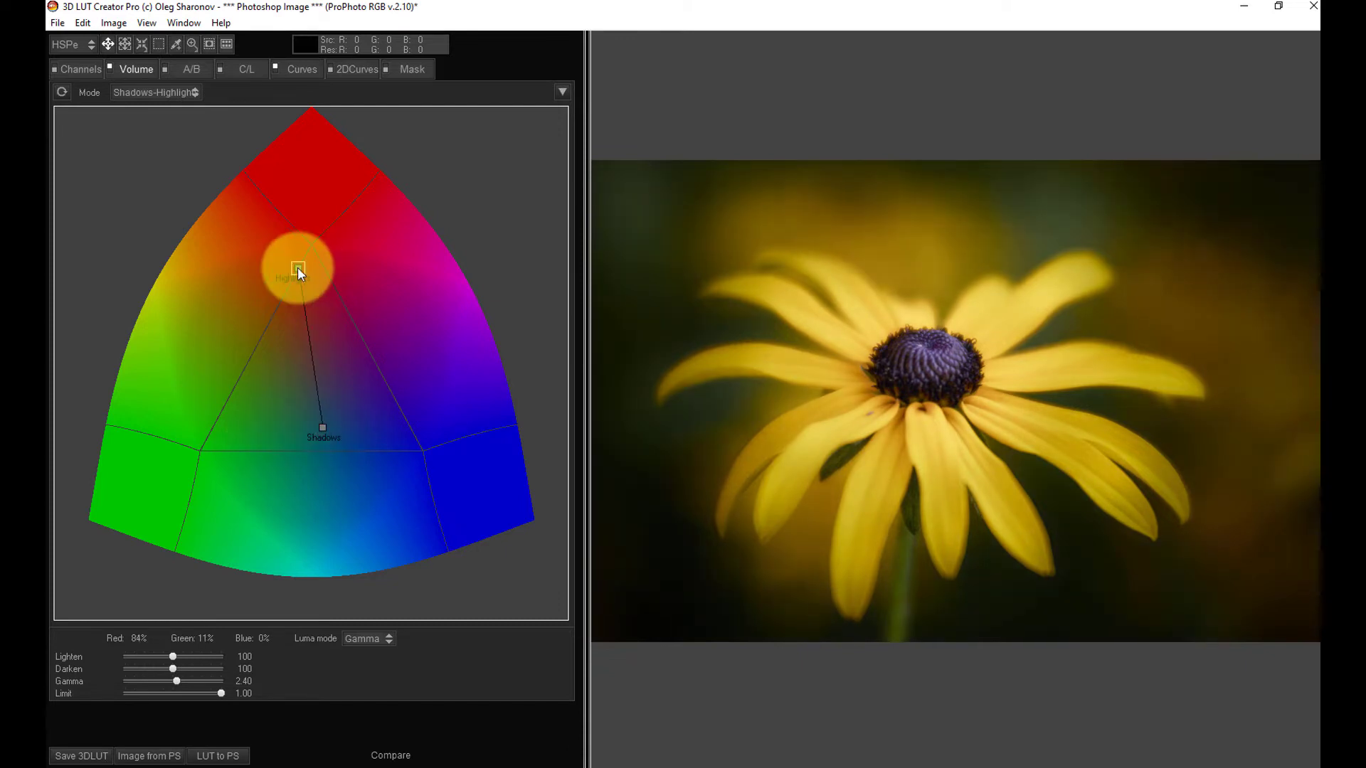
left_click_drag(299, 270, 322, 244)
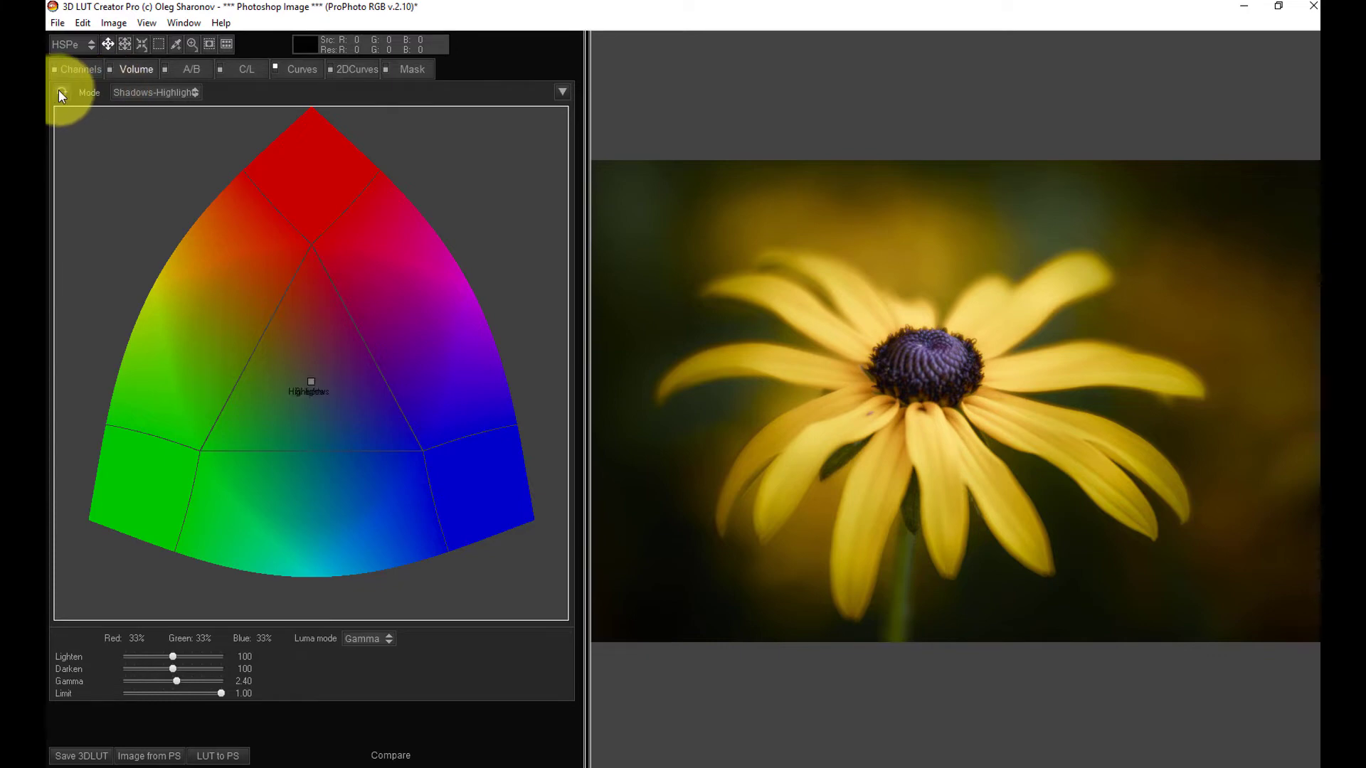
left_click(191, 69)
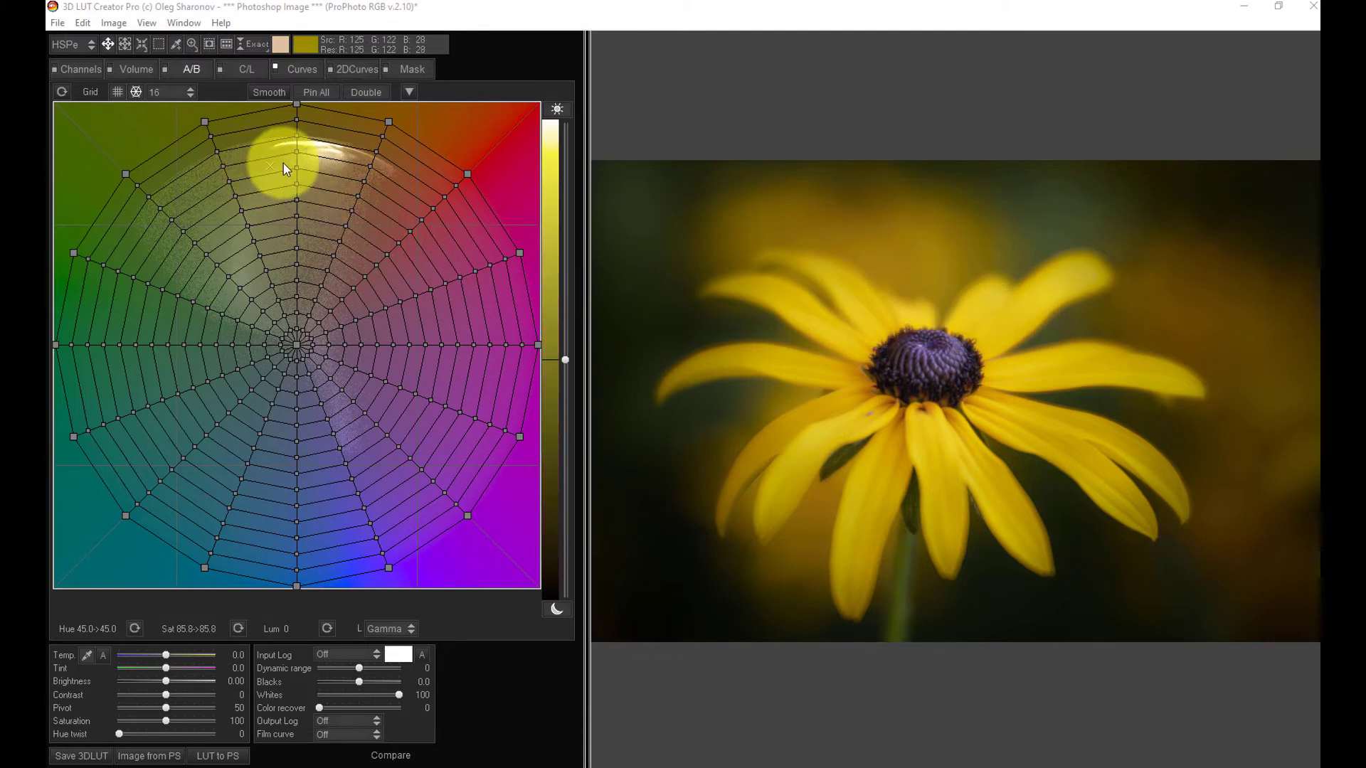
Drag the yellow A/B node toward orange, green and lower saturation, then return it.
left_click_drag(283, 168, 296, 229)
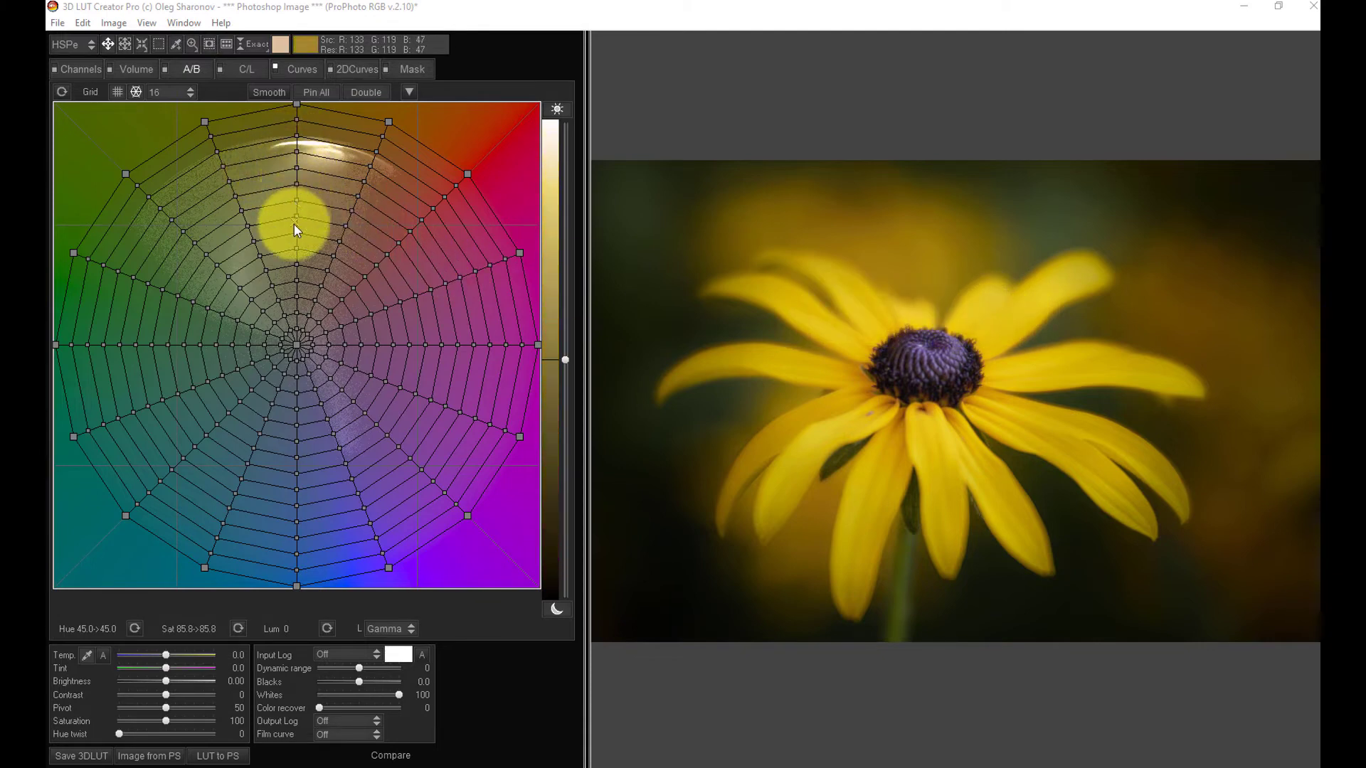
left_click_drag(296, 224, 296, 165)
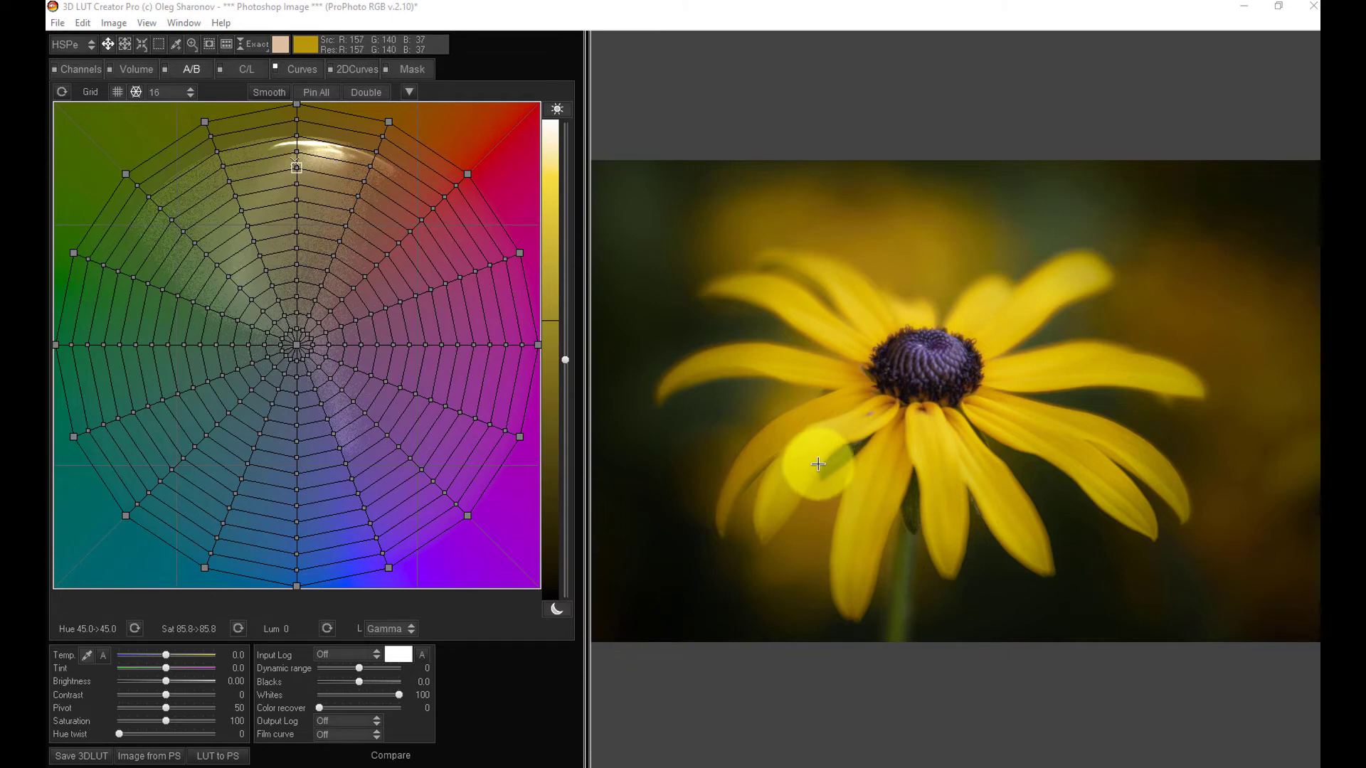
mouse_move(748, 436)
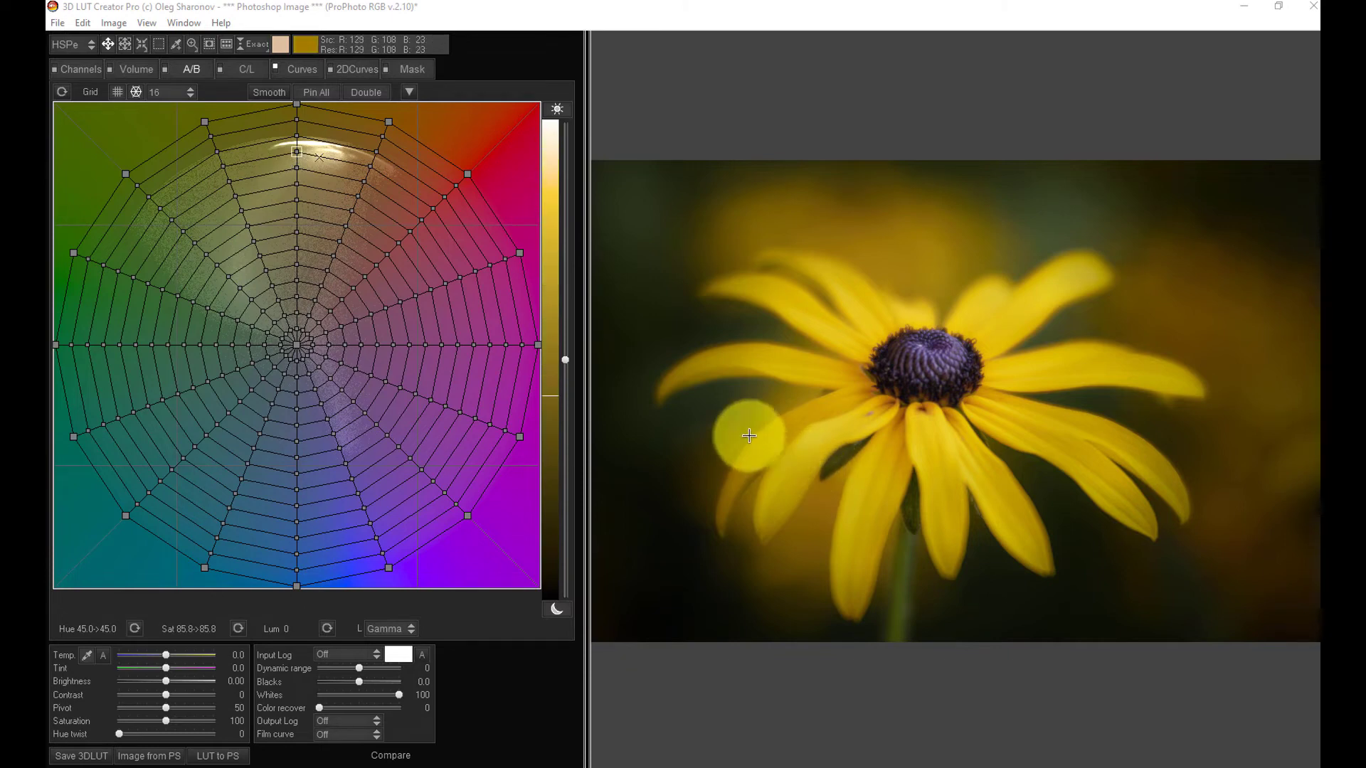
mouse_move(713, 368)
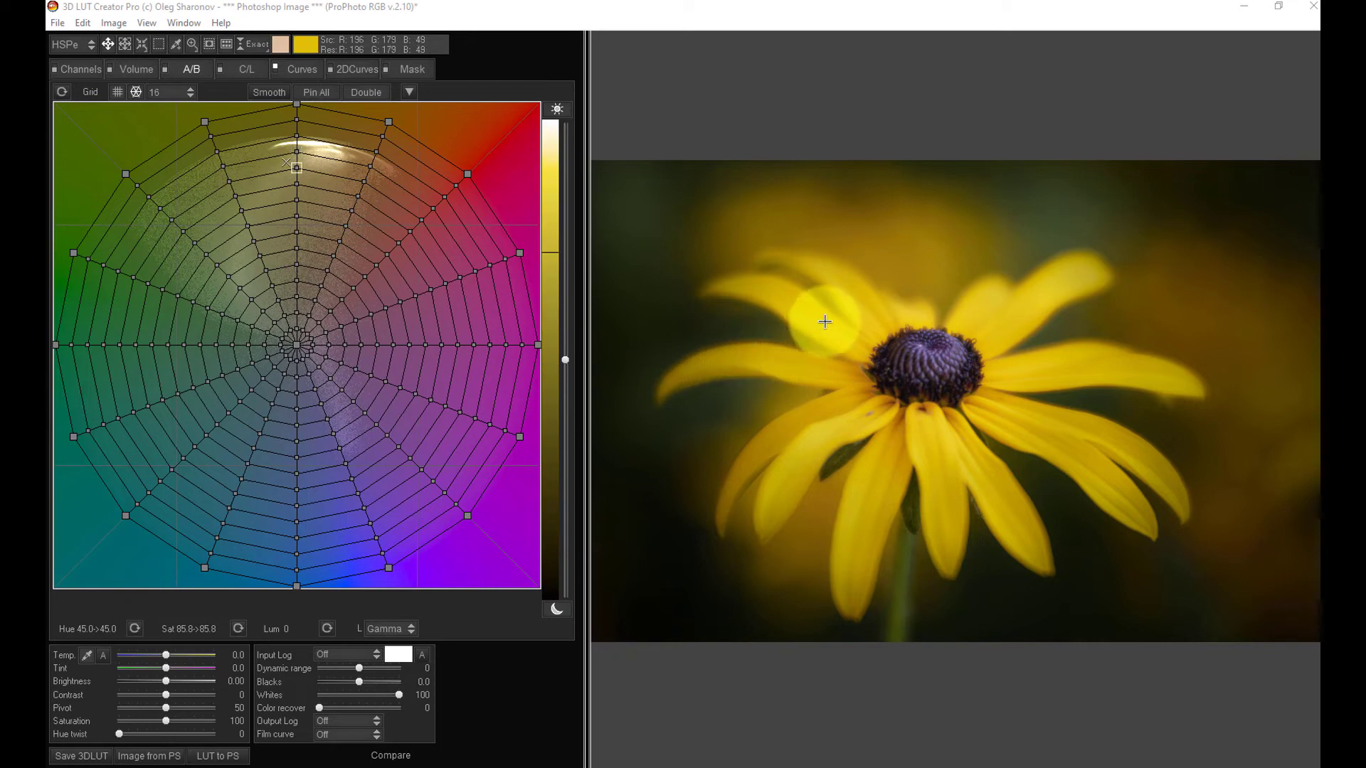
mouse_move(1122, 197)
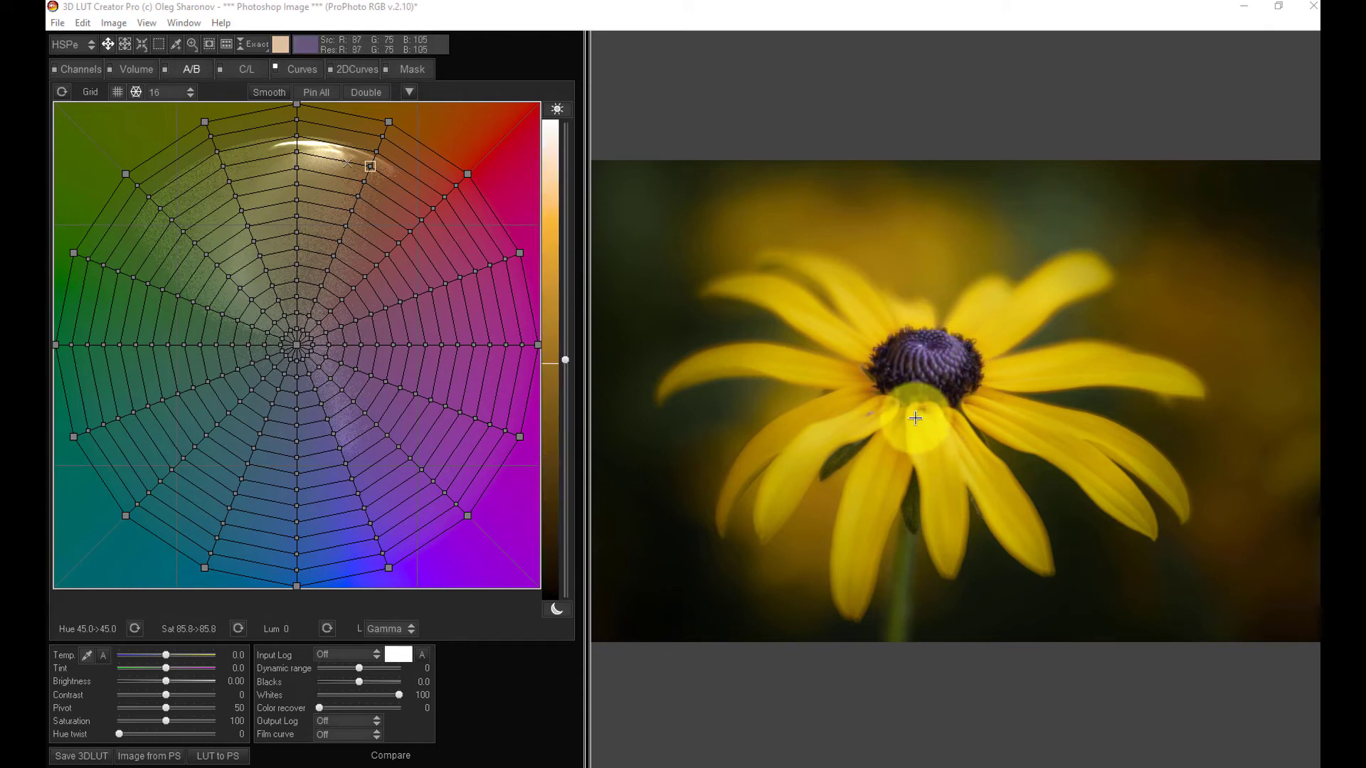
mouse_move(990, 532)
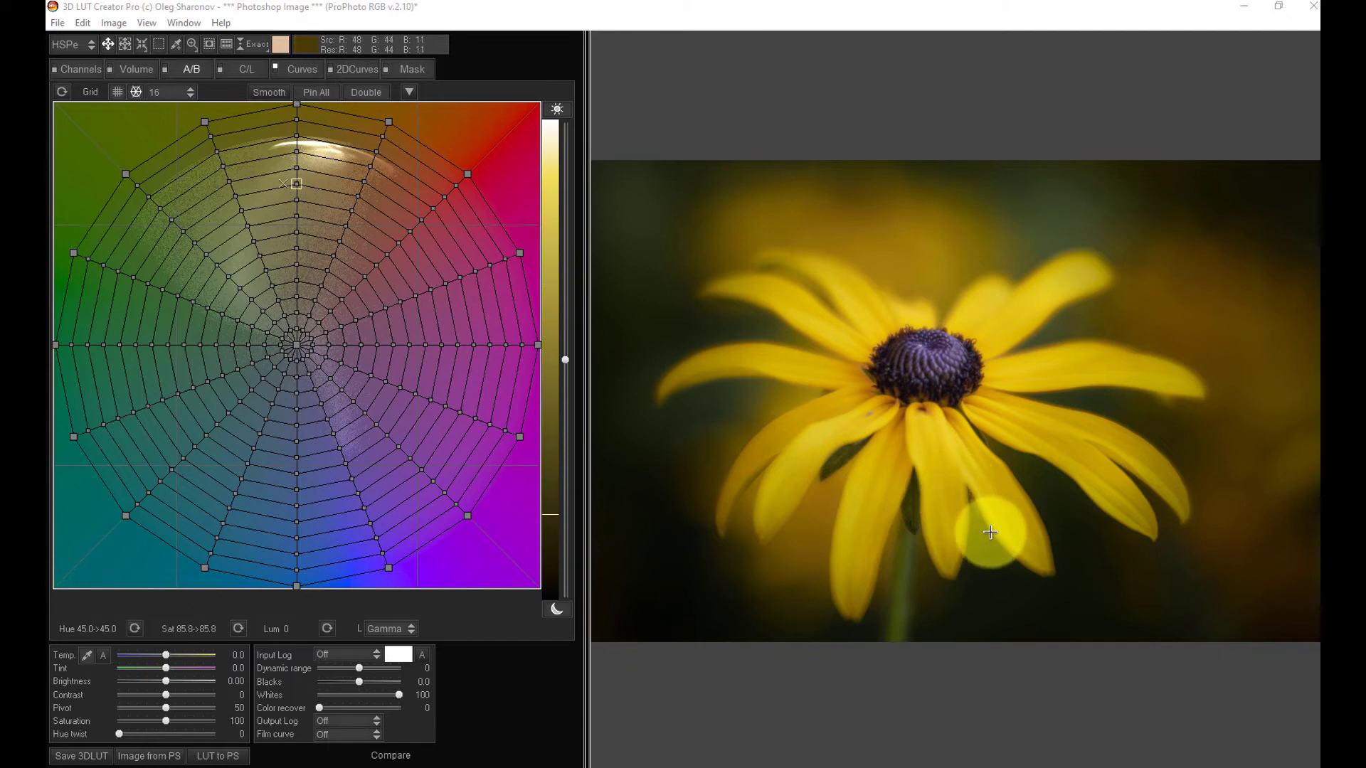
mouse_move(859, 529)
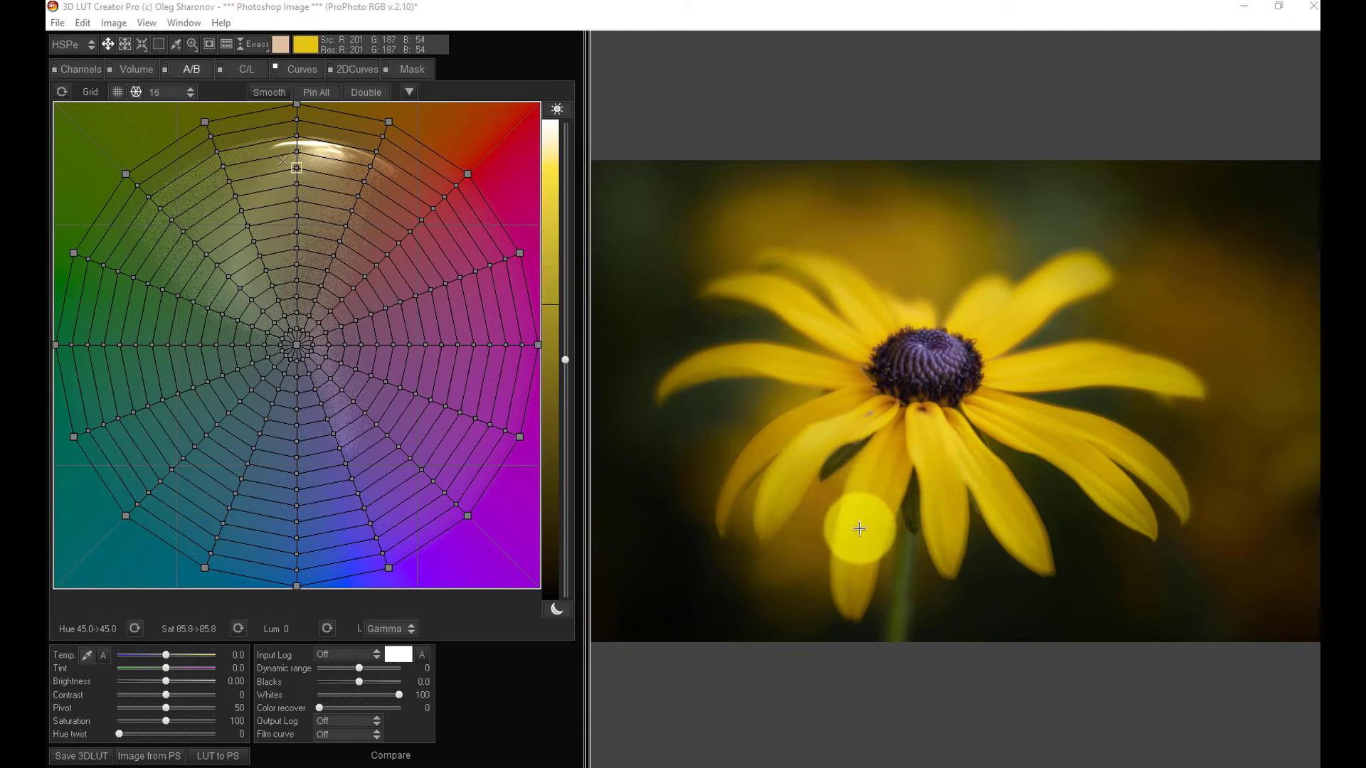
mouse_move(1037, 380)
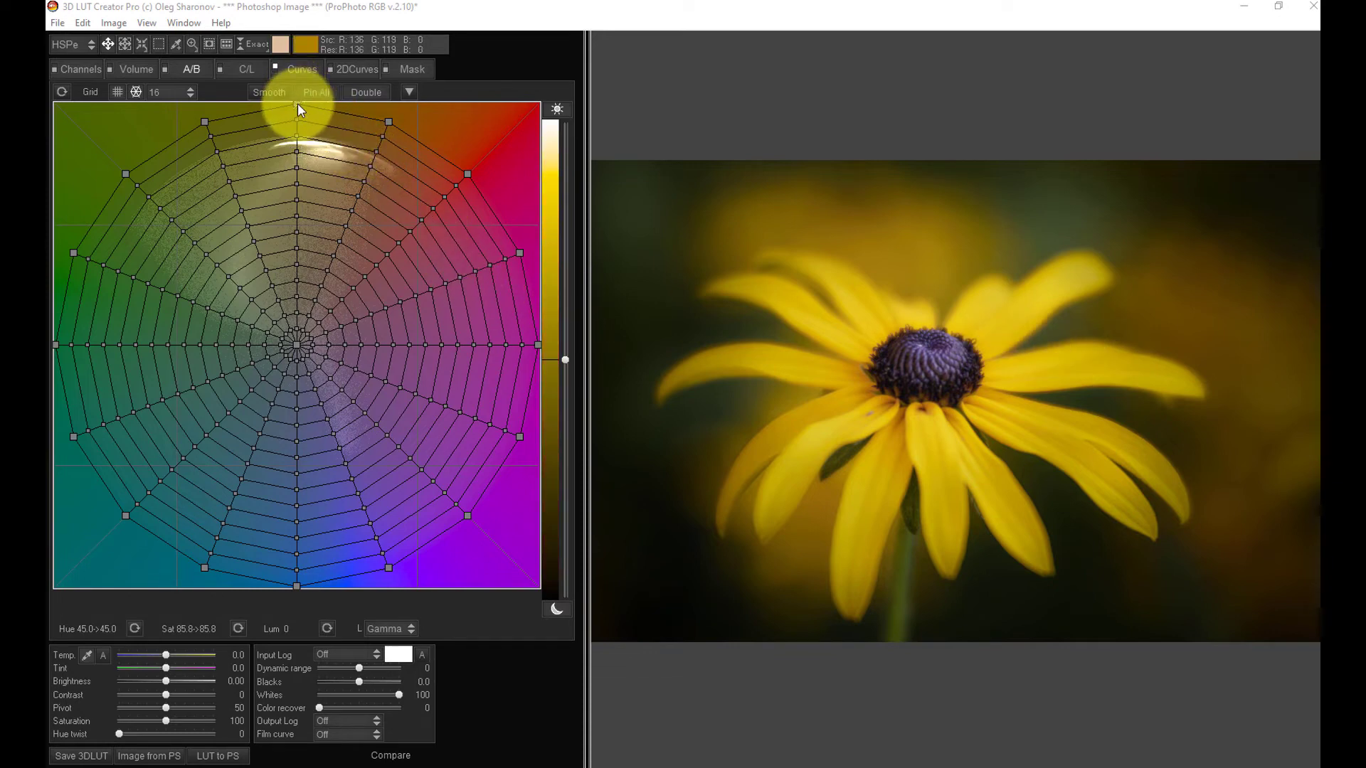
left_click_drag(298, 122, 303, 109)
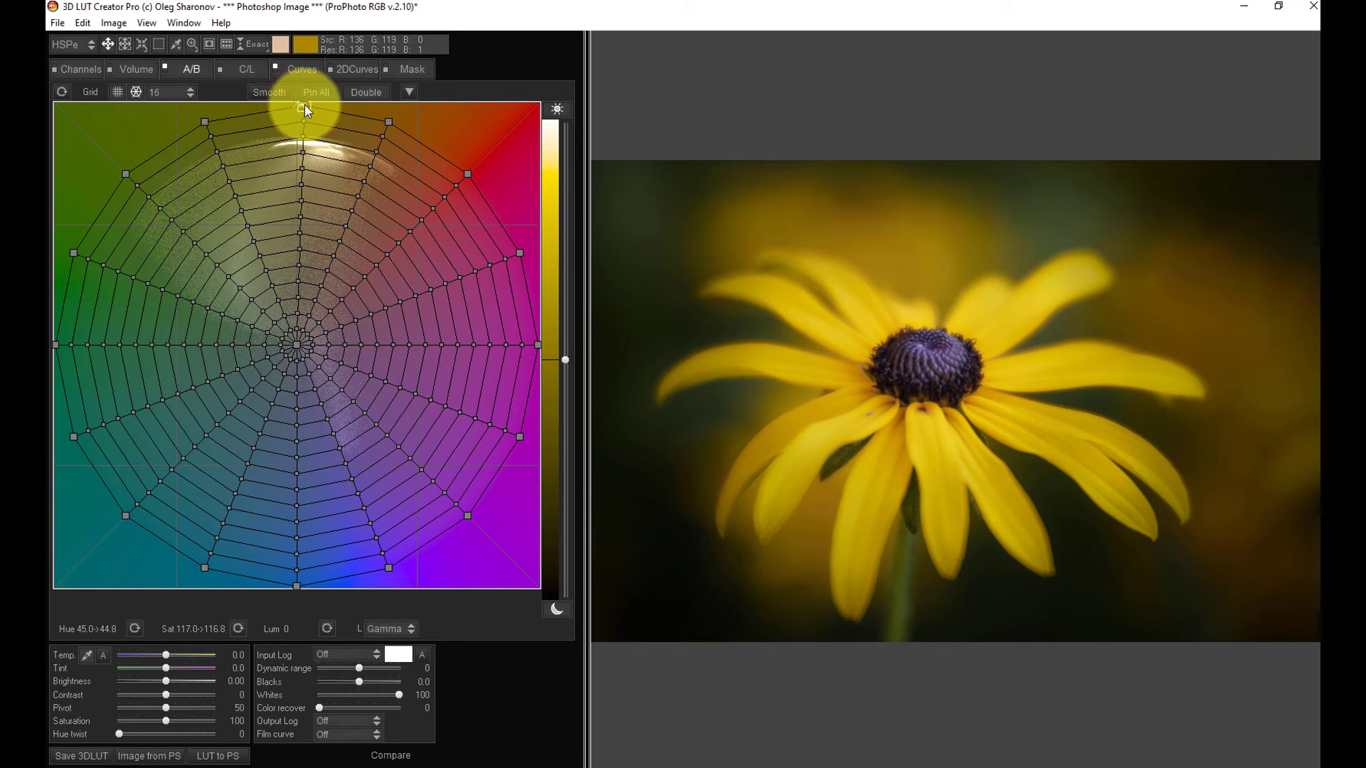
left_click_drag(300, 117, 340, 122)
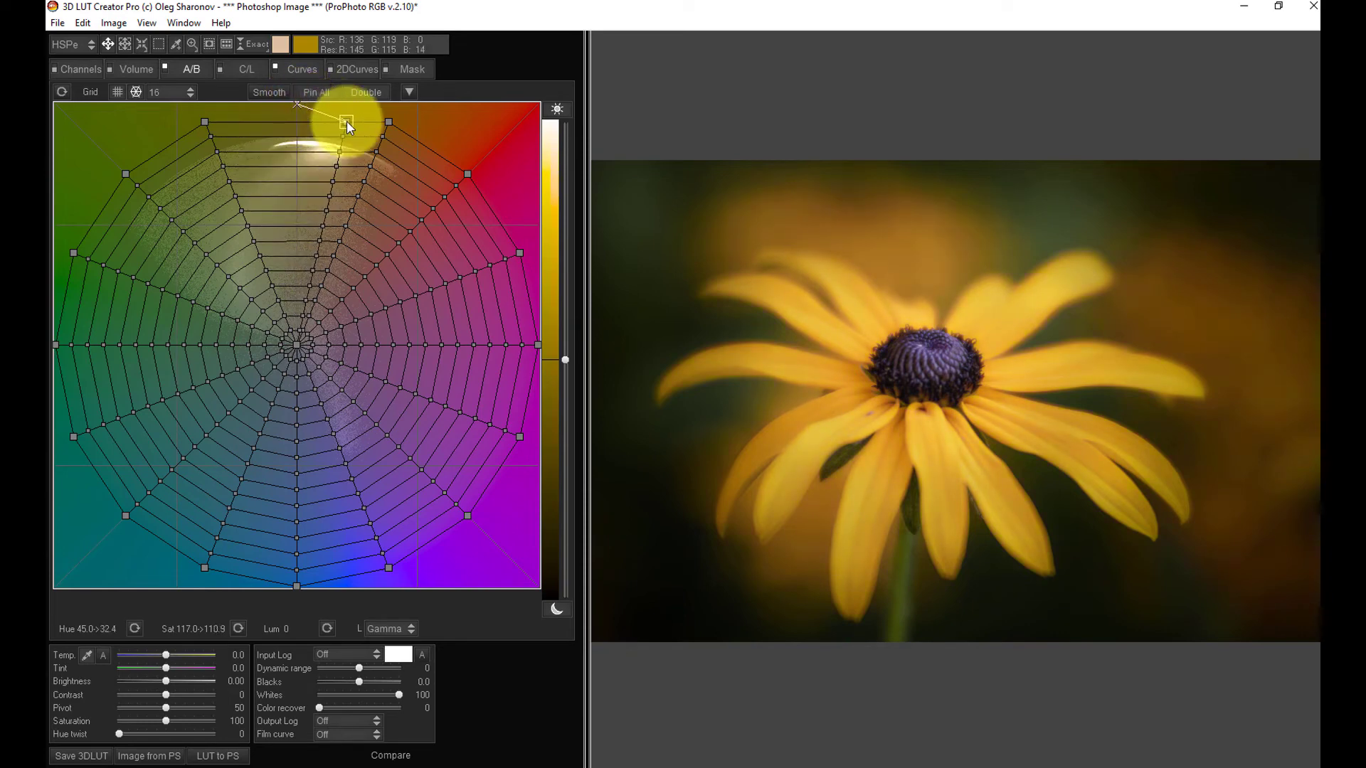
left_click_drag(345, 122, 261, 113)
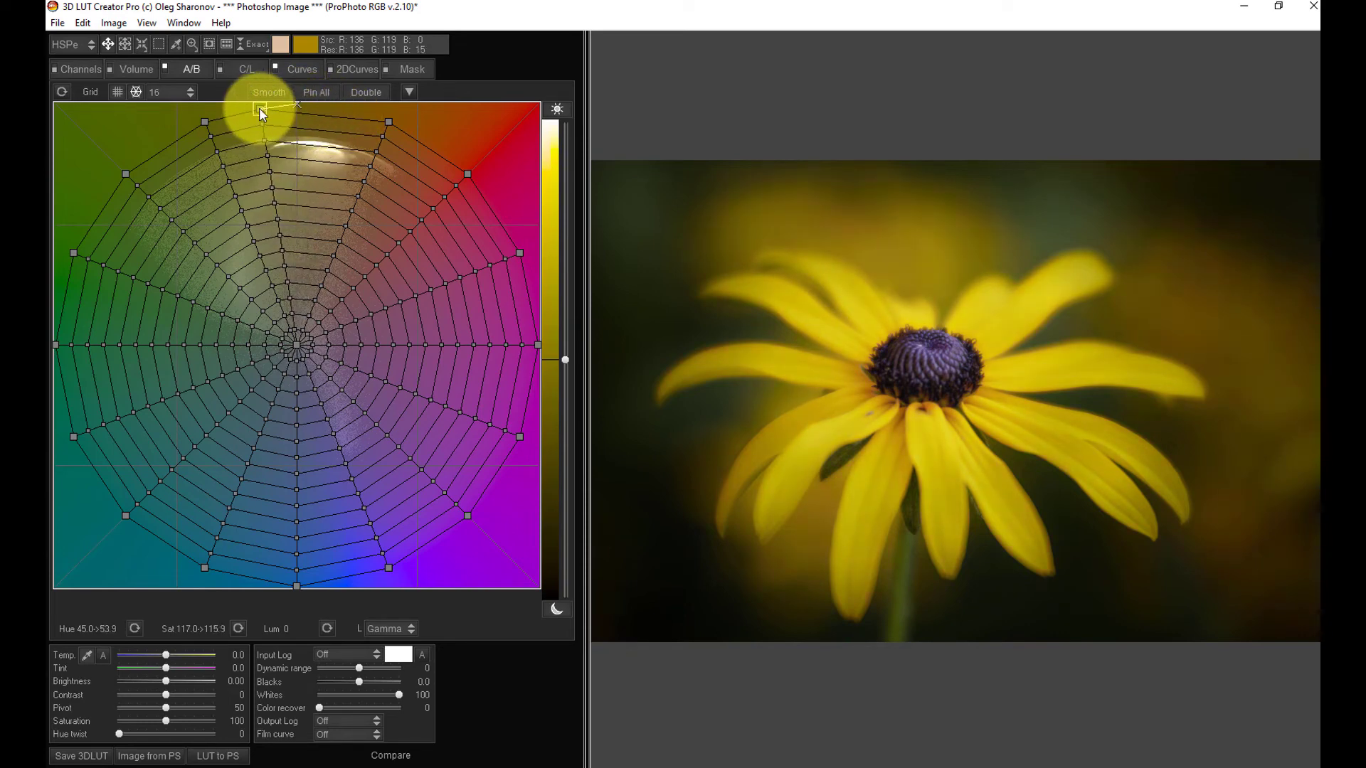
left_click_drag(259, 113, 292, 140)
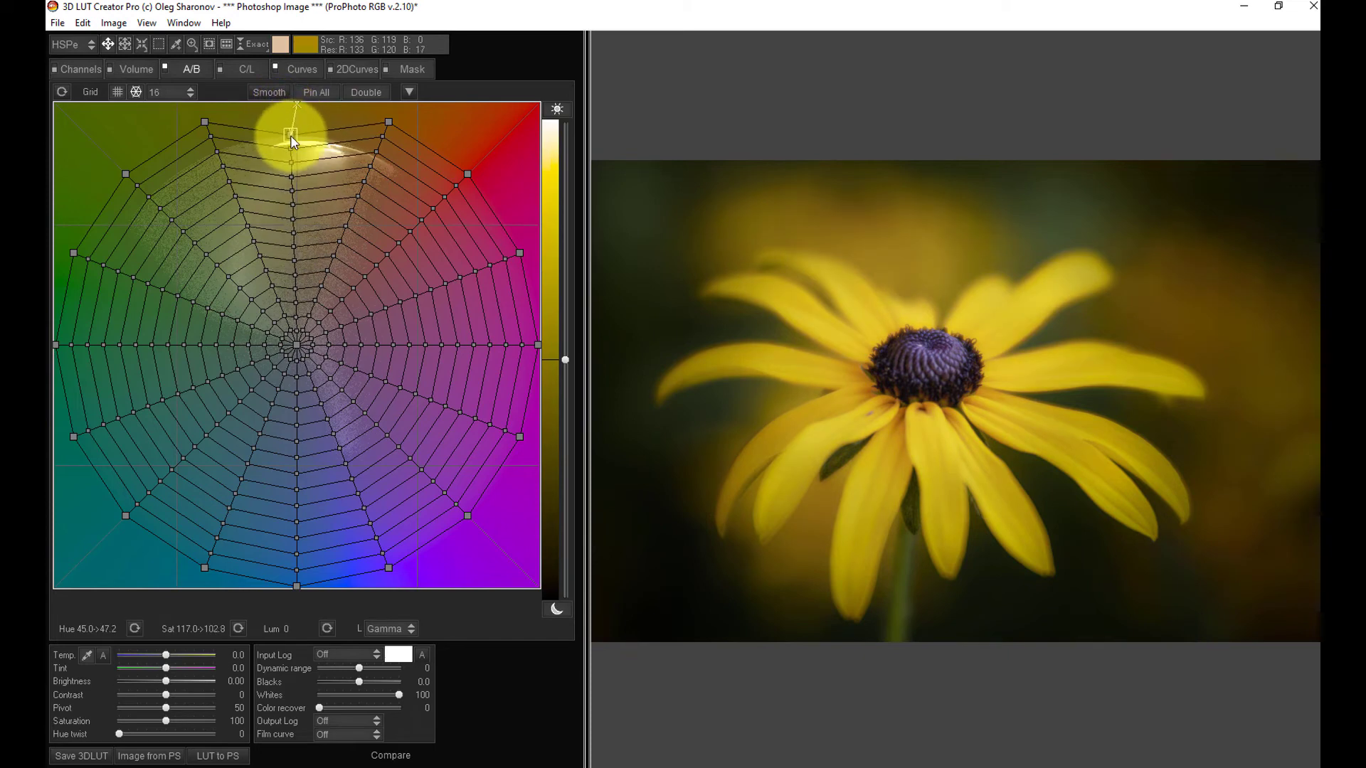
left_click_drag(292, 139, 296, 147)
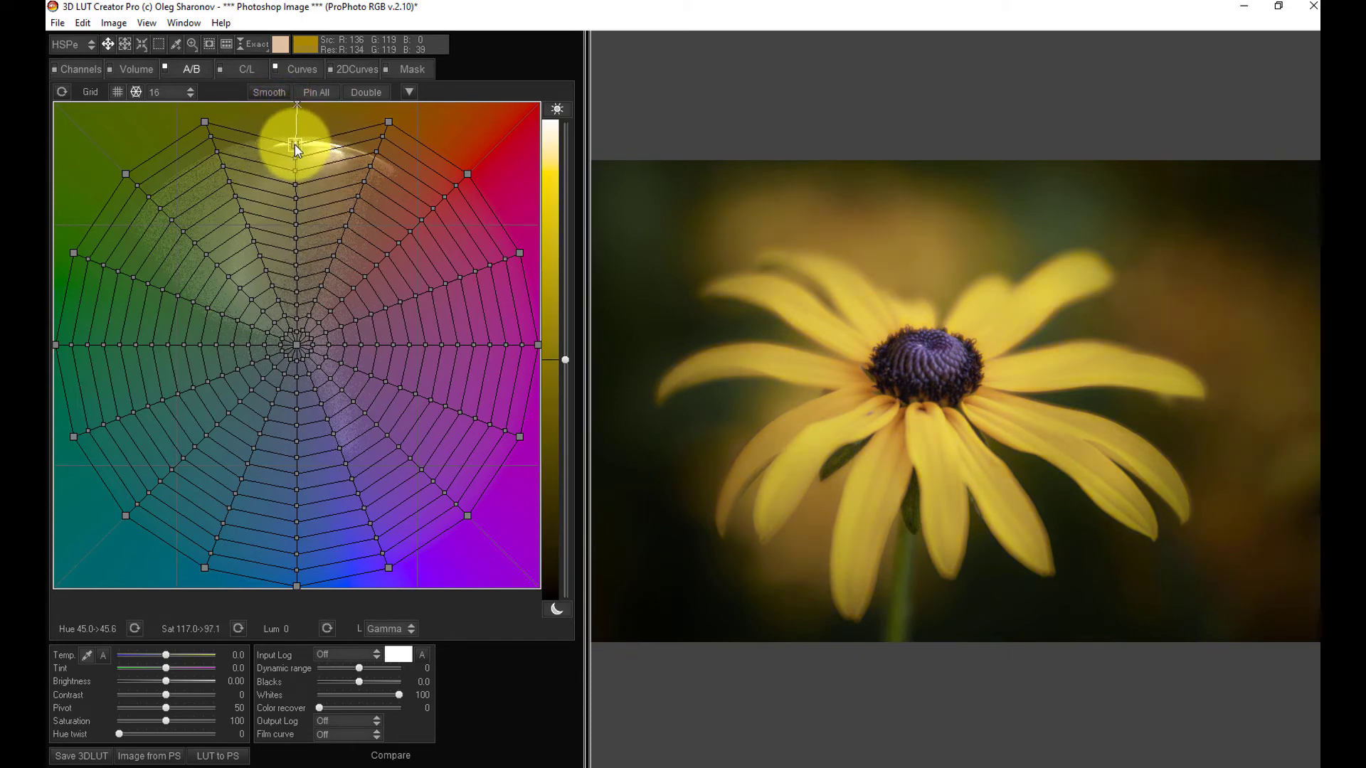
left_click_drag(296, 144, 298, 113)
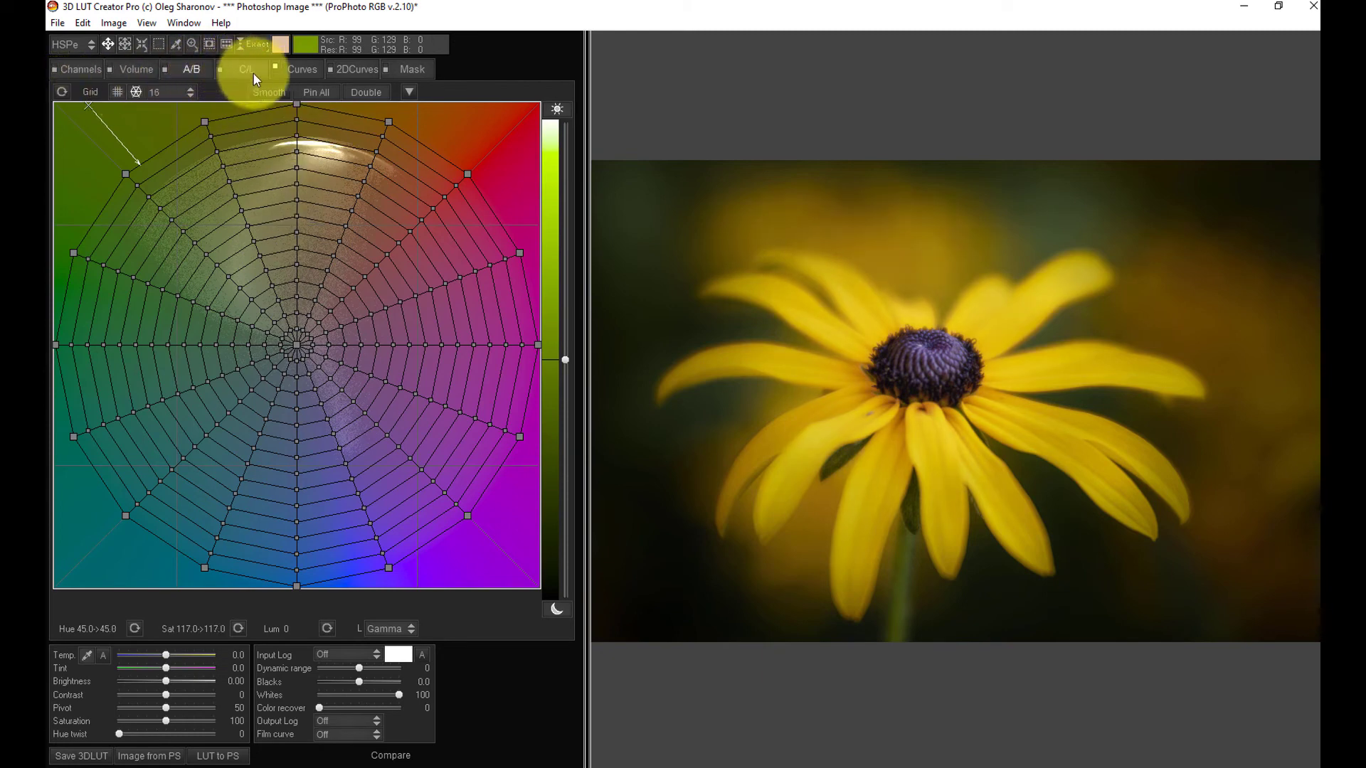
Open the C/L chroma/luminance grids and clear the sampled colour markers.
left_click(247, 69)
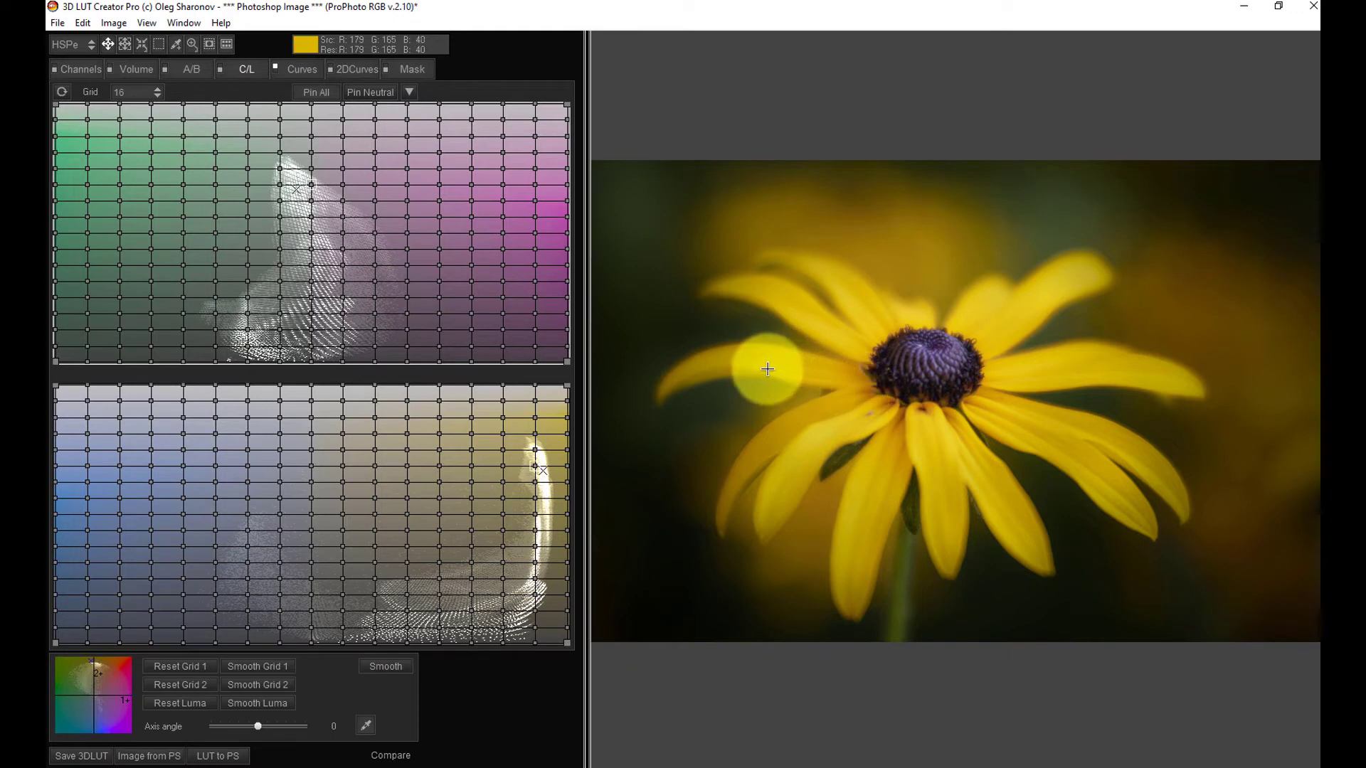
mouse_move(673, 460)
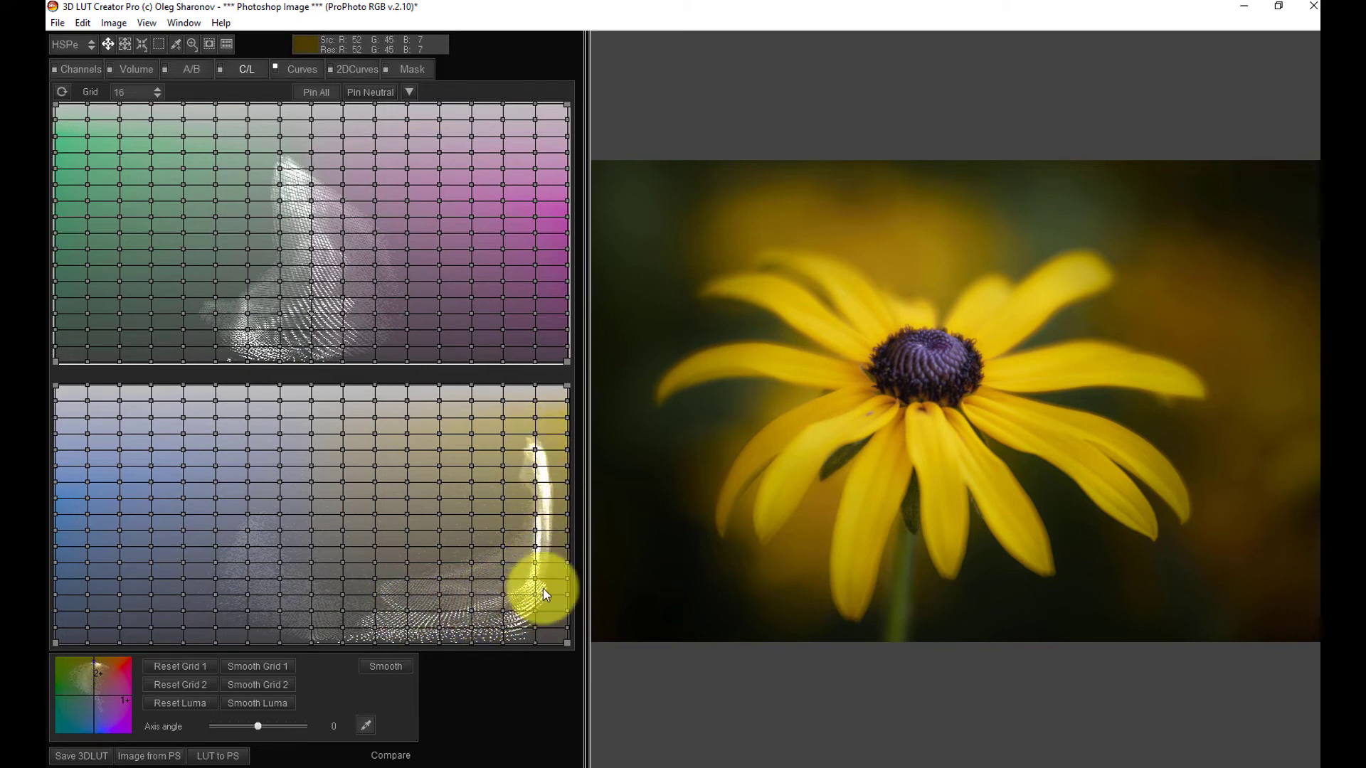
mouse_move(802, 457)
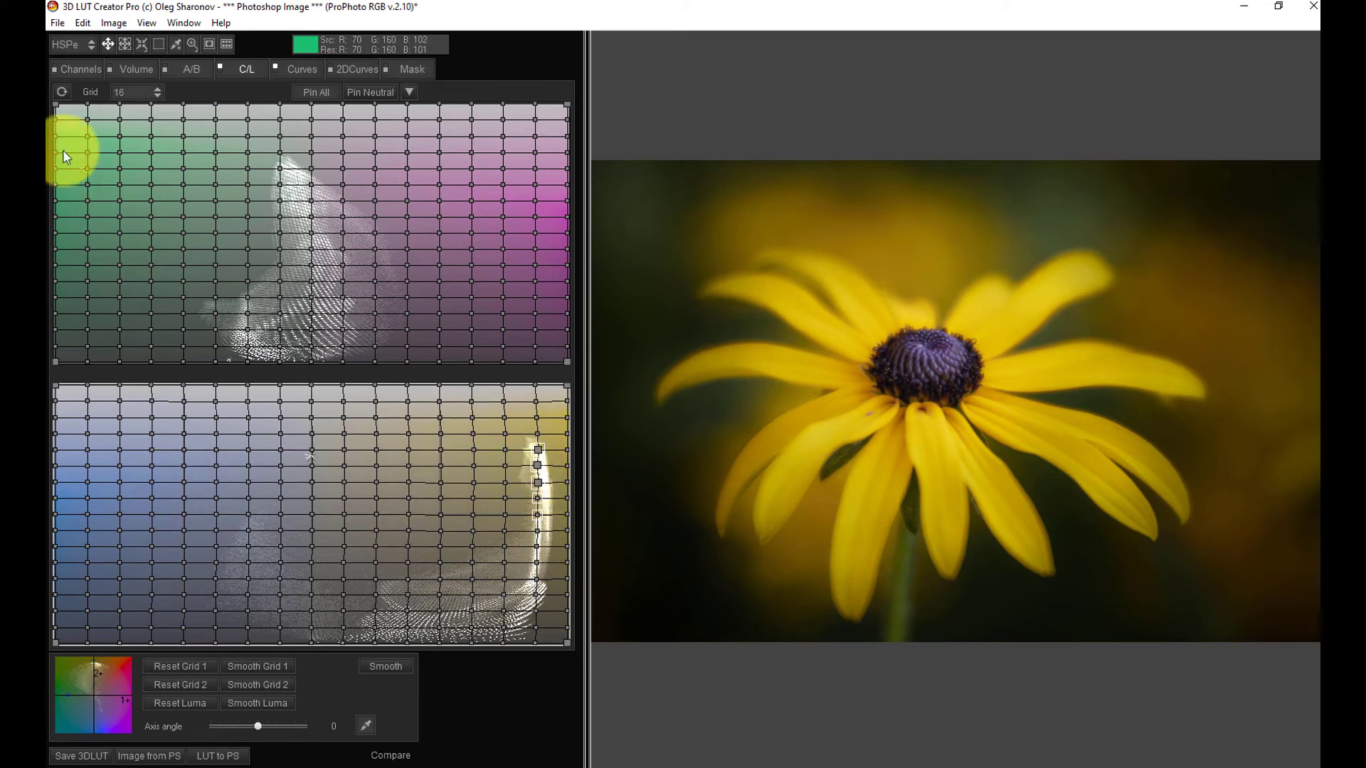
left_click(61, 92)
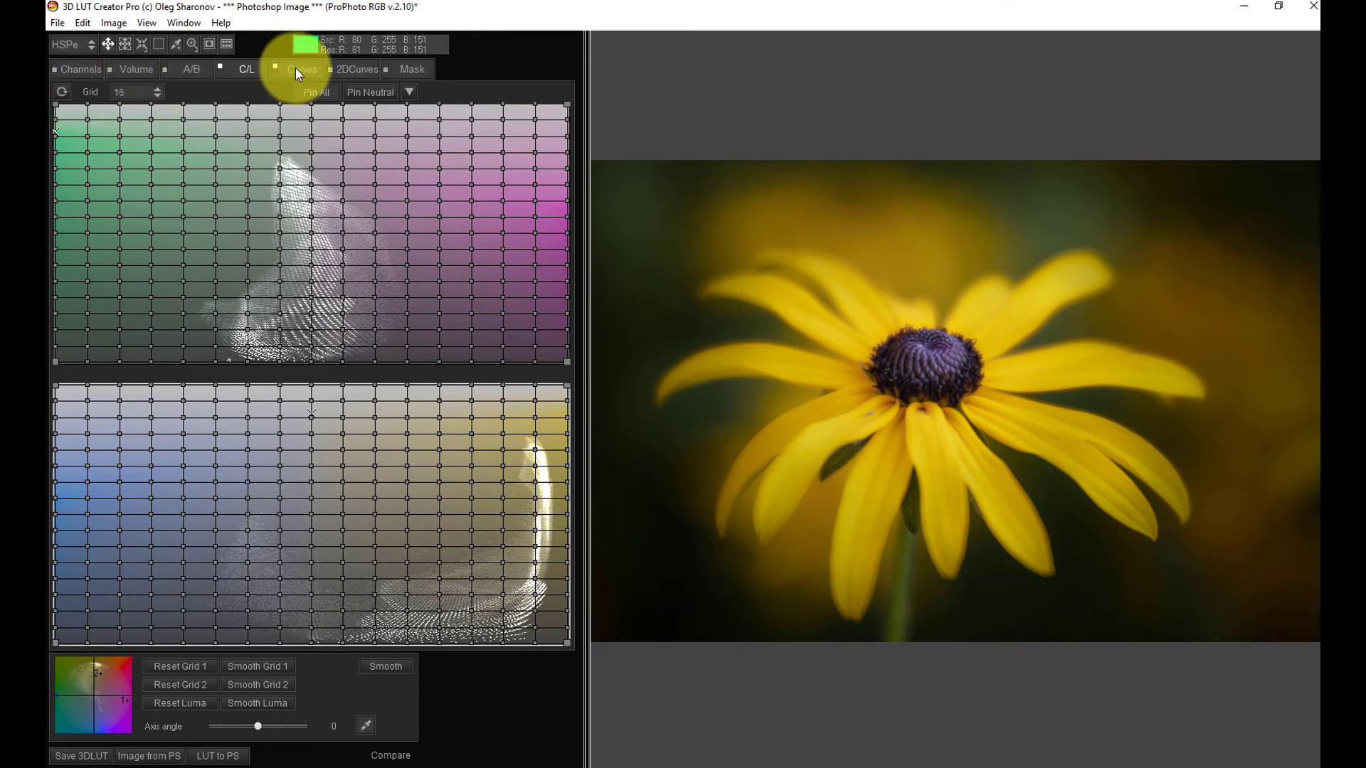
On Curves, preview channel, master, saturation and luminance curves, then list the curve modes.
left_click(302, 70)
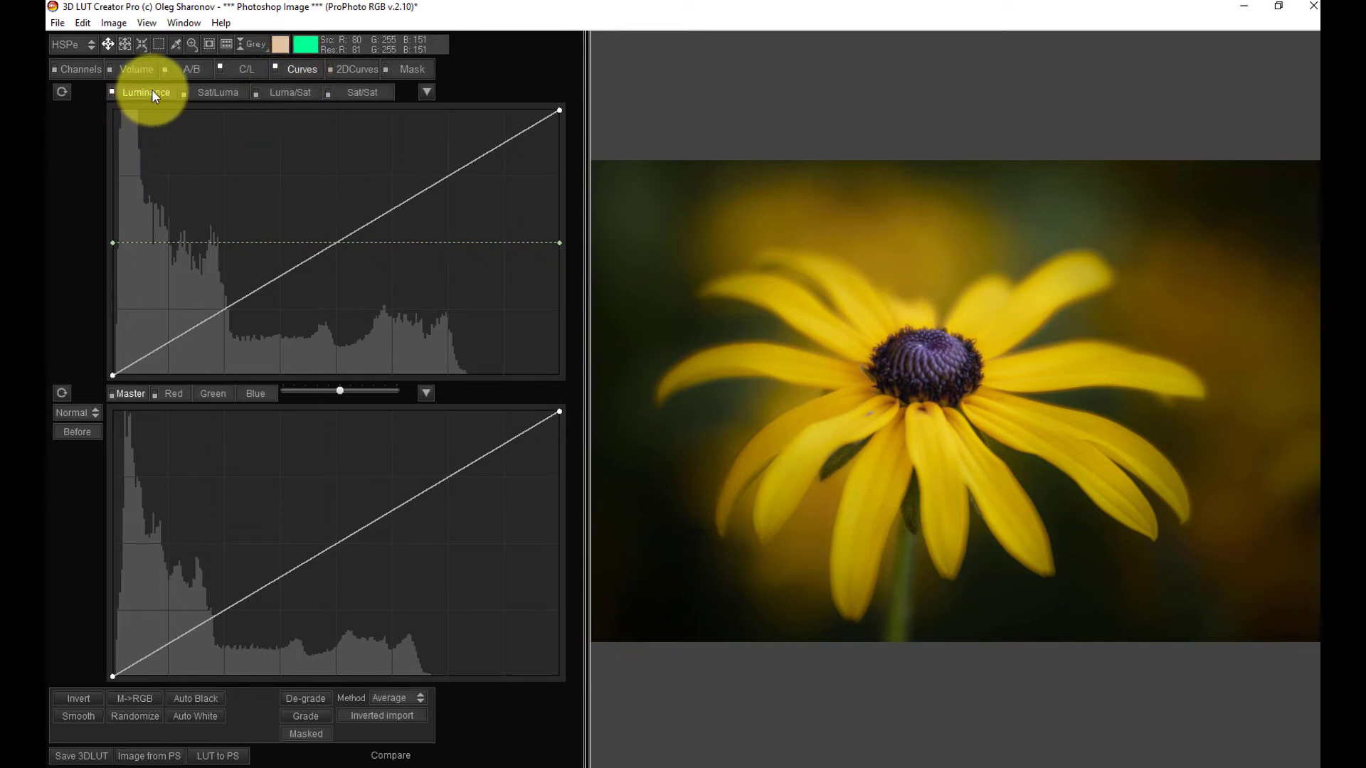
mouse_move(148, 99)
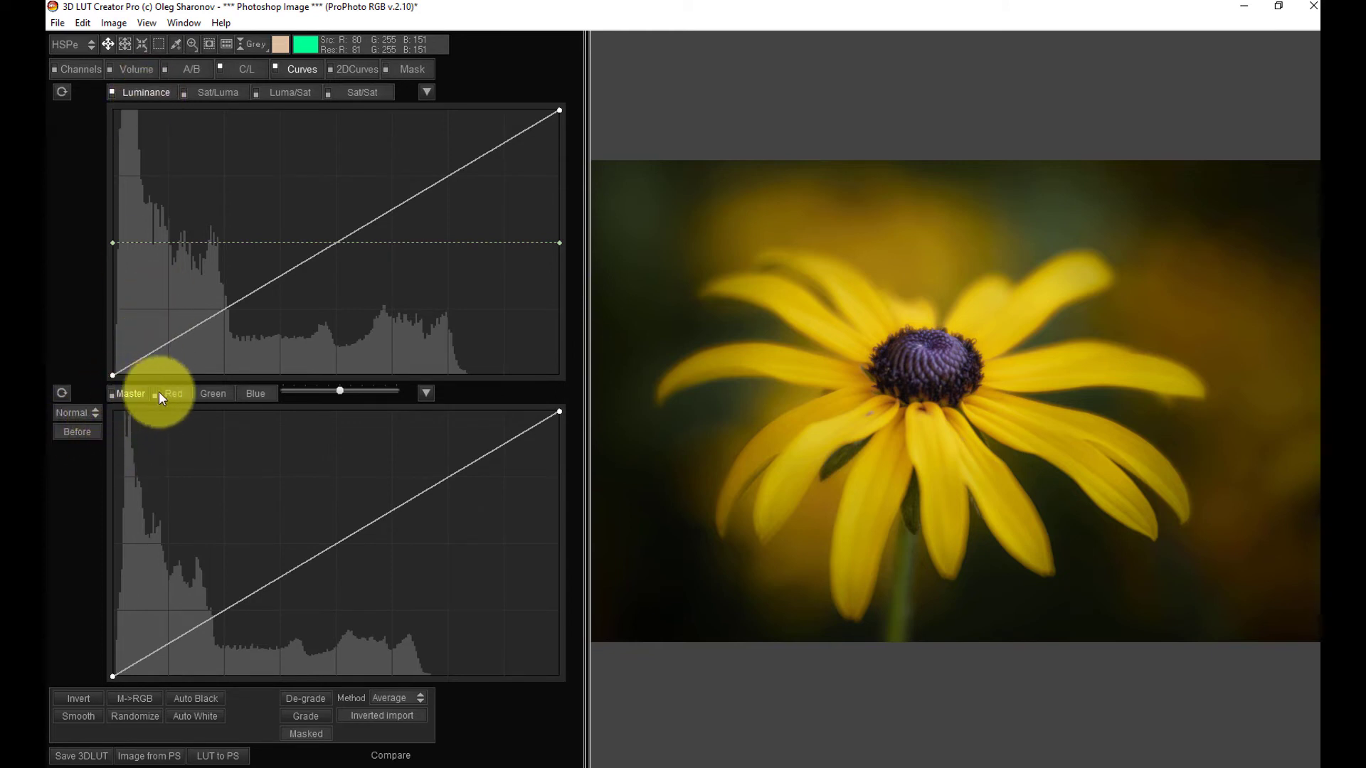
left_click(256, 392)
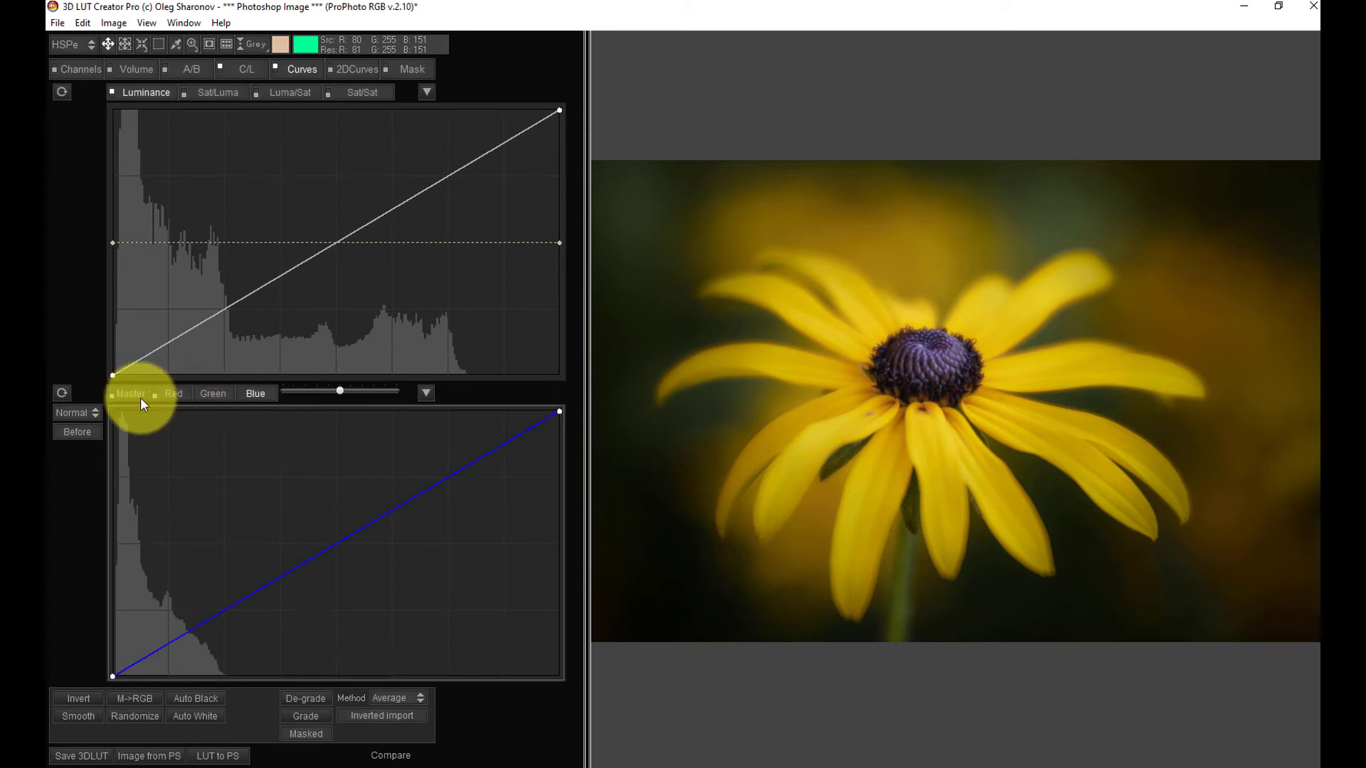
left_click(130, 393)
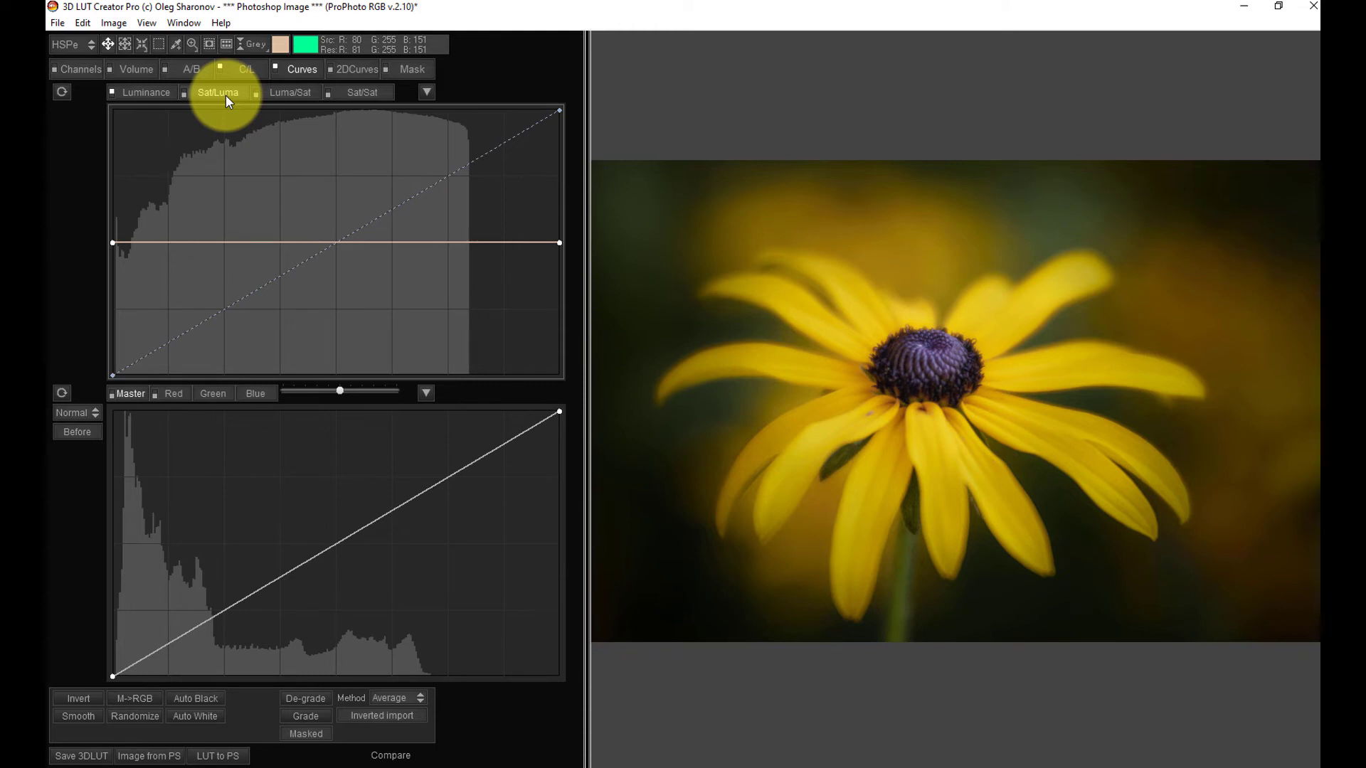
left_click(290, 92)
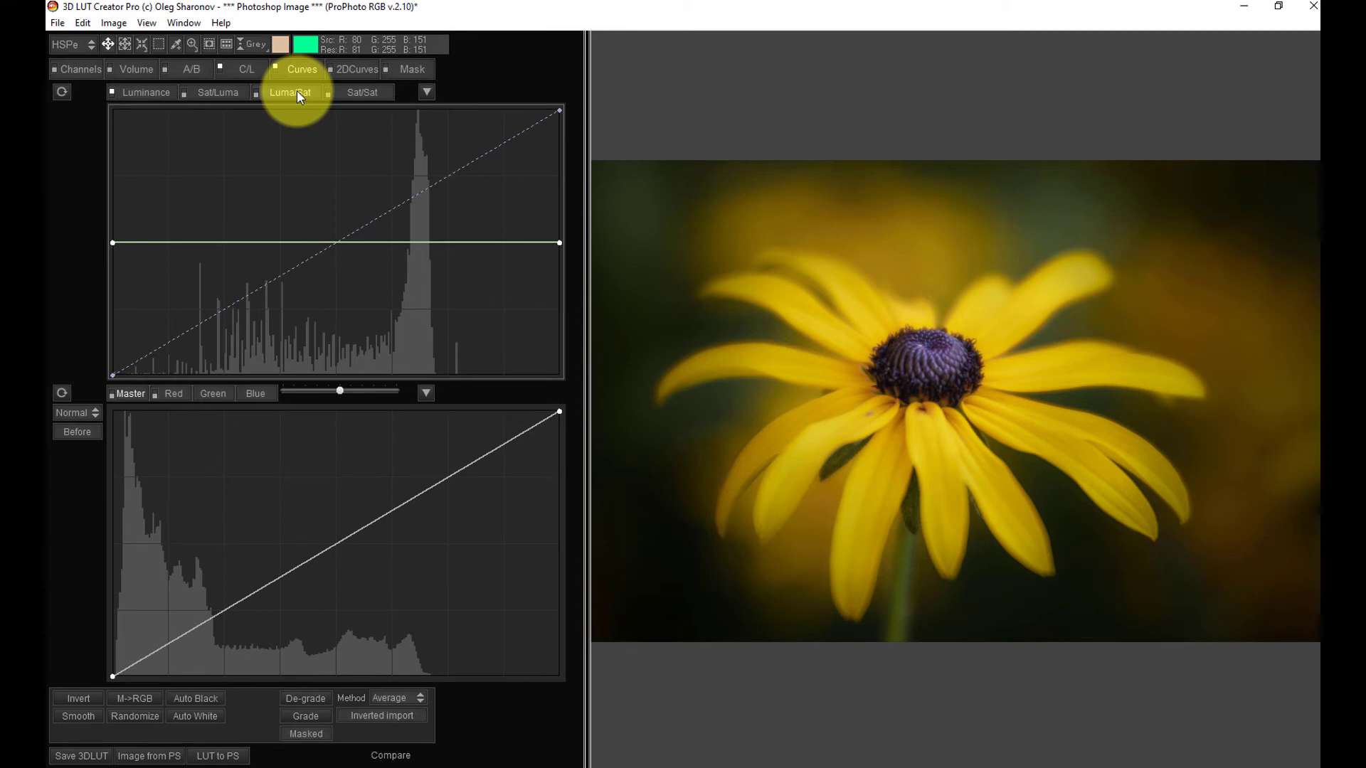
left_click(362, 93)
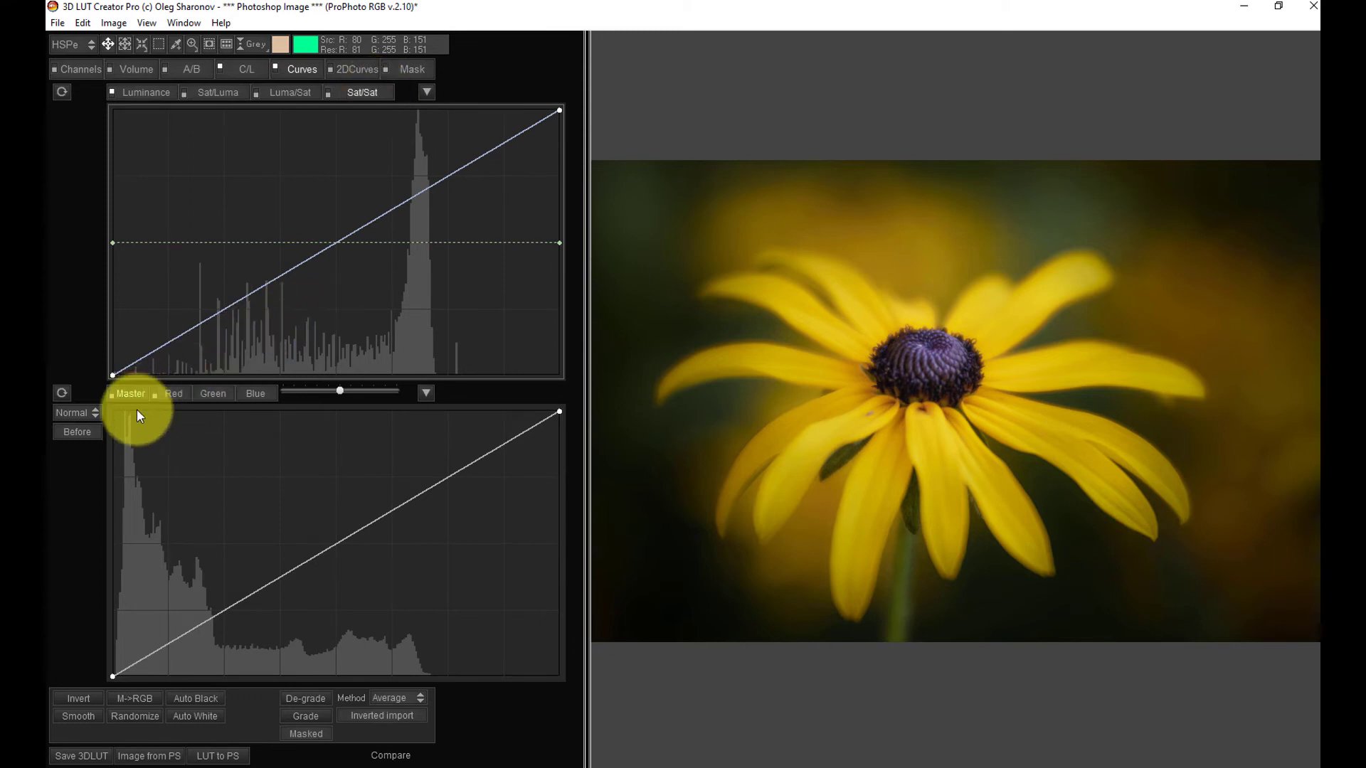
left_click(74, 412)
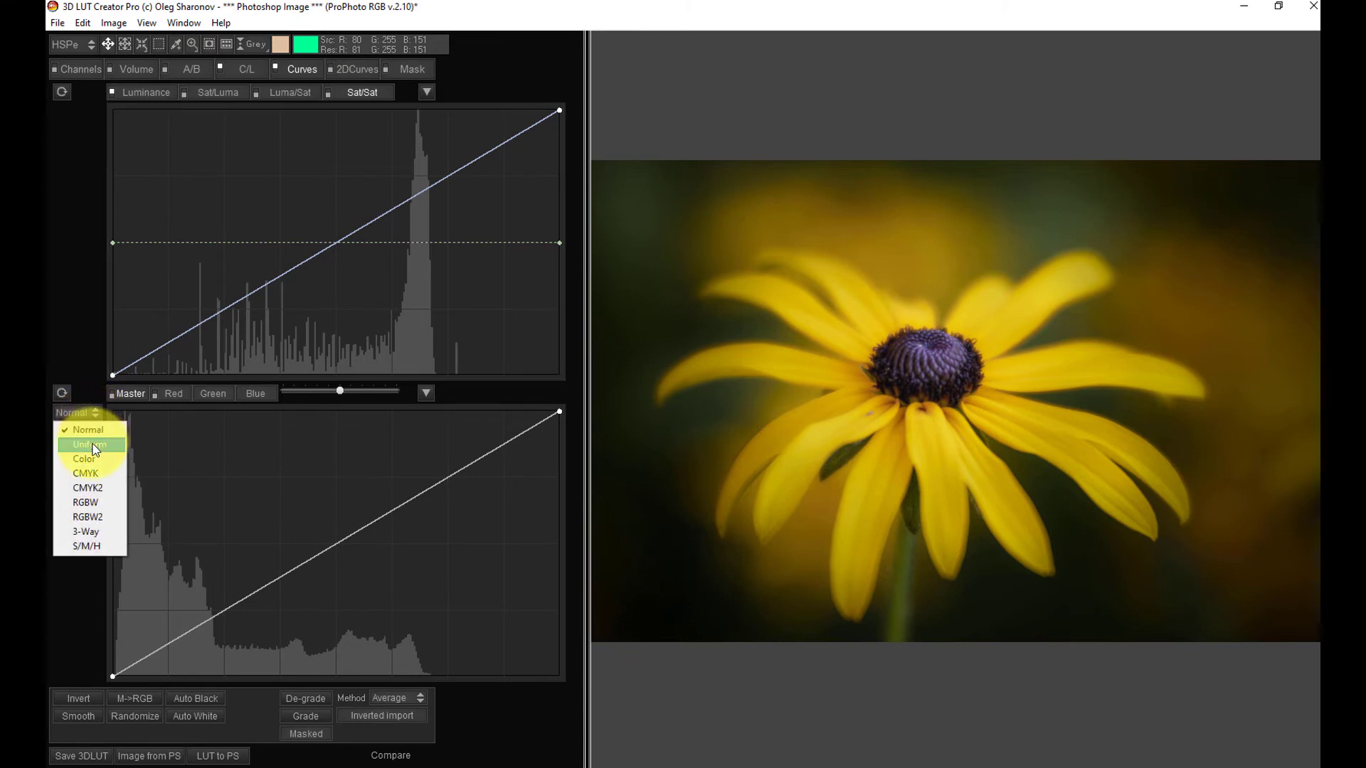
mouse_move(91, 546)
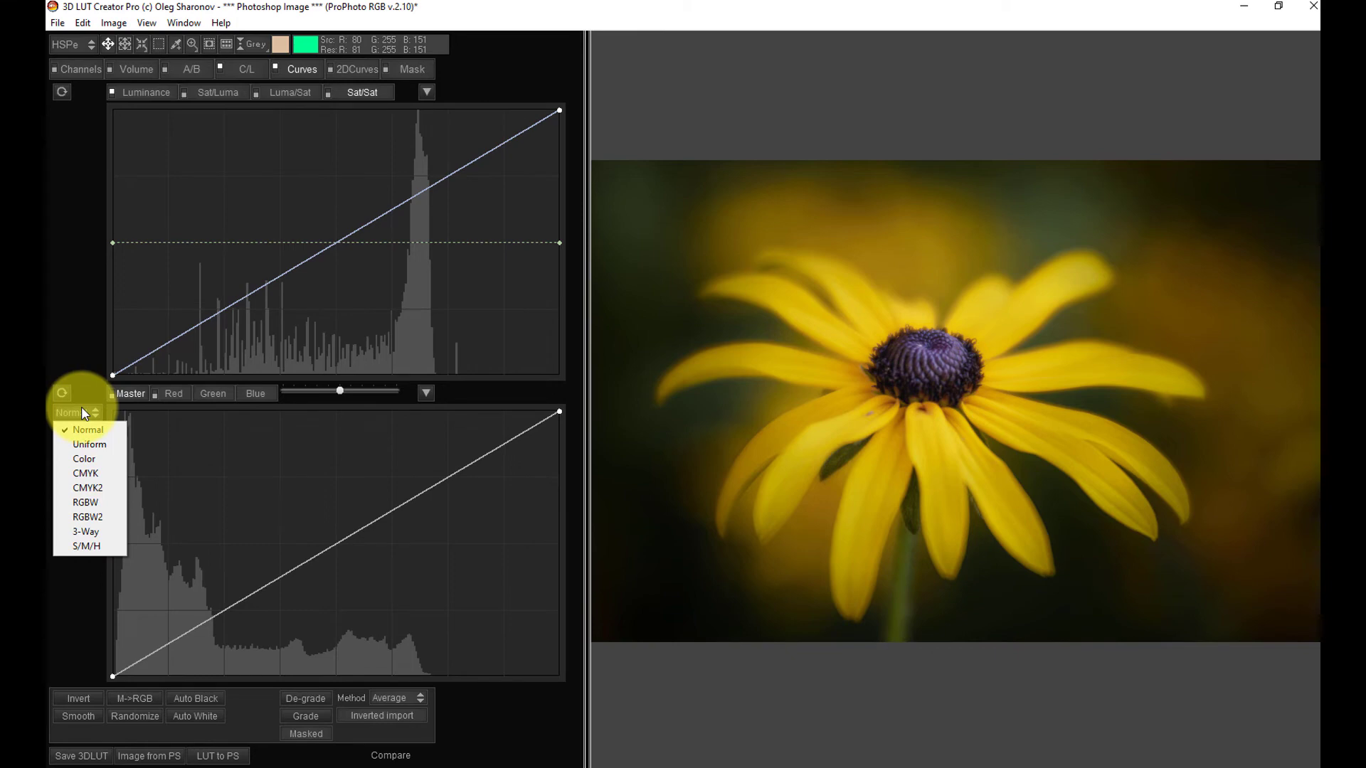
mouse_move(85, 532)
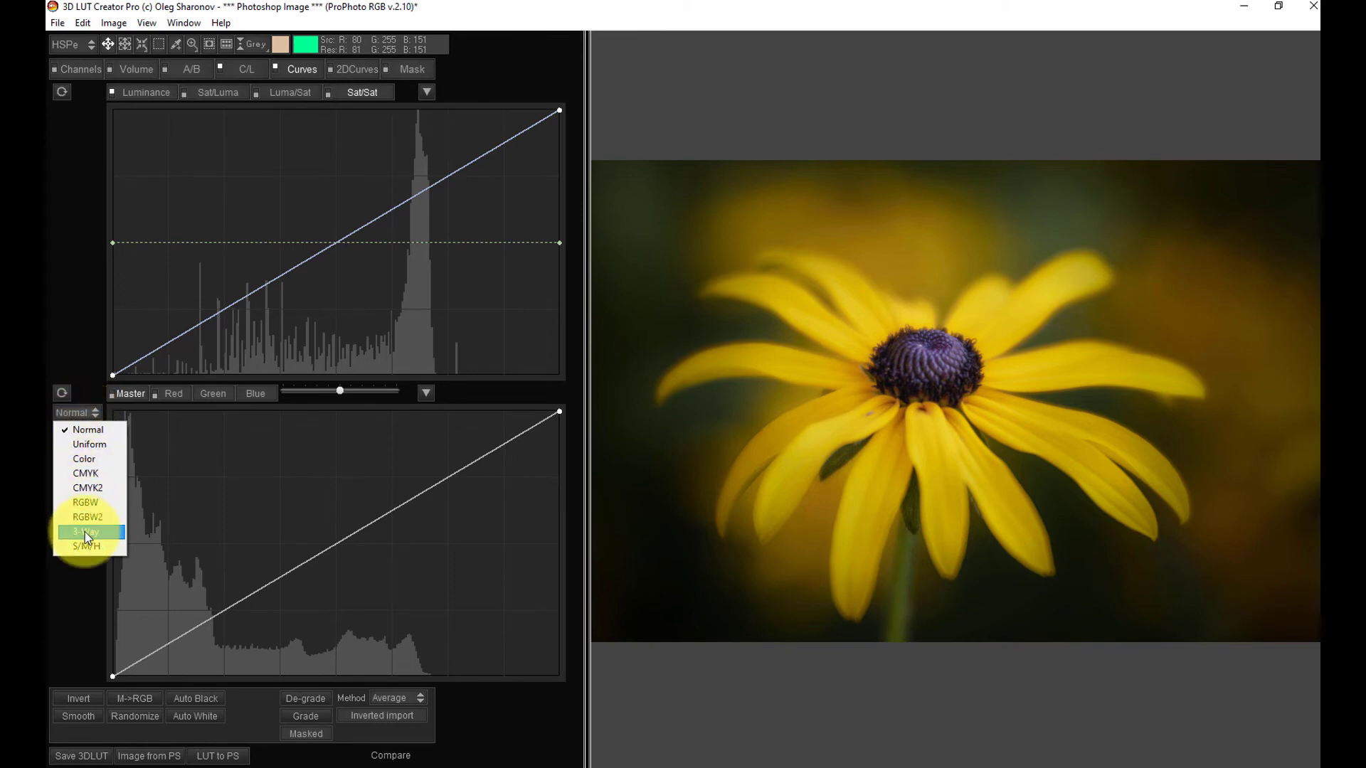
Choose 3-Way from the curve mode list to show Offset, Gamma and Gain wheels.
left_click(85, 531)
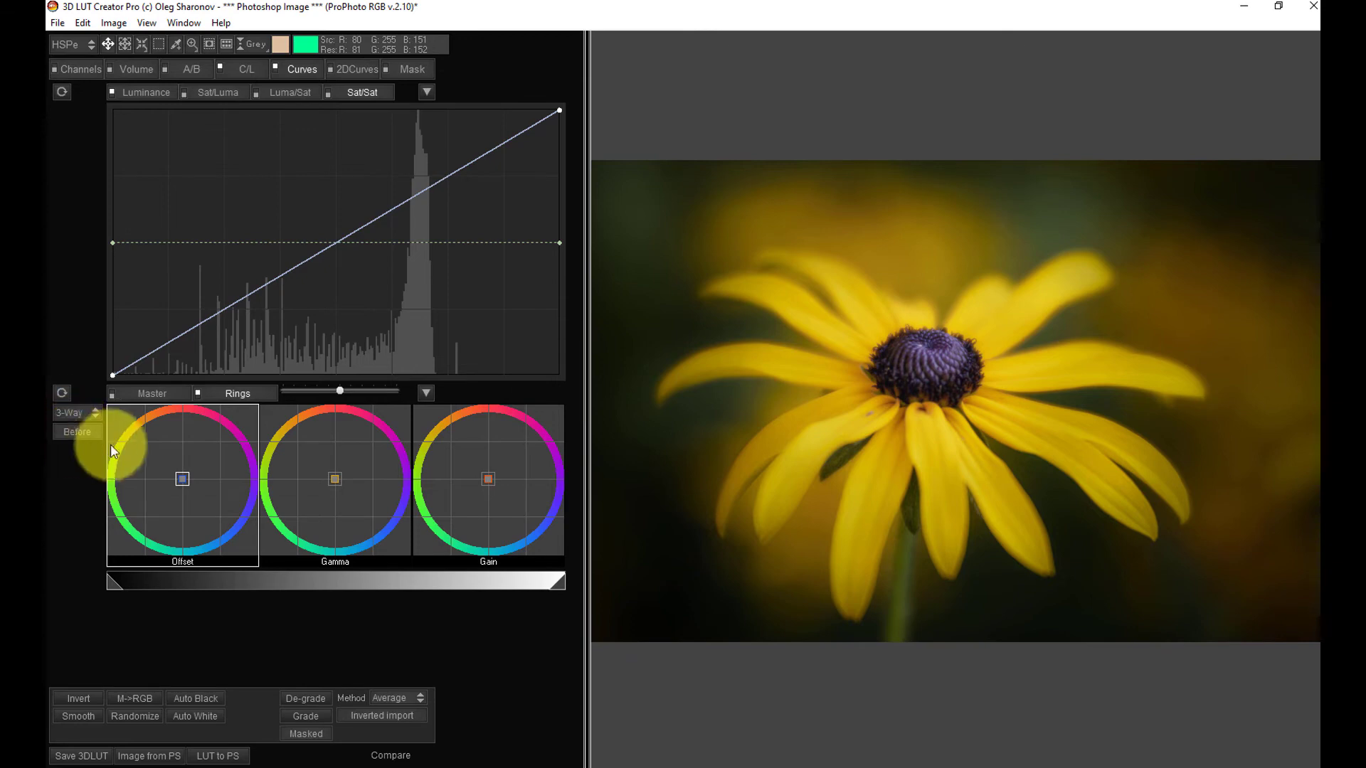
mouse_move(280, 574)
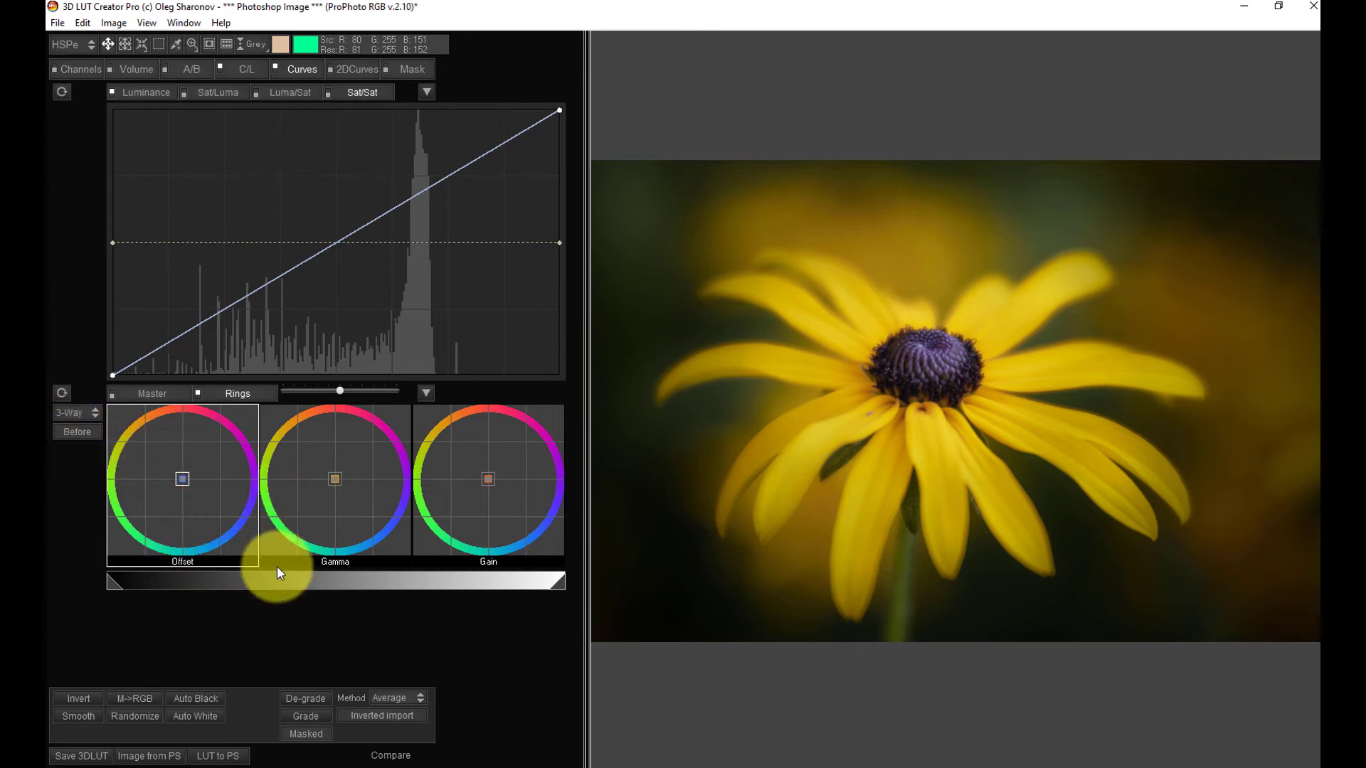
mouse_move(379, 508)
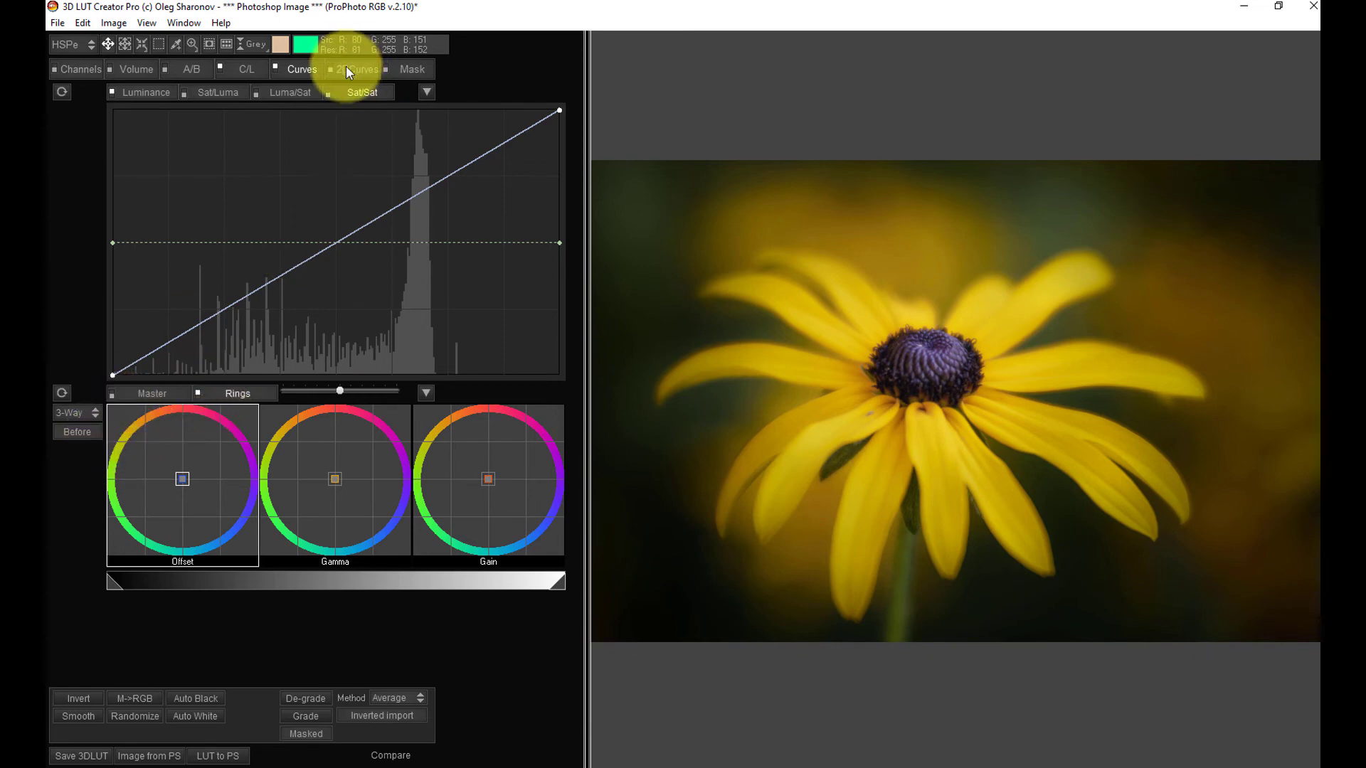
Open 2DCurves and look over its three diamond colour-pair grids.
left_click(357, 69)
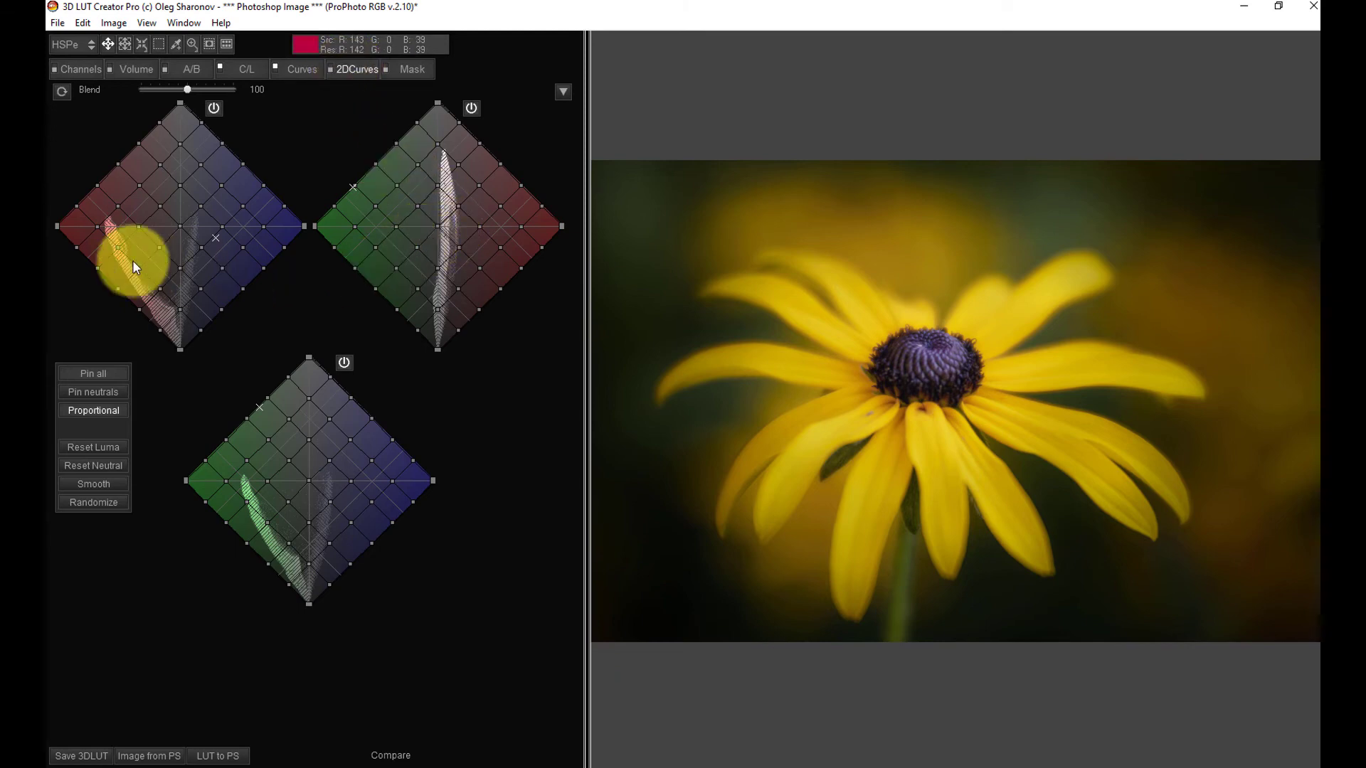
left_click_drag(135, 265, 183, 229)
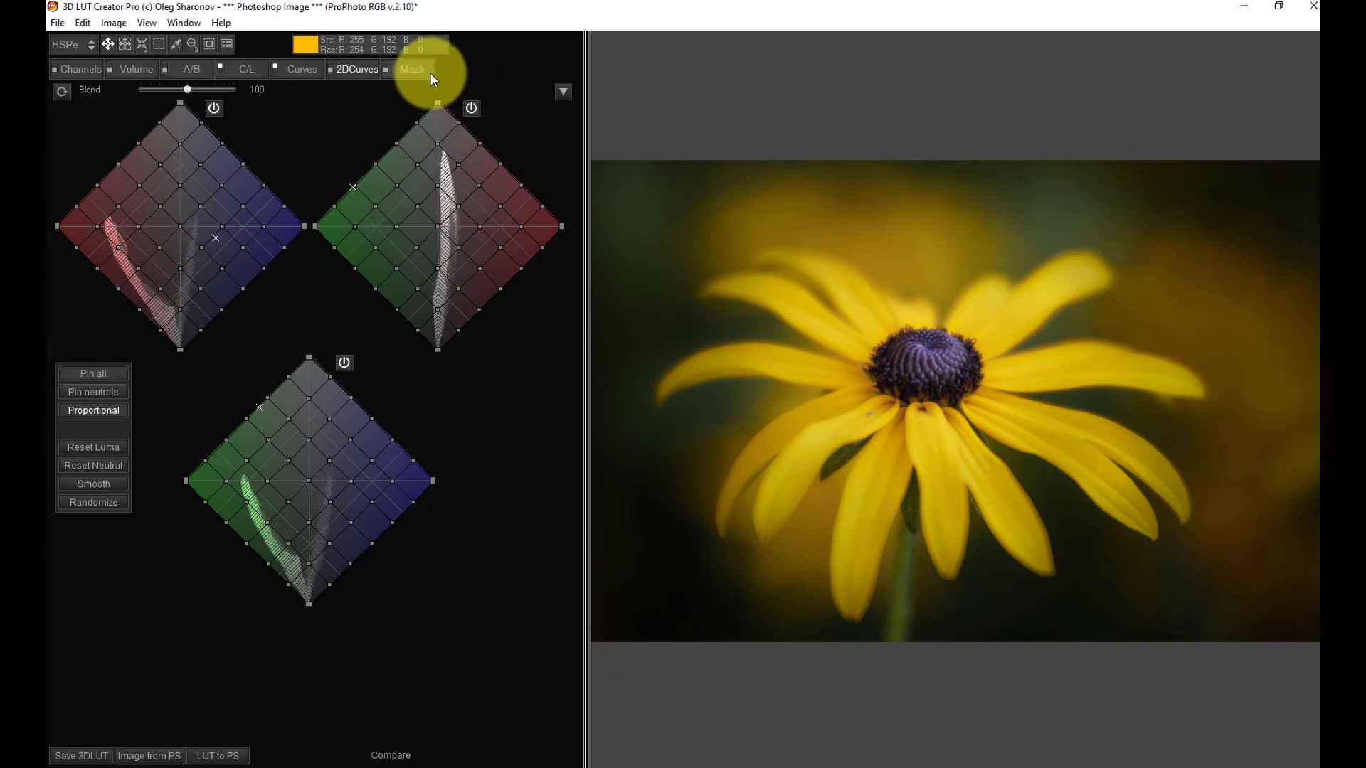
Open the Mask settings and view the Luminance dropdown's list of mask types.
left_click(412, 69)
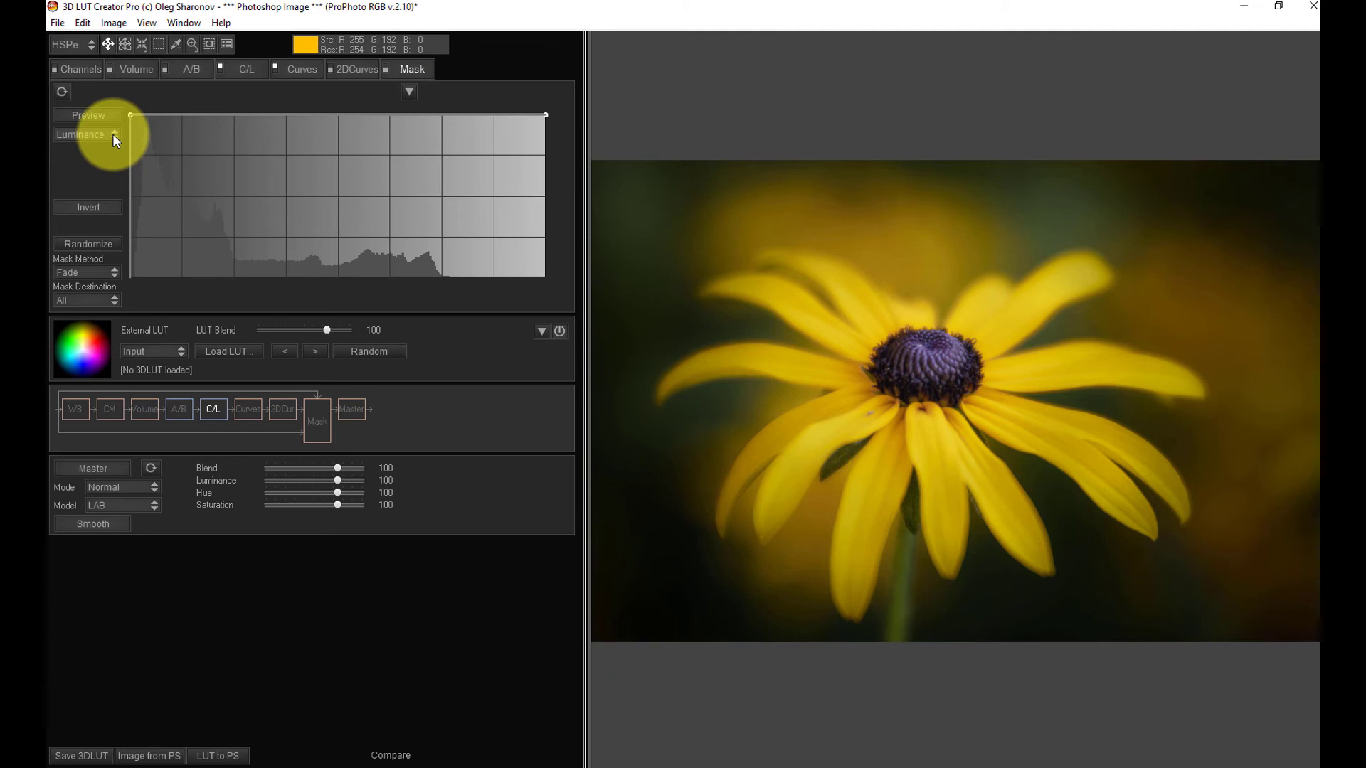
left_click(86, 135)
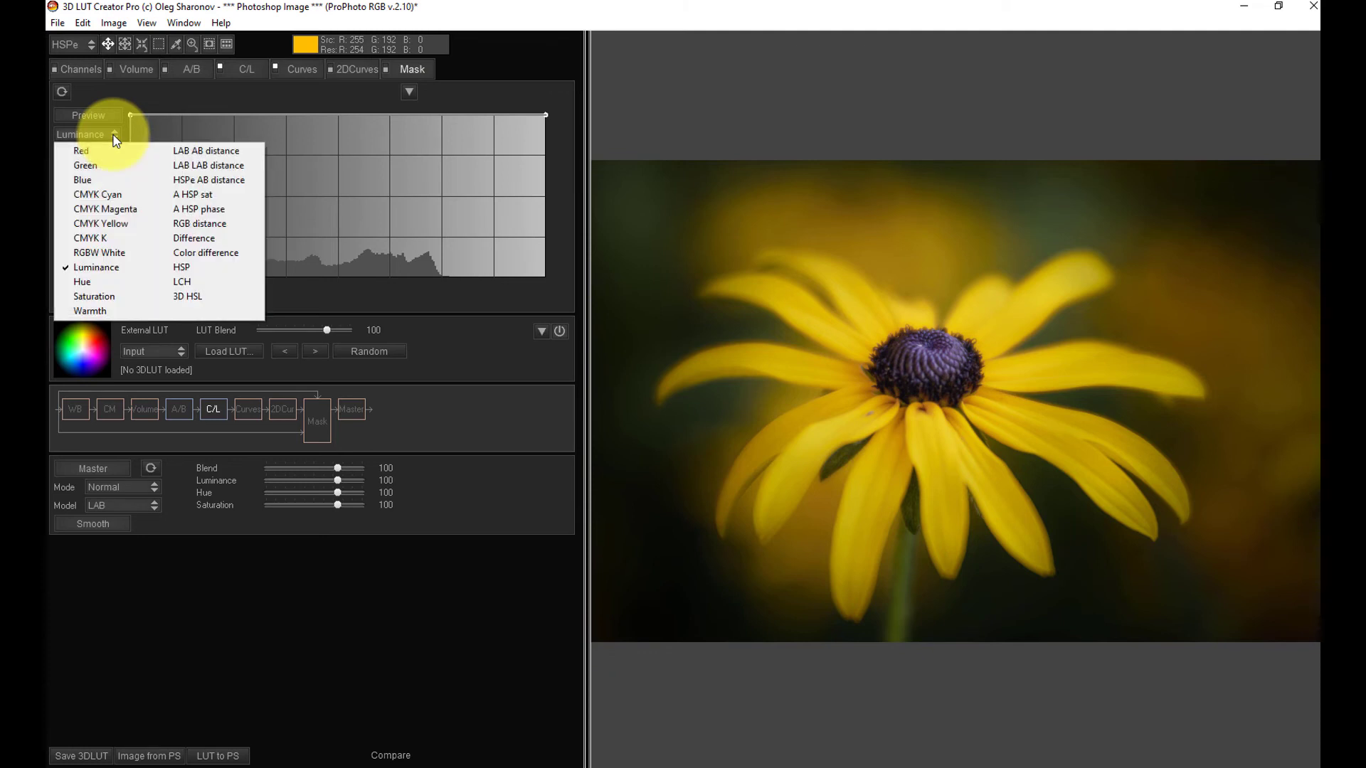
mouse_move(82, 282)
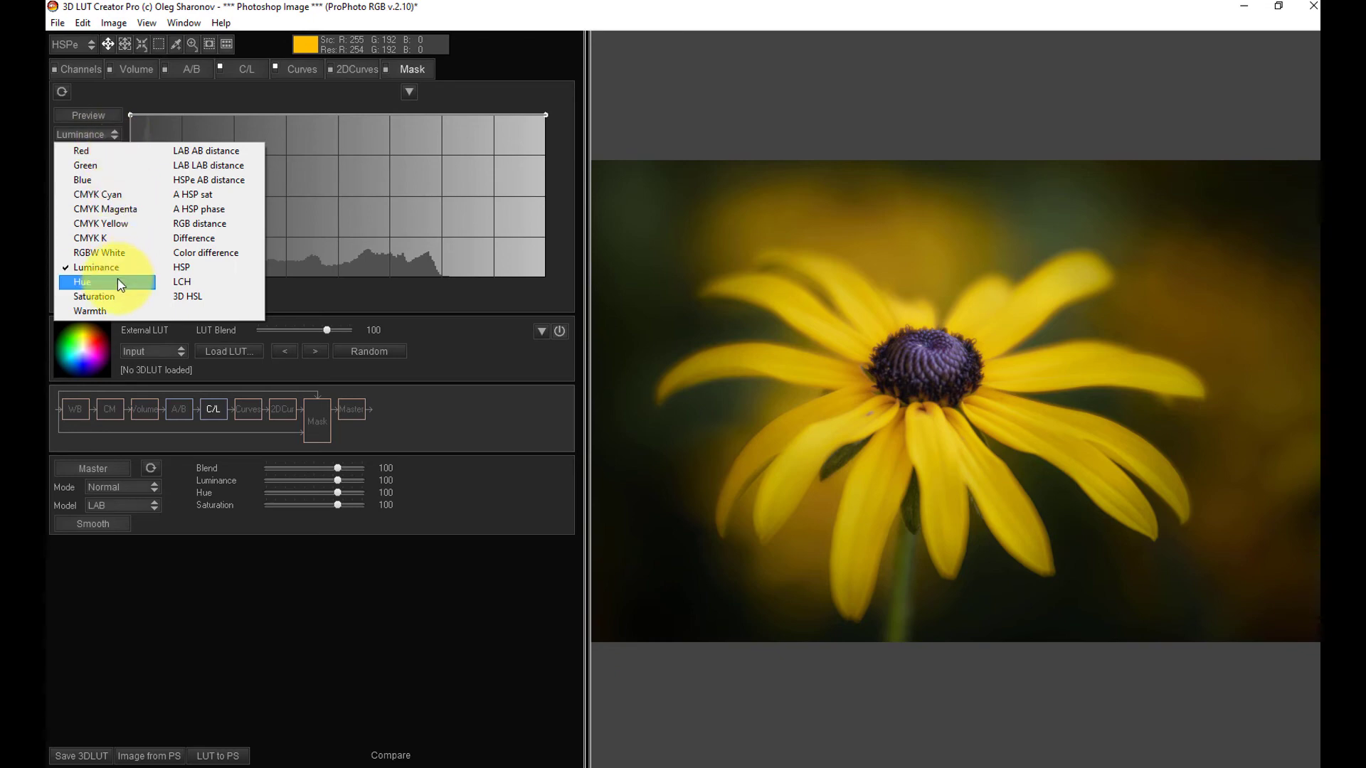
mouse_move(209, 237)
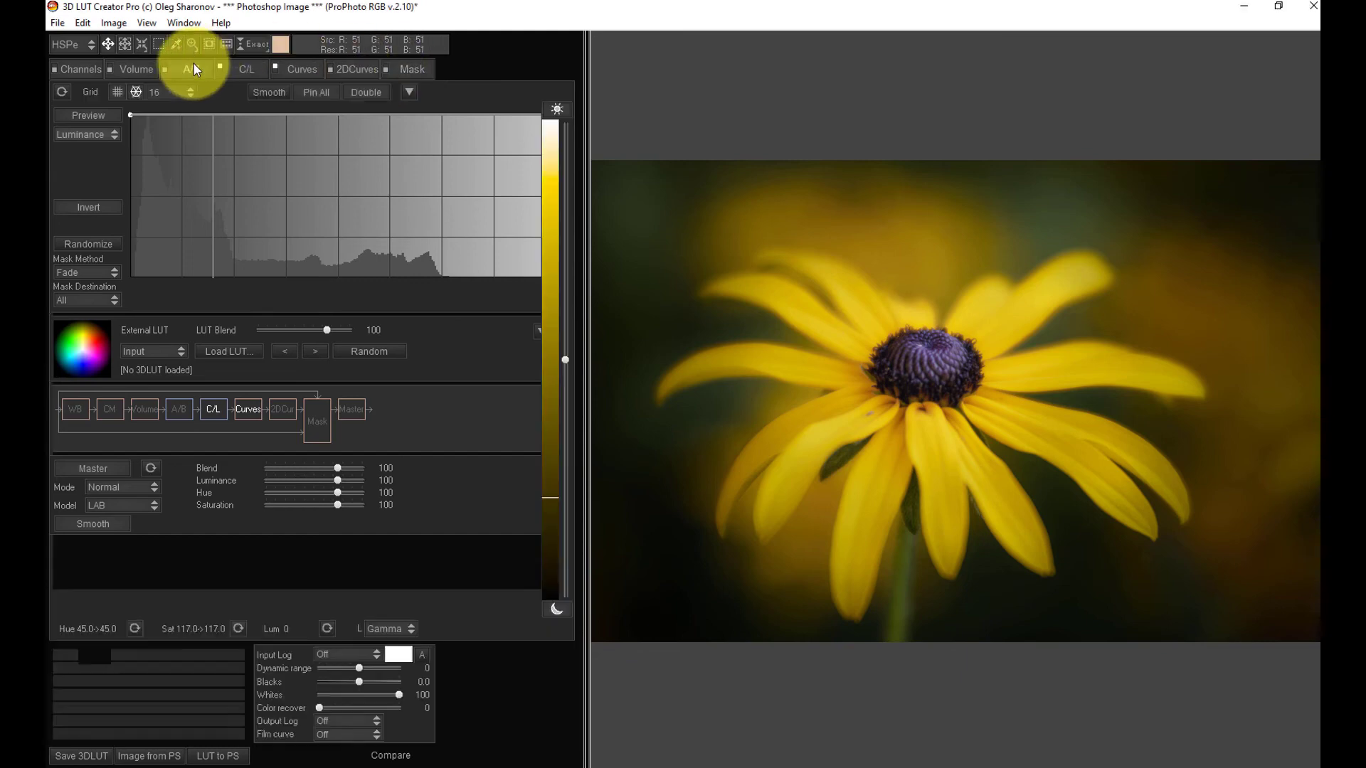
Pull the yellow A/B node toward the centre and fine-tune its hue for pale petals.
left_click(188, 69)
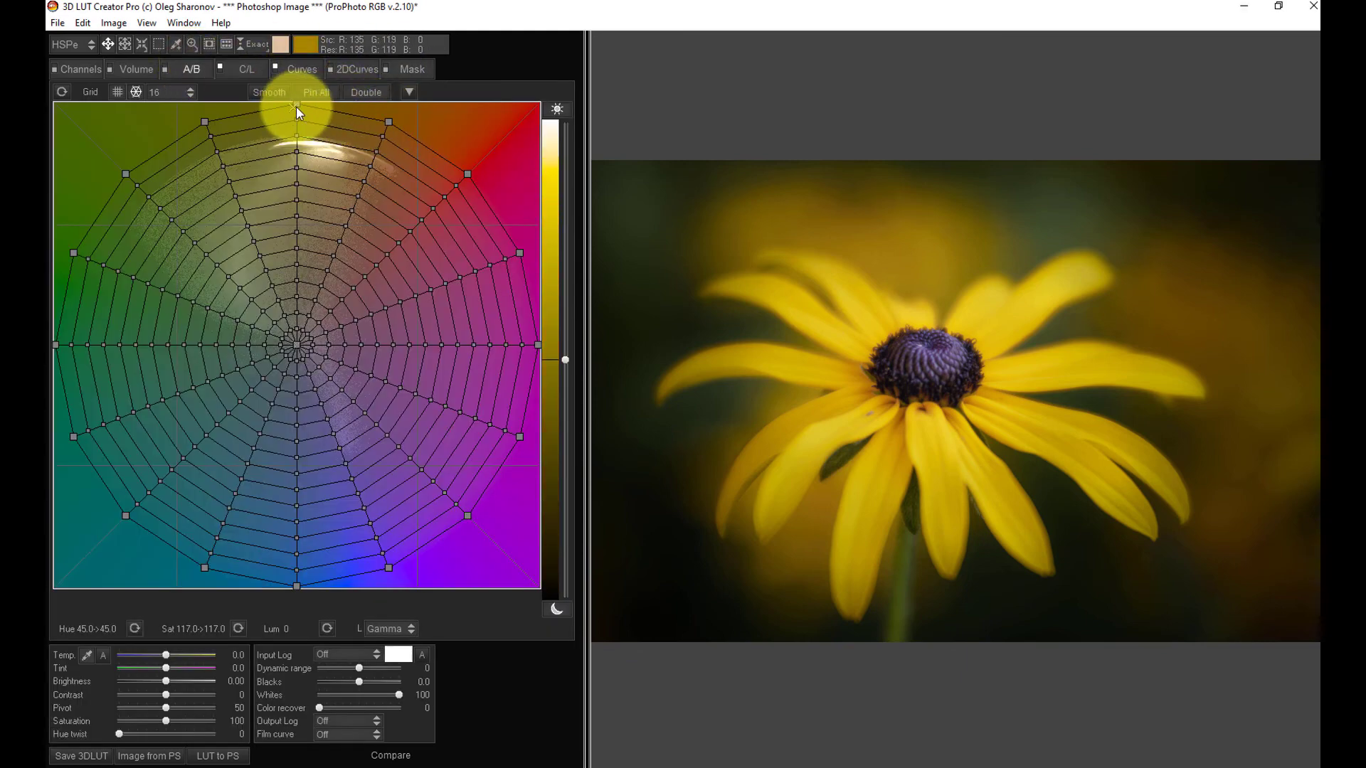
left_click_drag(296, 113, 311, 235)
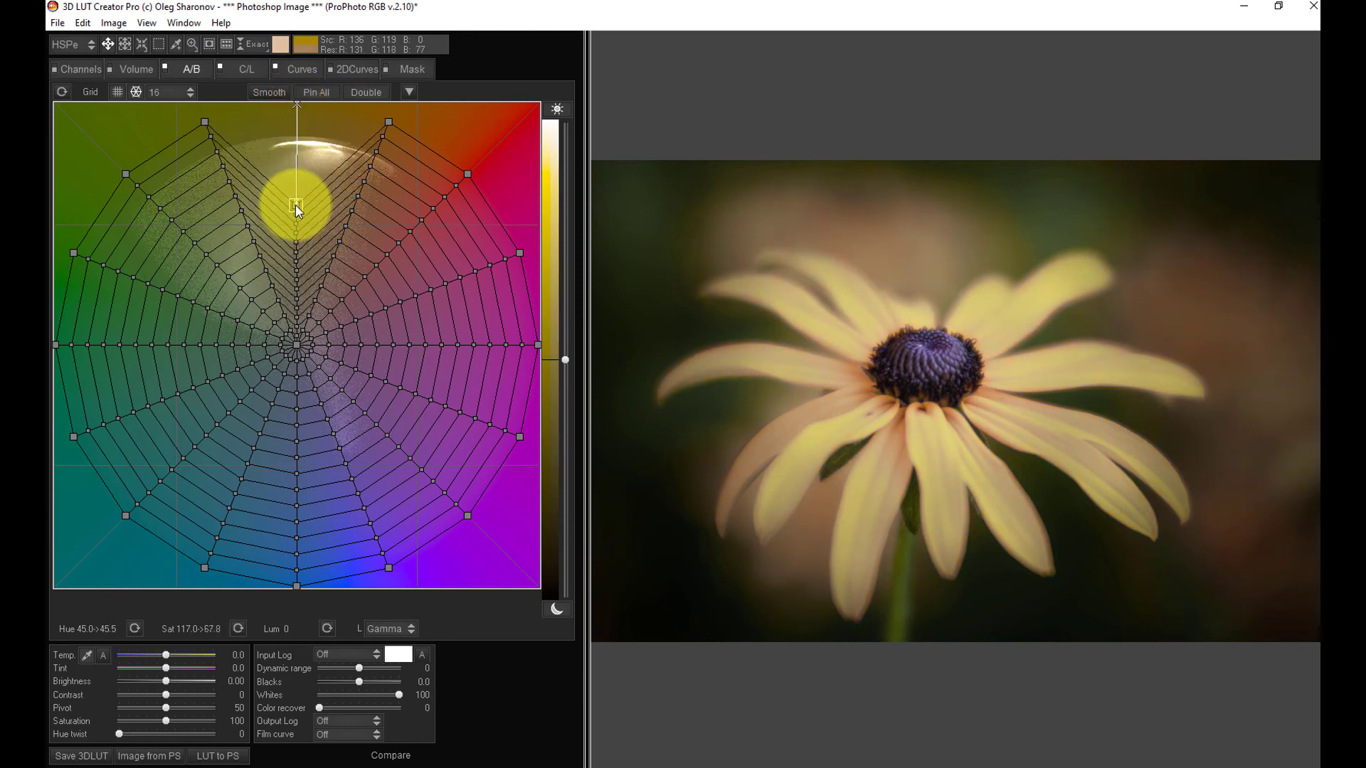
left_click_drag(297, 209, 299, 196)
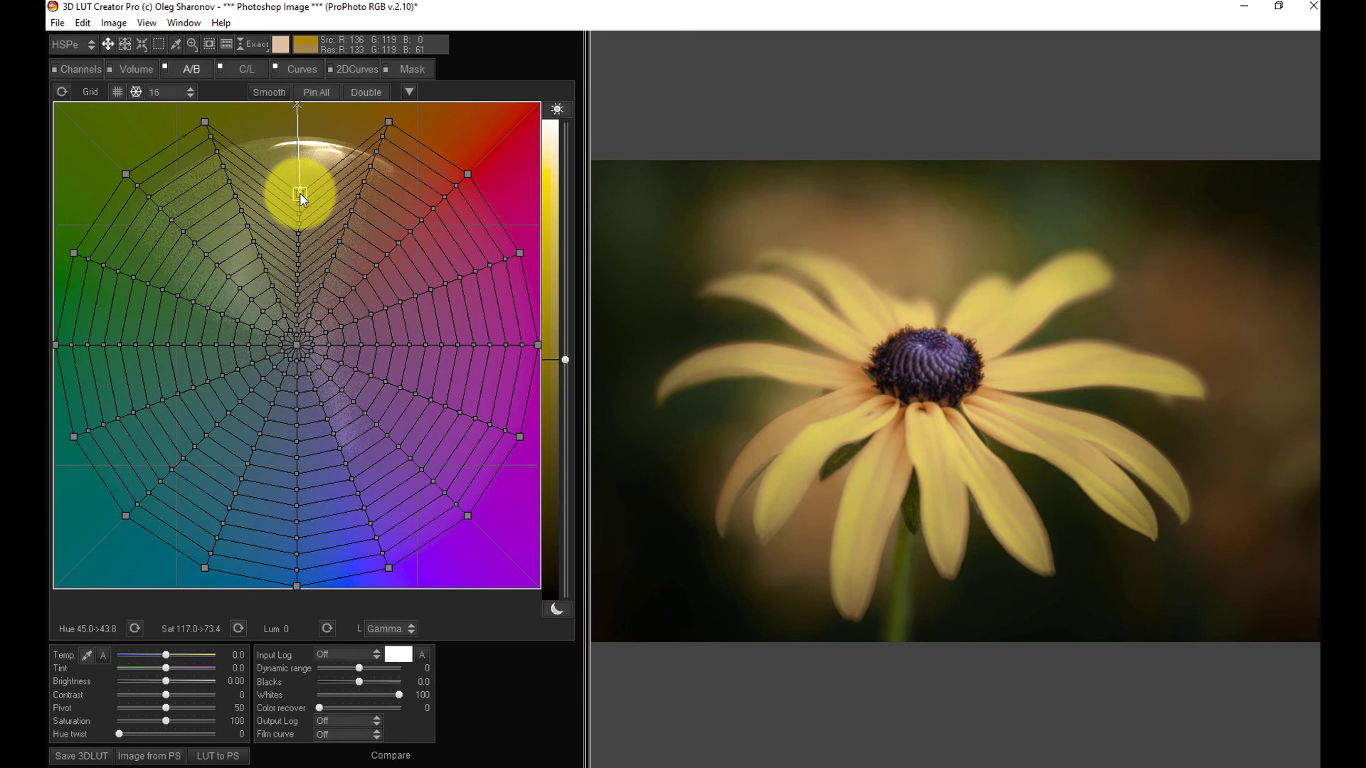
left_click_drag(297, 191, 303, 198)
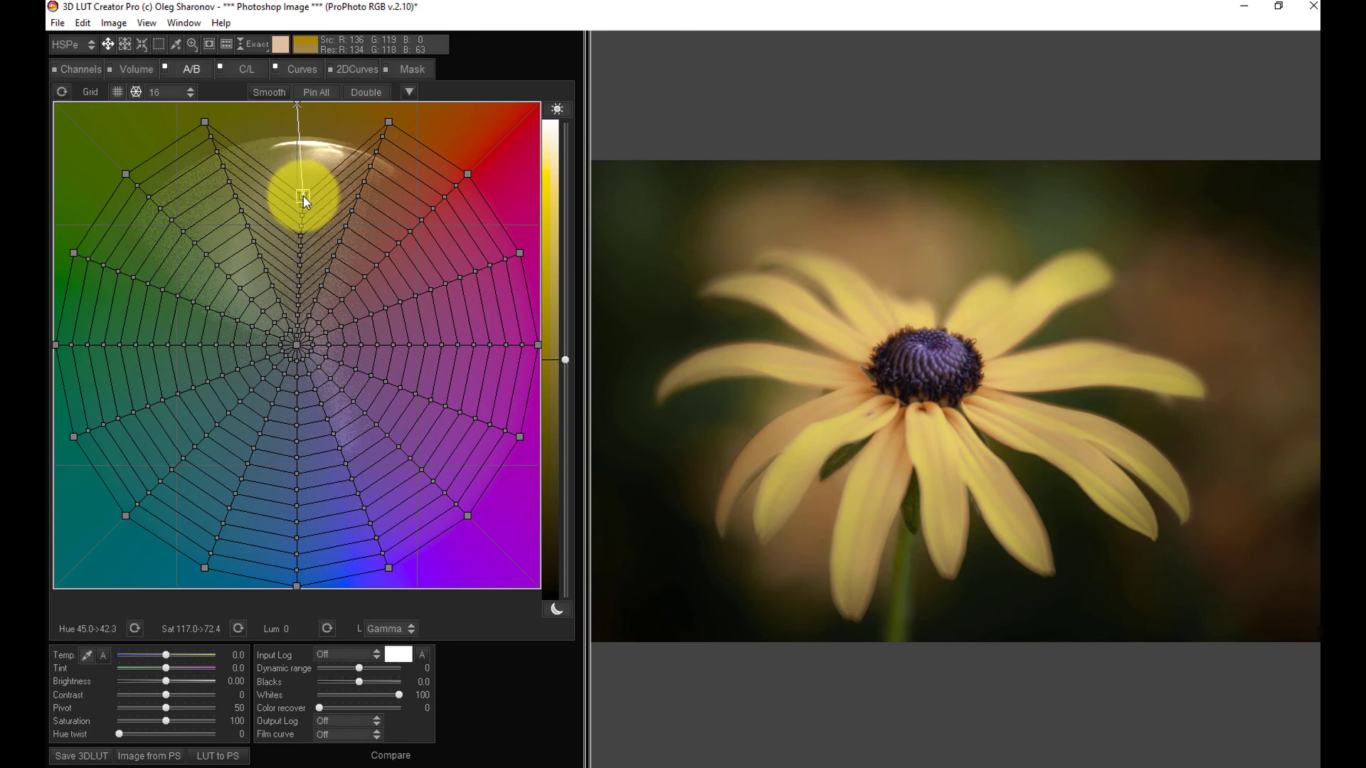
left_click_drag(300, 196, 300, 192)
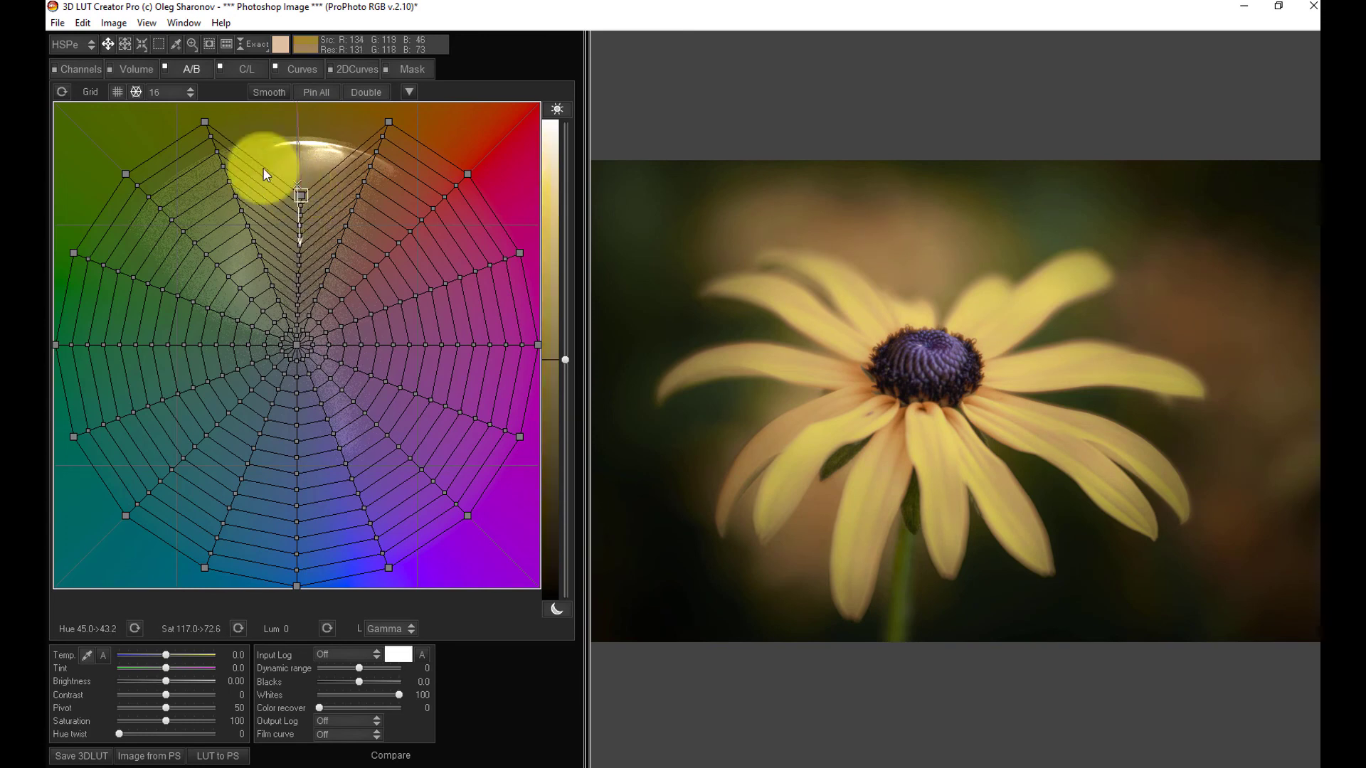
left_click_drag(265, 170, 344, 135)
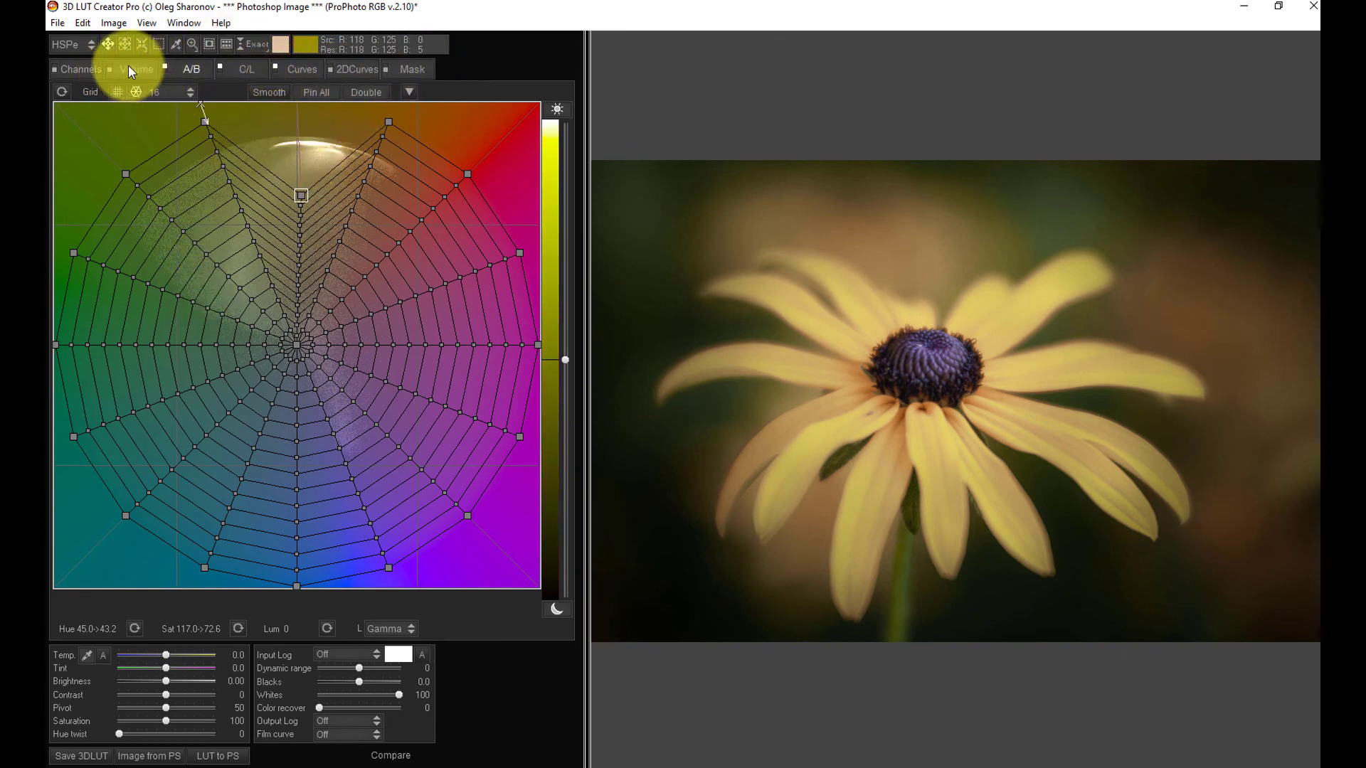
mouse_move(350, 93)
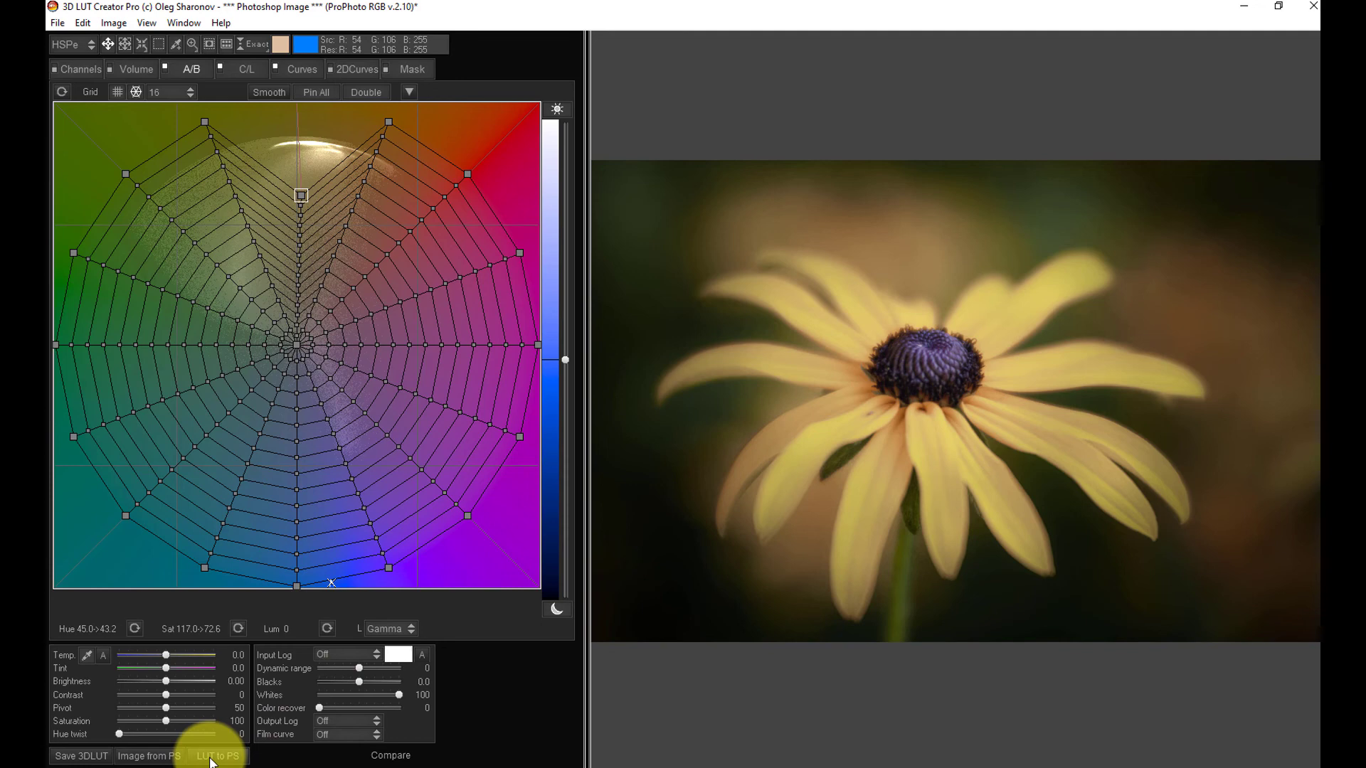
Return the muted grade to Photoshop as a new 3DLutCreator colour lookup layer.
left_click(215, 755)
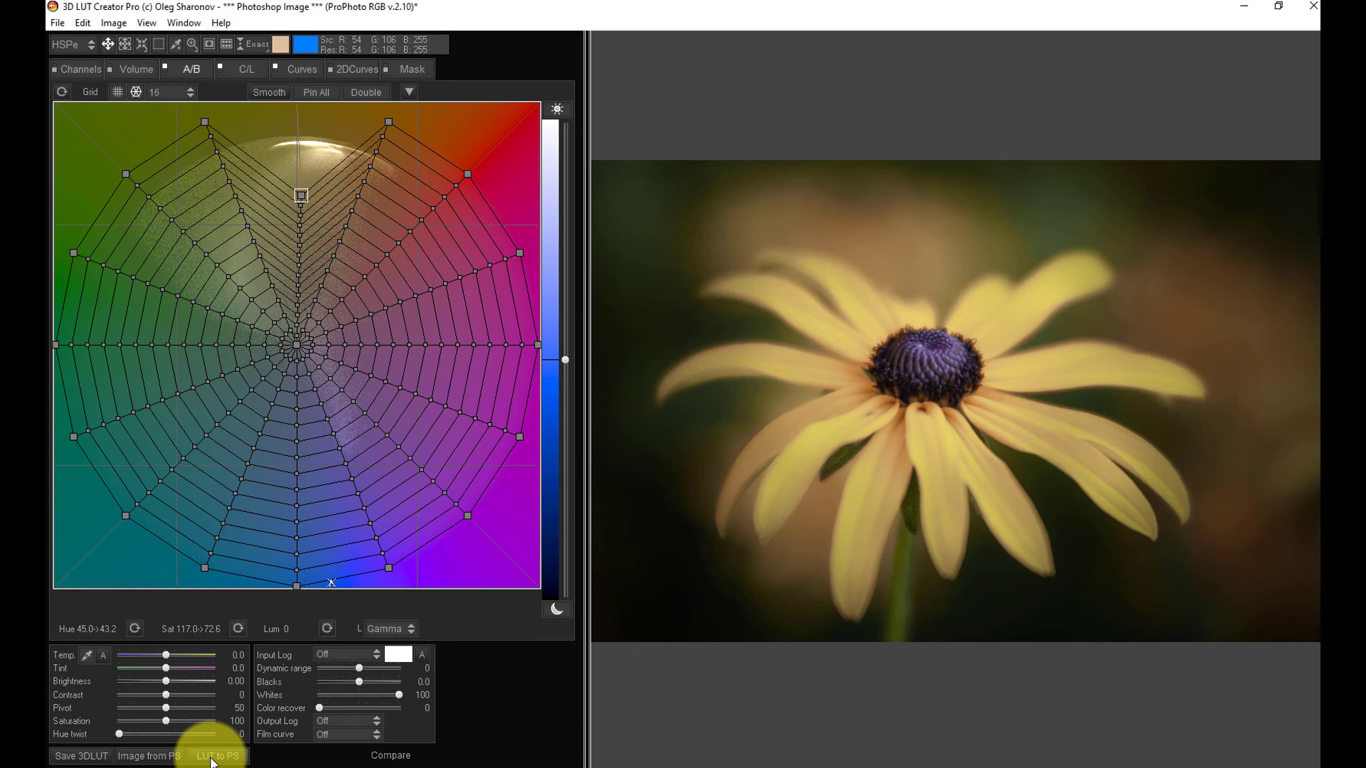
left_click(217, 755)
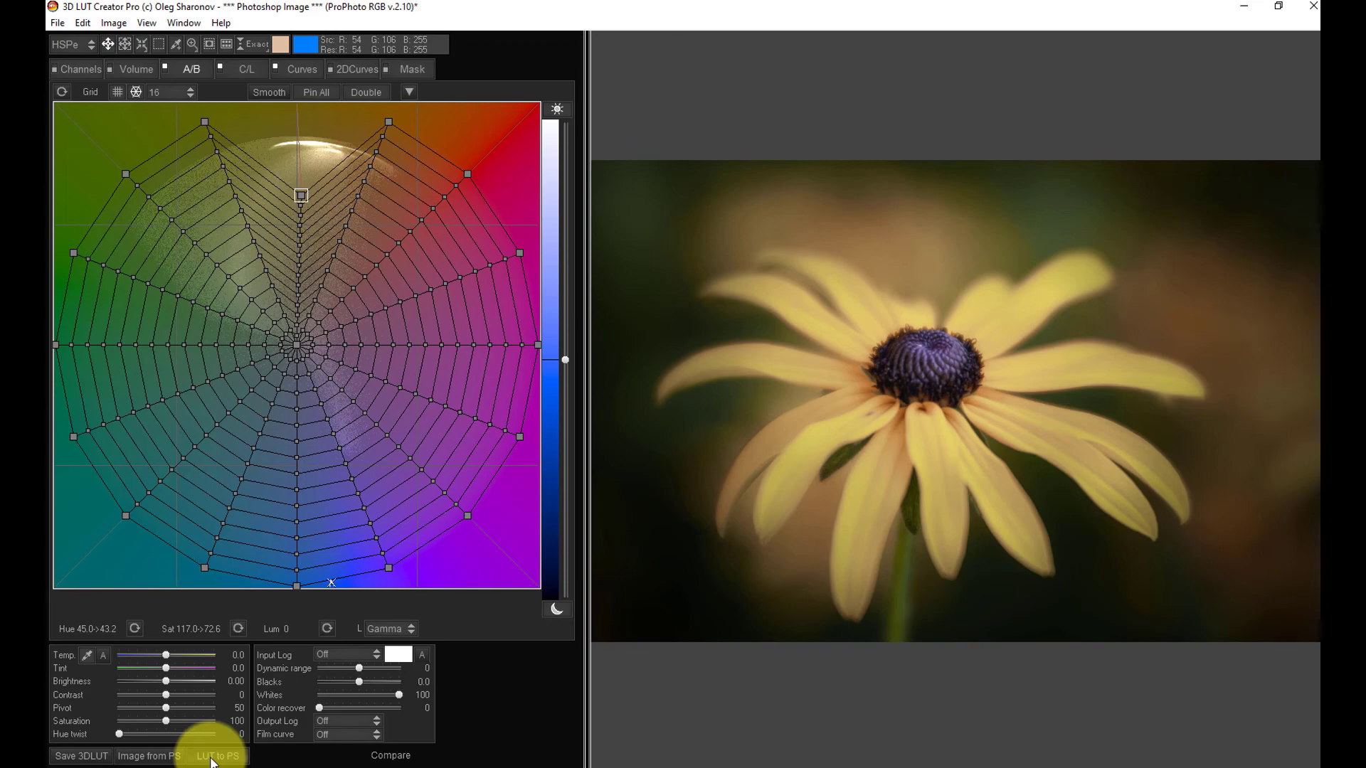
left_click(216, 755)
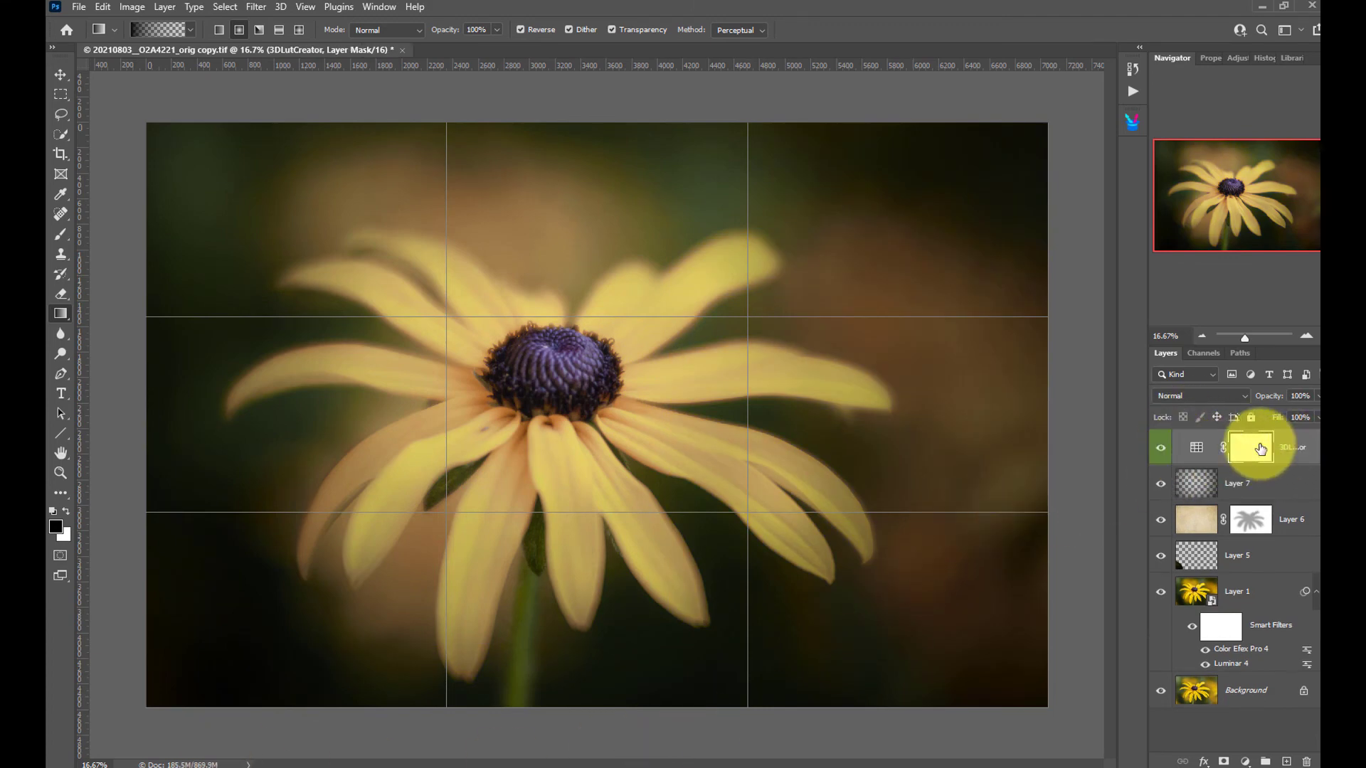
left_click(1251, 447)
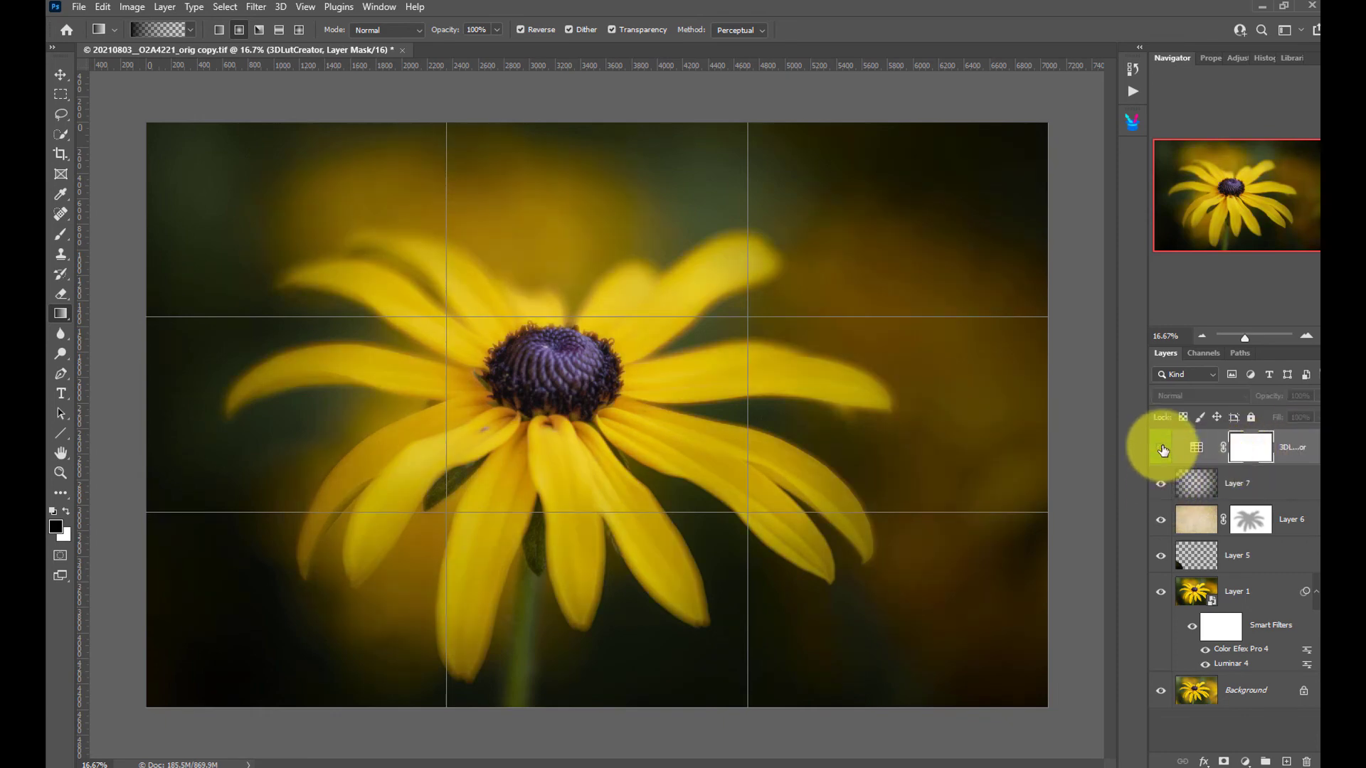
left_click(1160, 446)
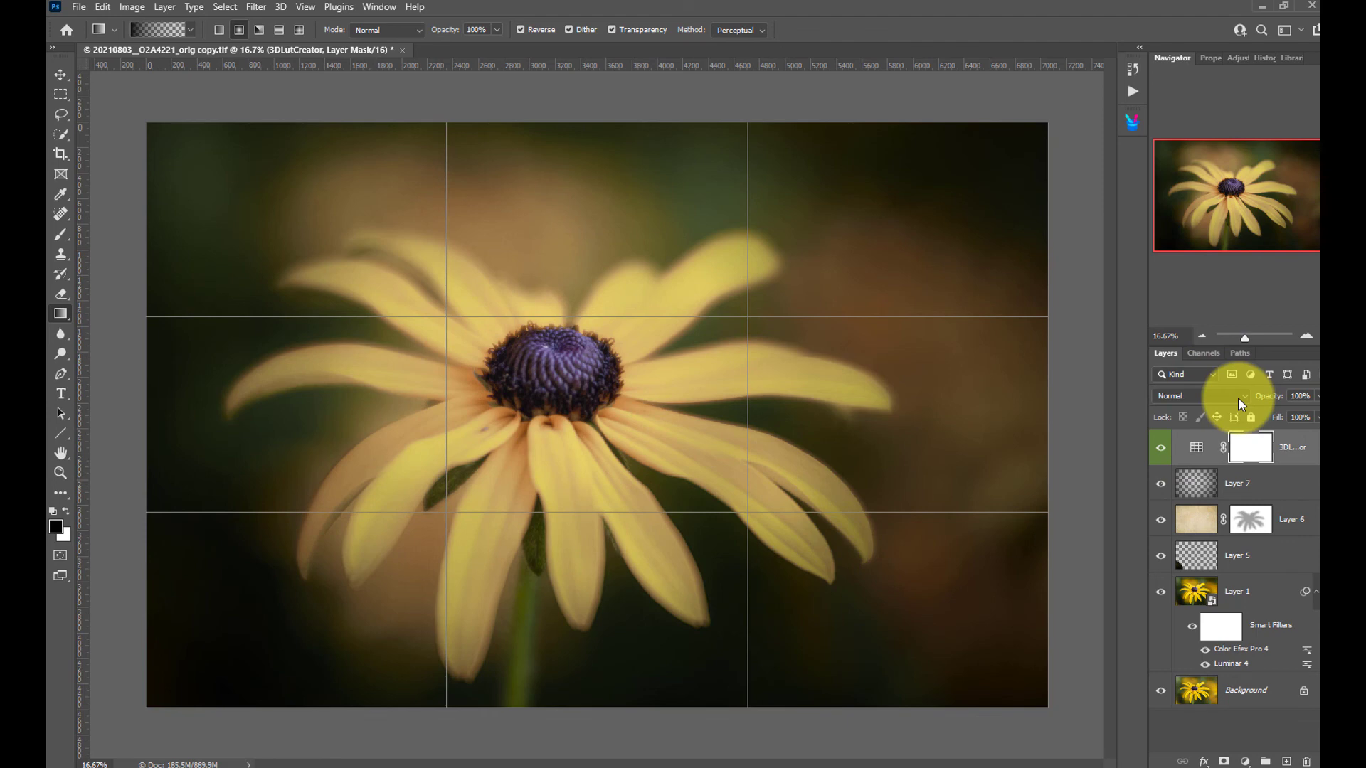
left_click(1202, 396)
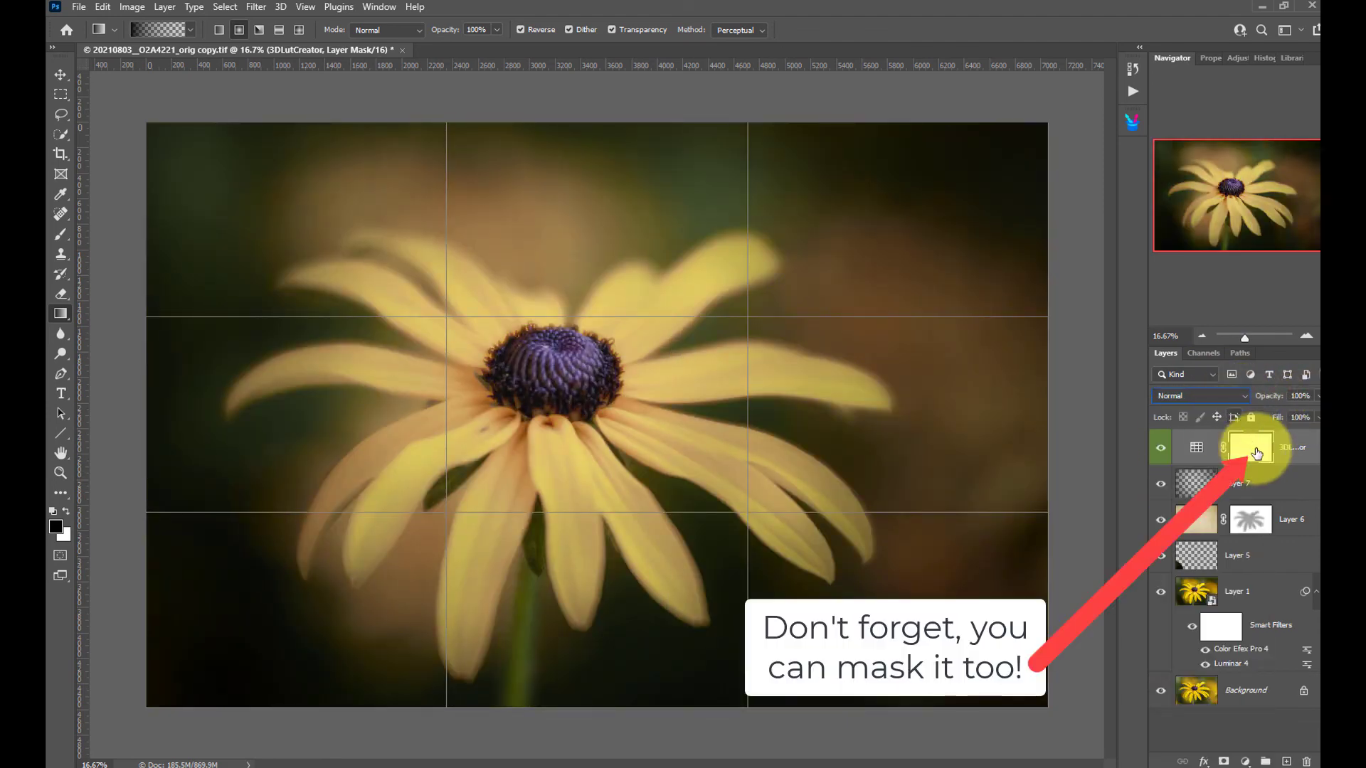
left_click(1252, 446)
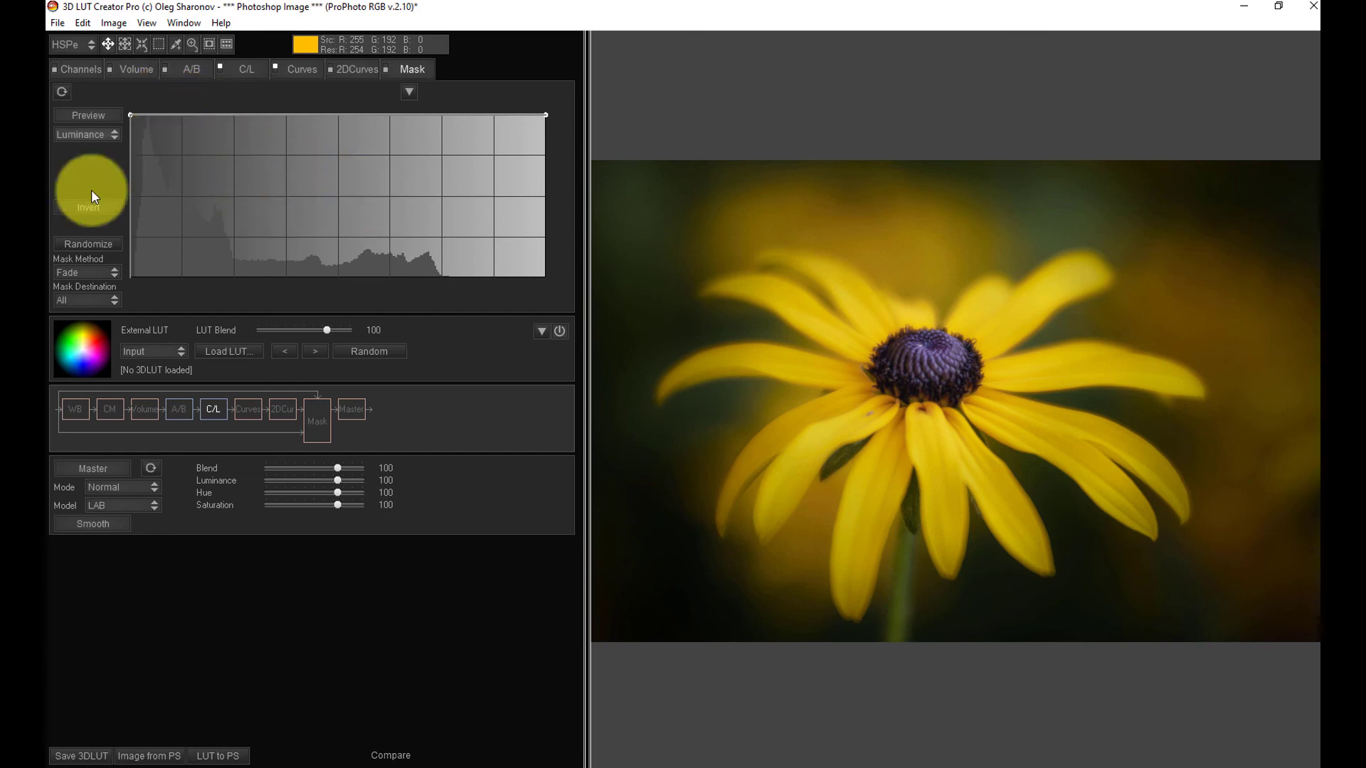
mouse_move(48, 214)
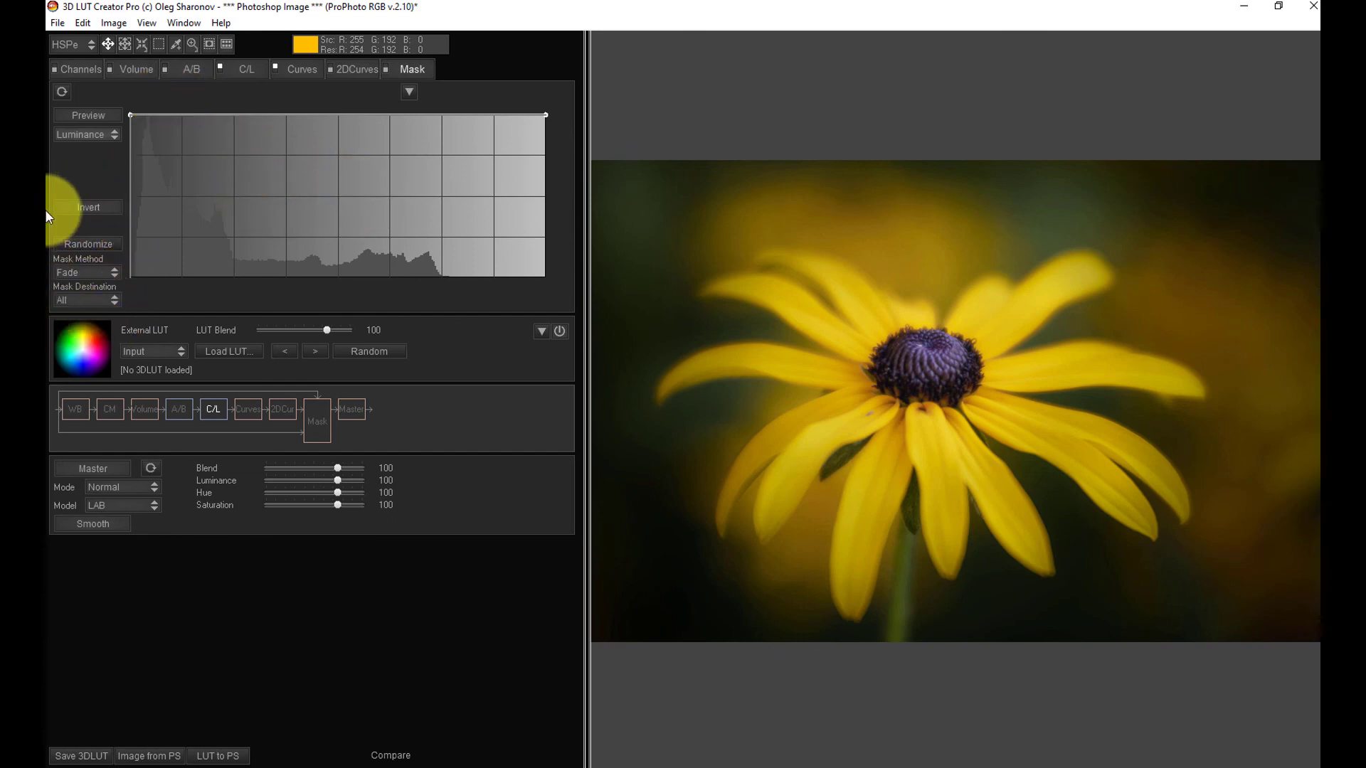